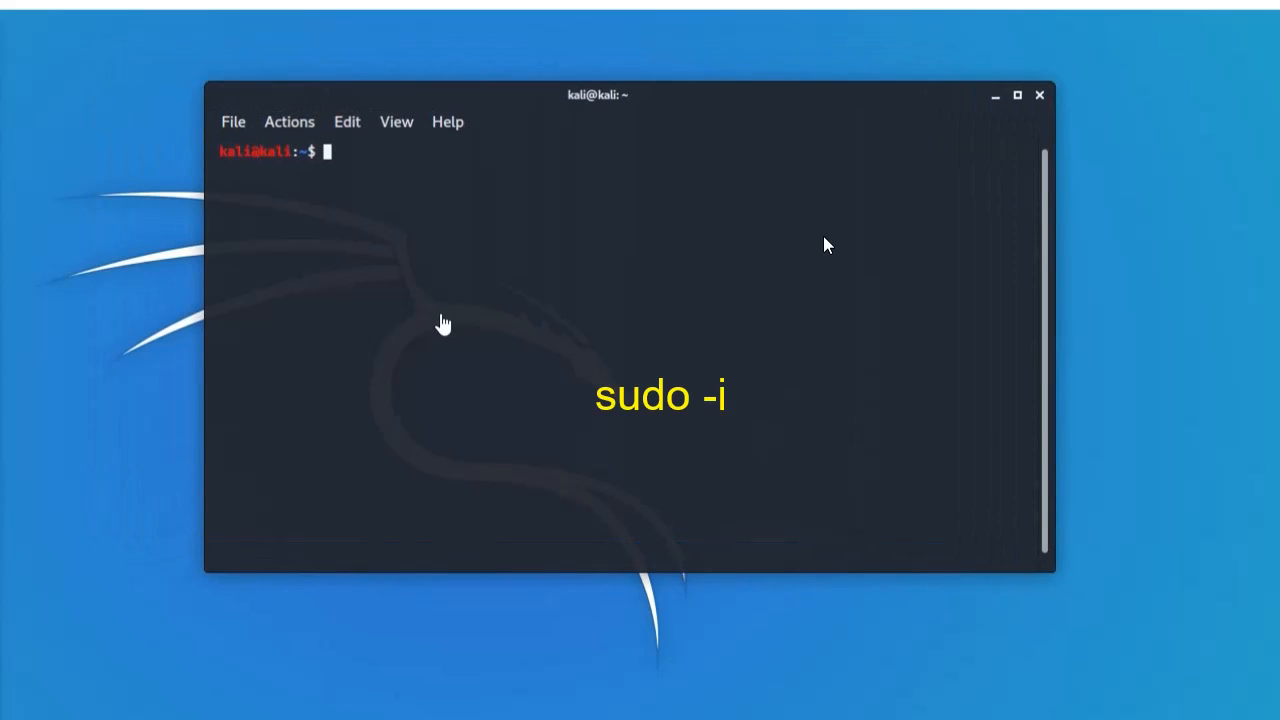
Become root with sudo -i, retrying the password after the first attempt fails.
type("sudo")
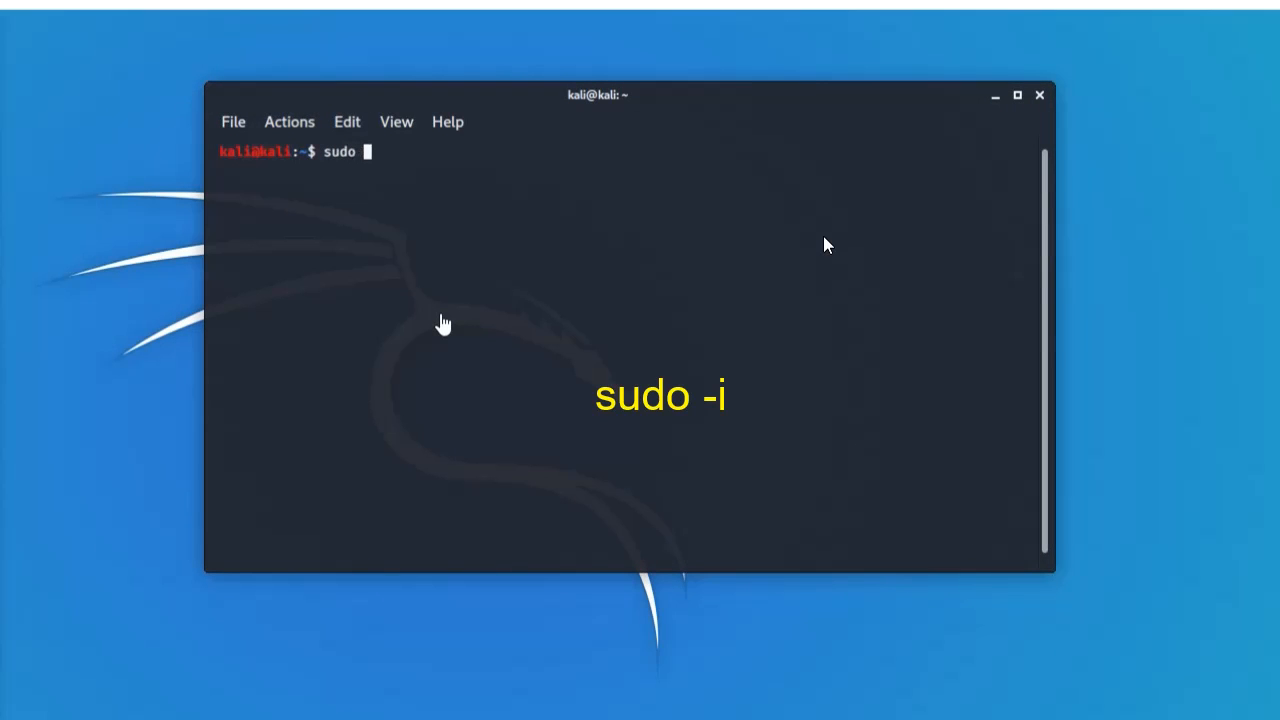
type("-i")
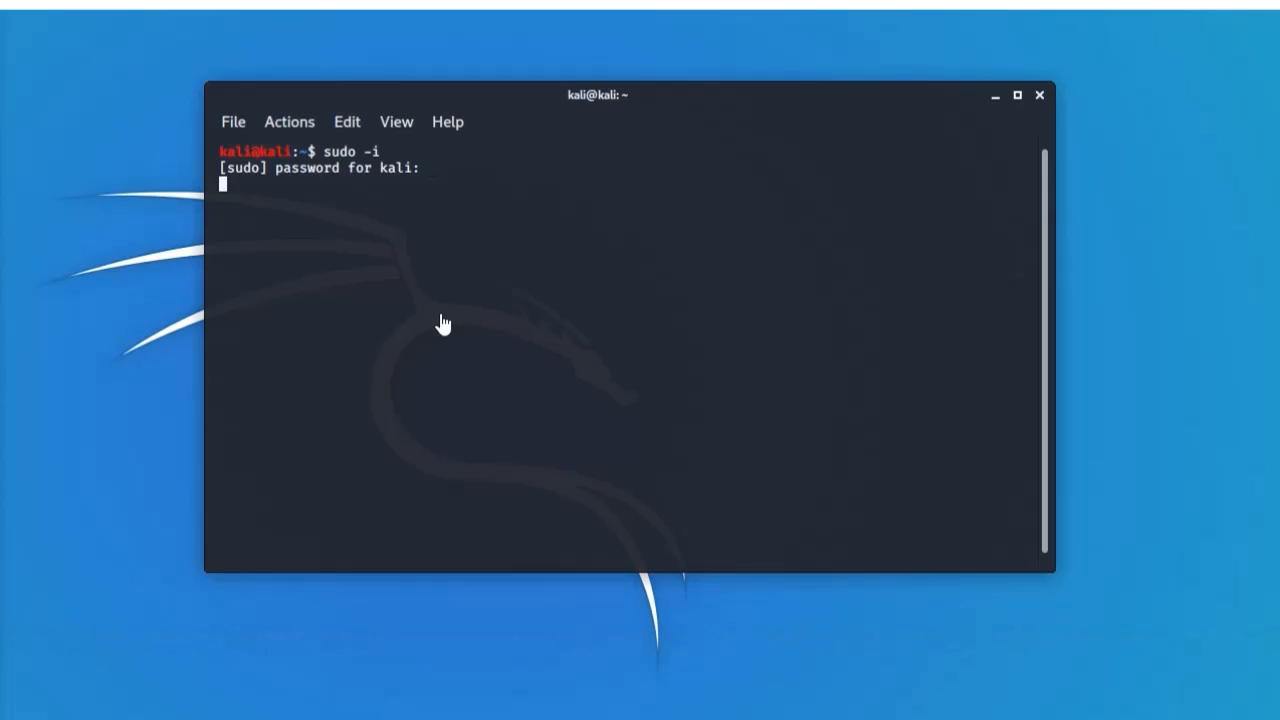
key("Return")
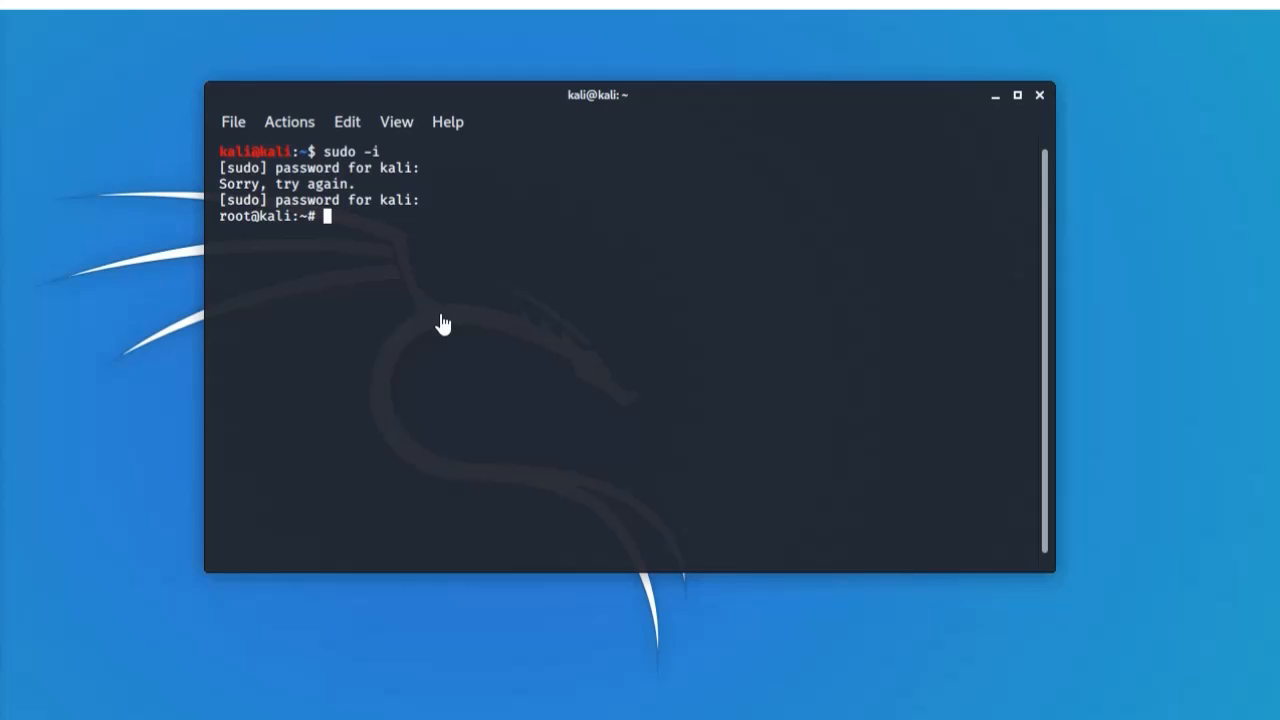
Run touch /etc/apt/source.list as root to create the file.
type("to")
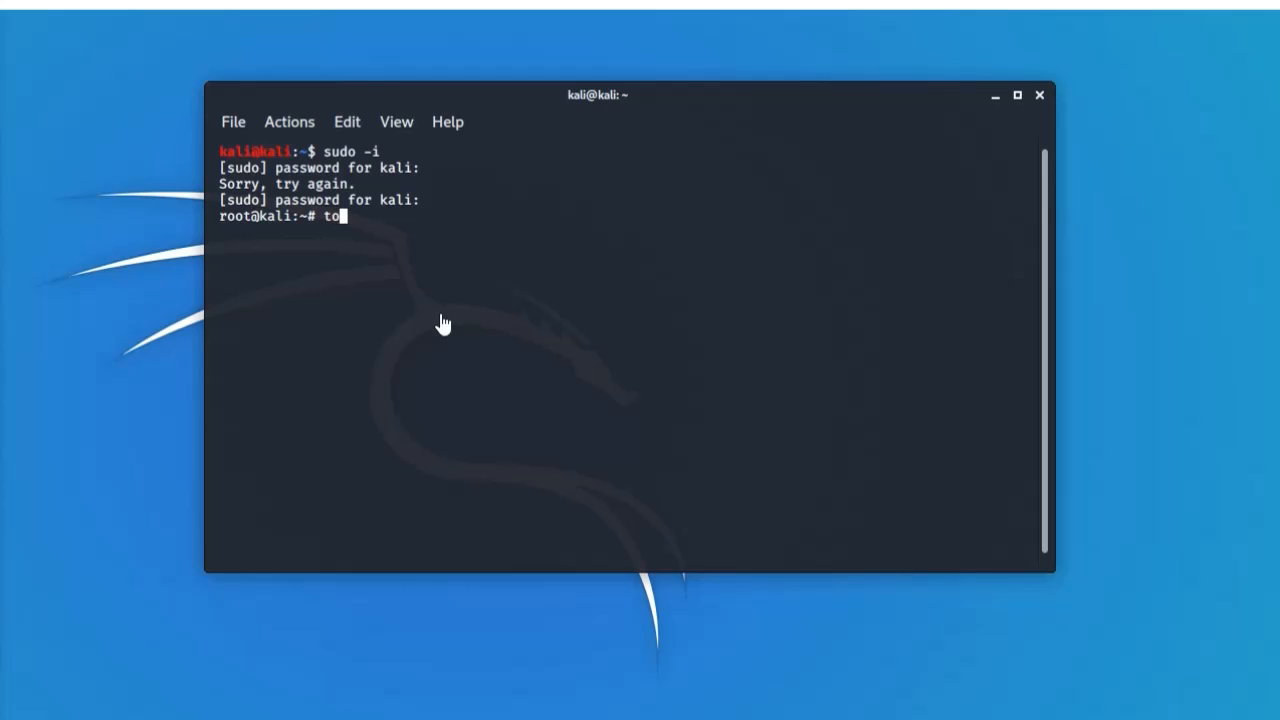
type("uch /etc/")
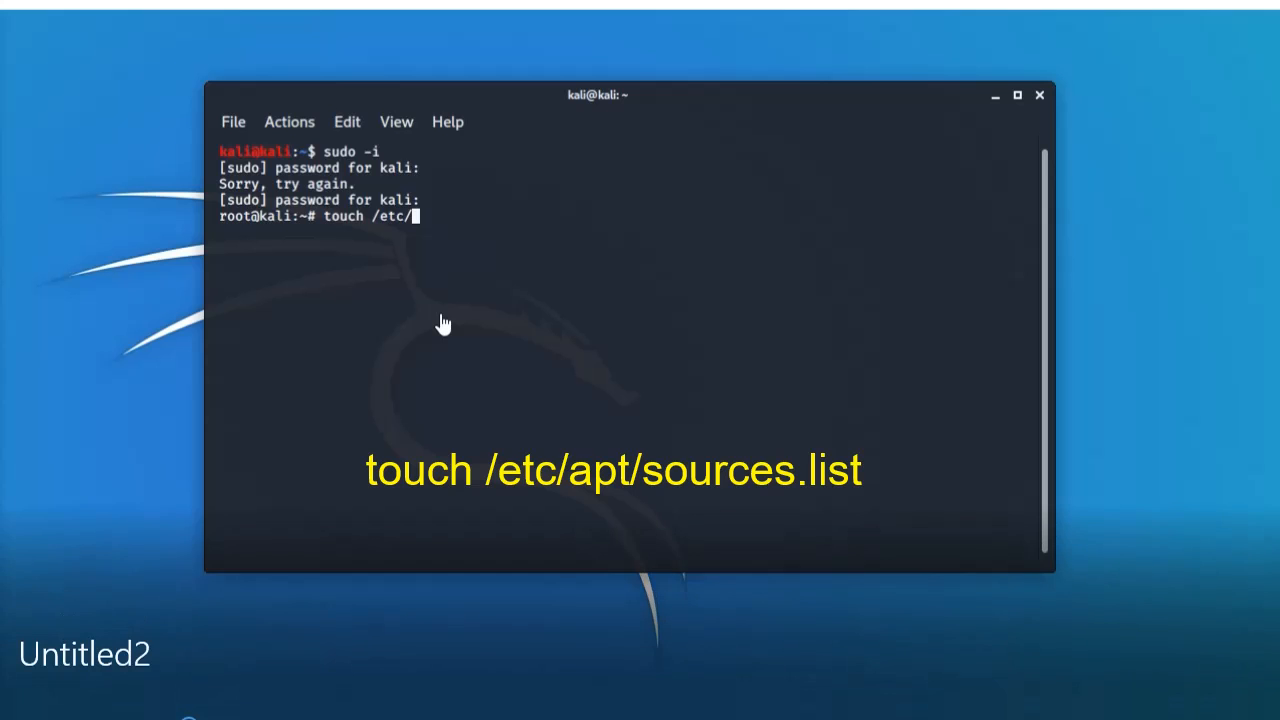
type("a")
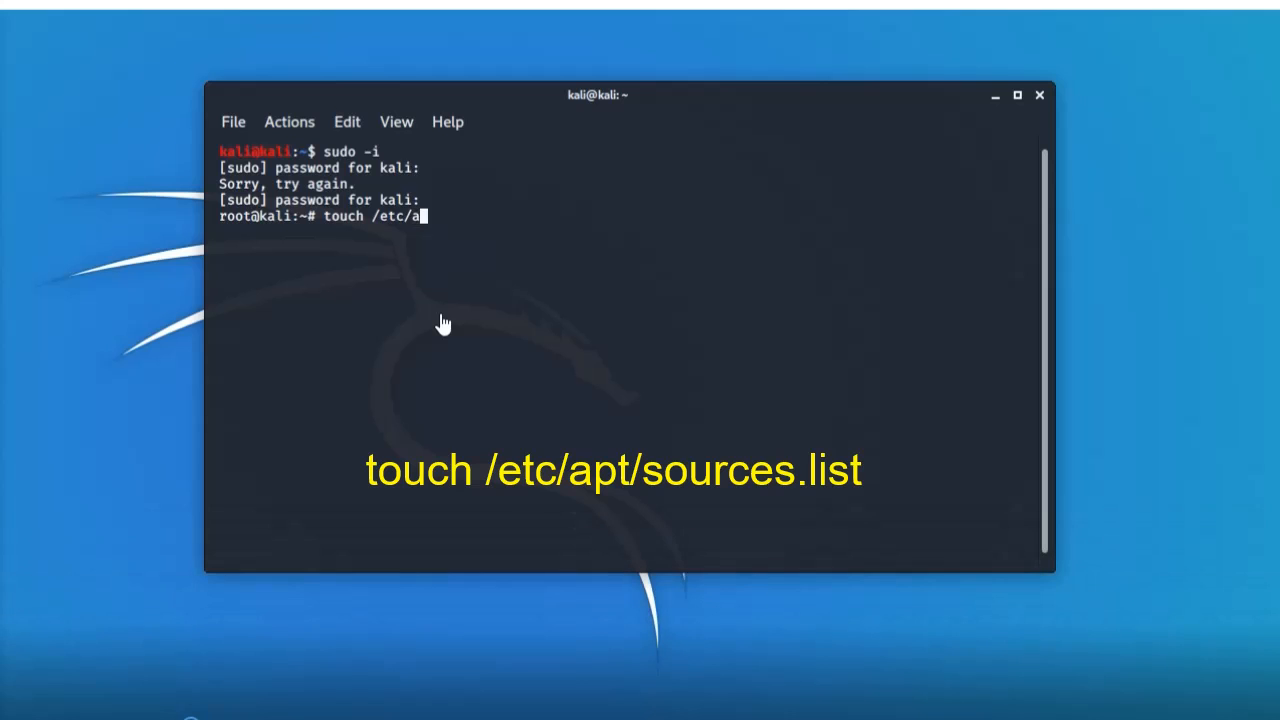
type("pt")
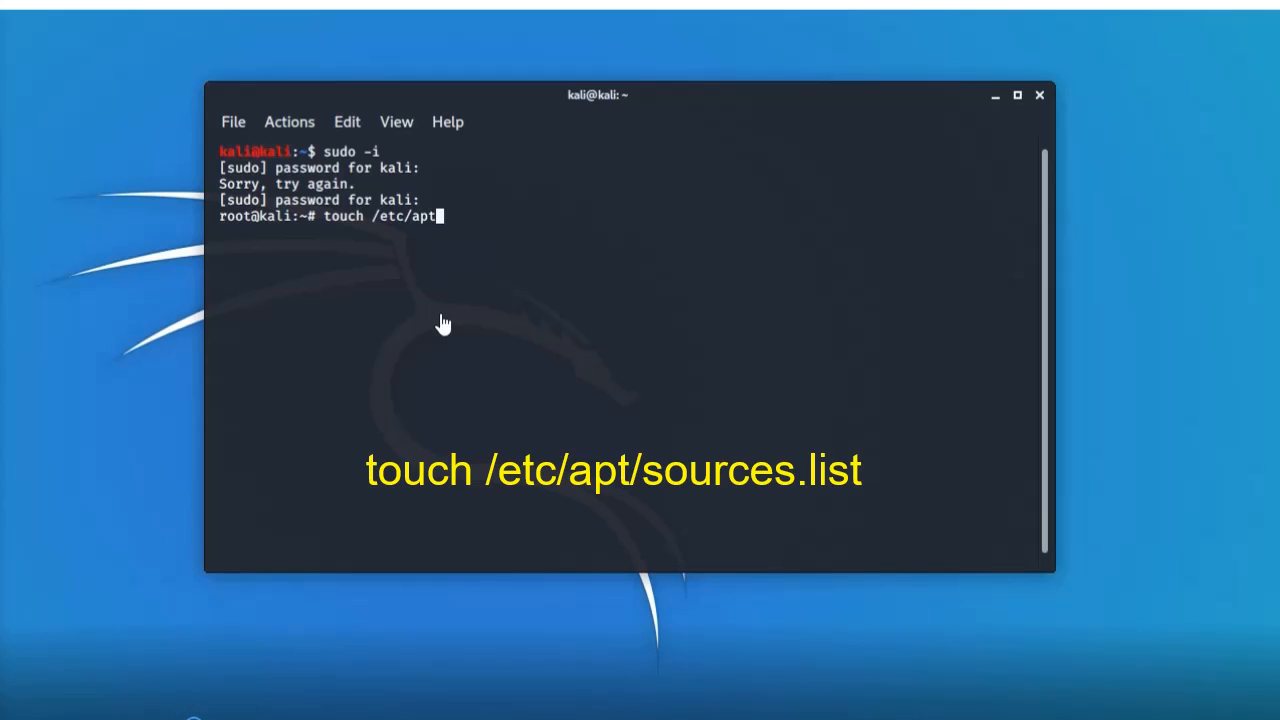
type("/")
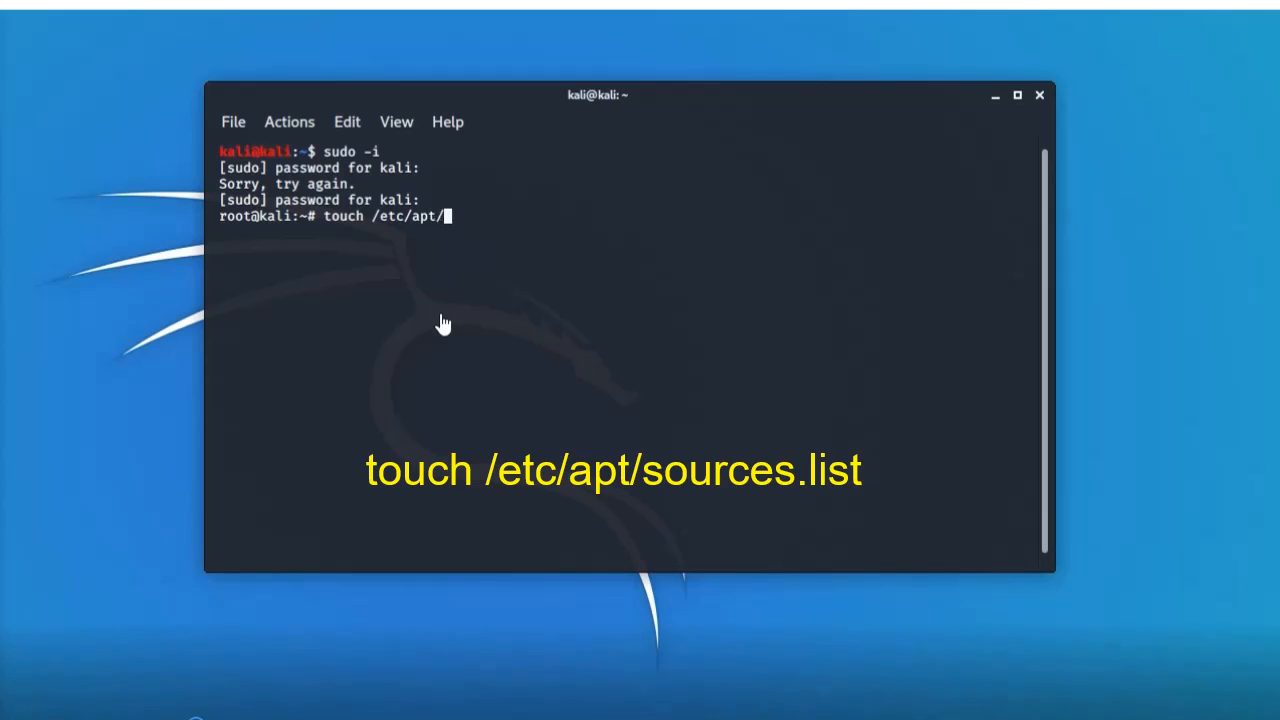
type("sou")
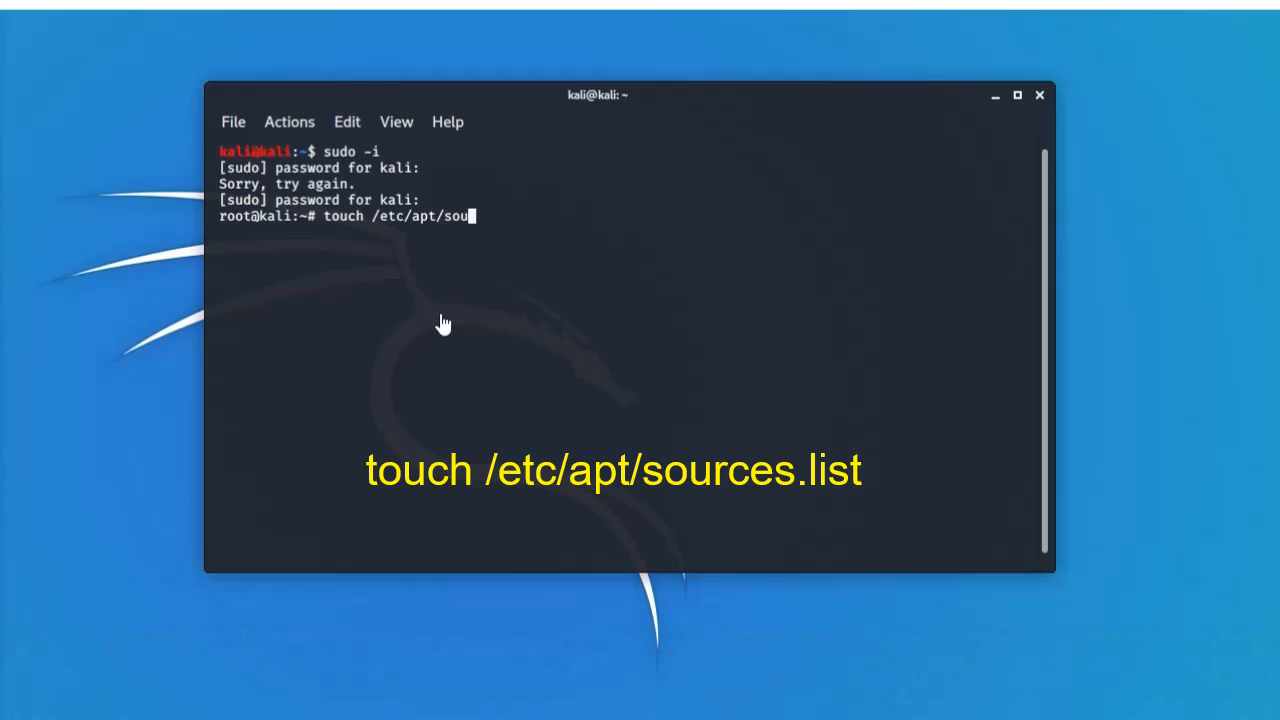
type("rce")
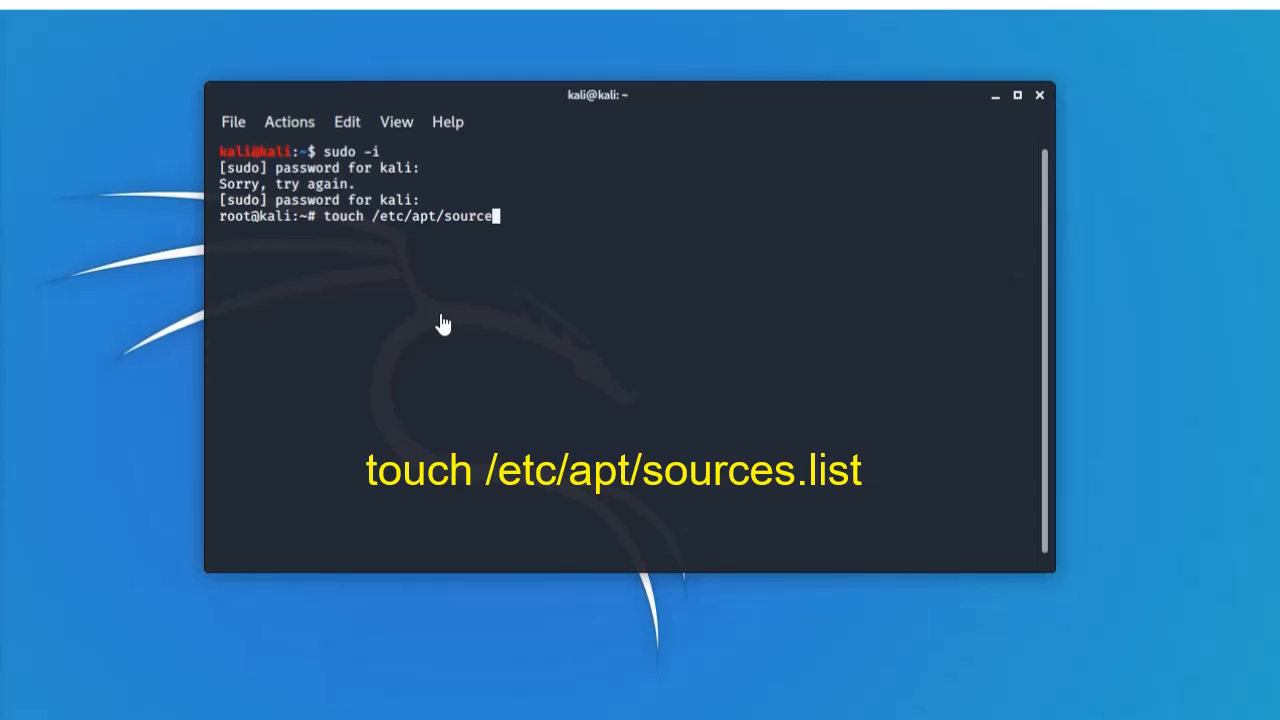
type(".l")
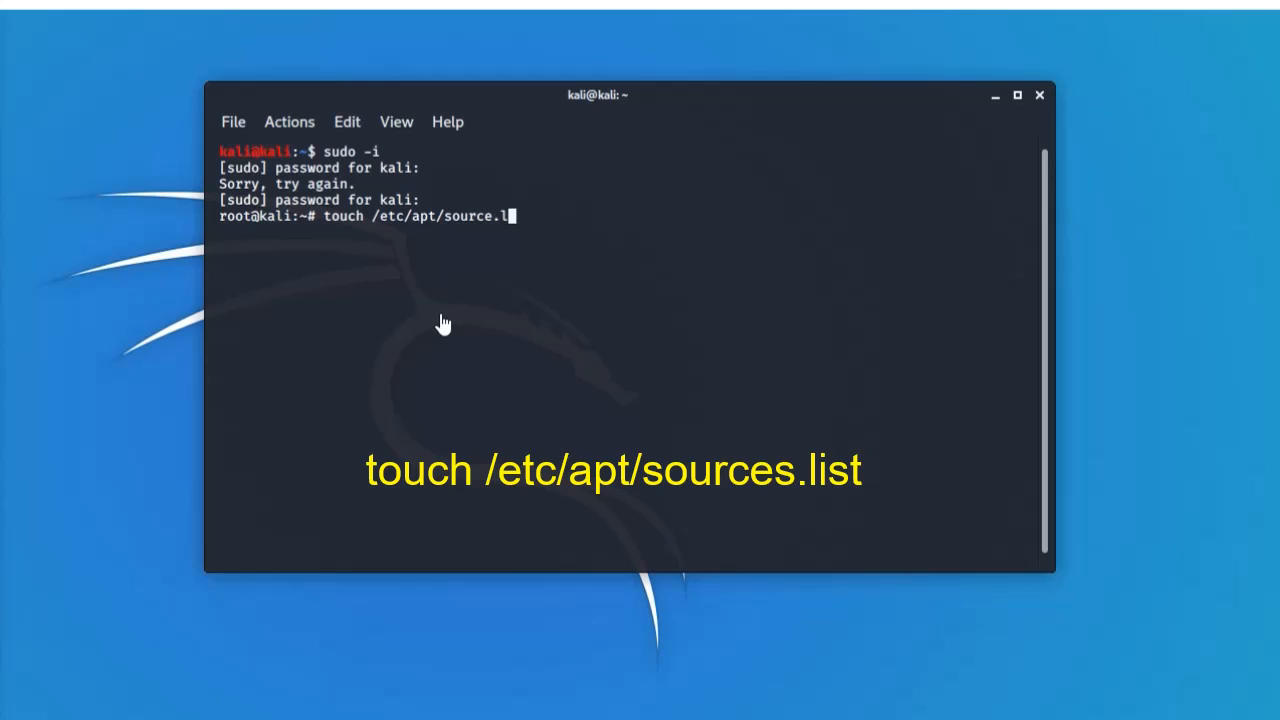
type("ist")
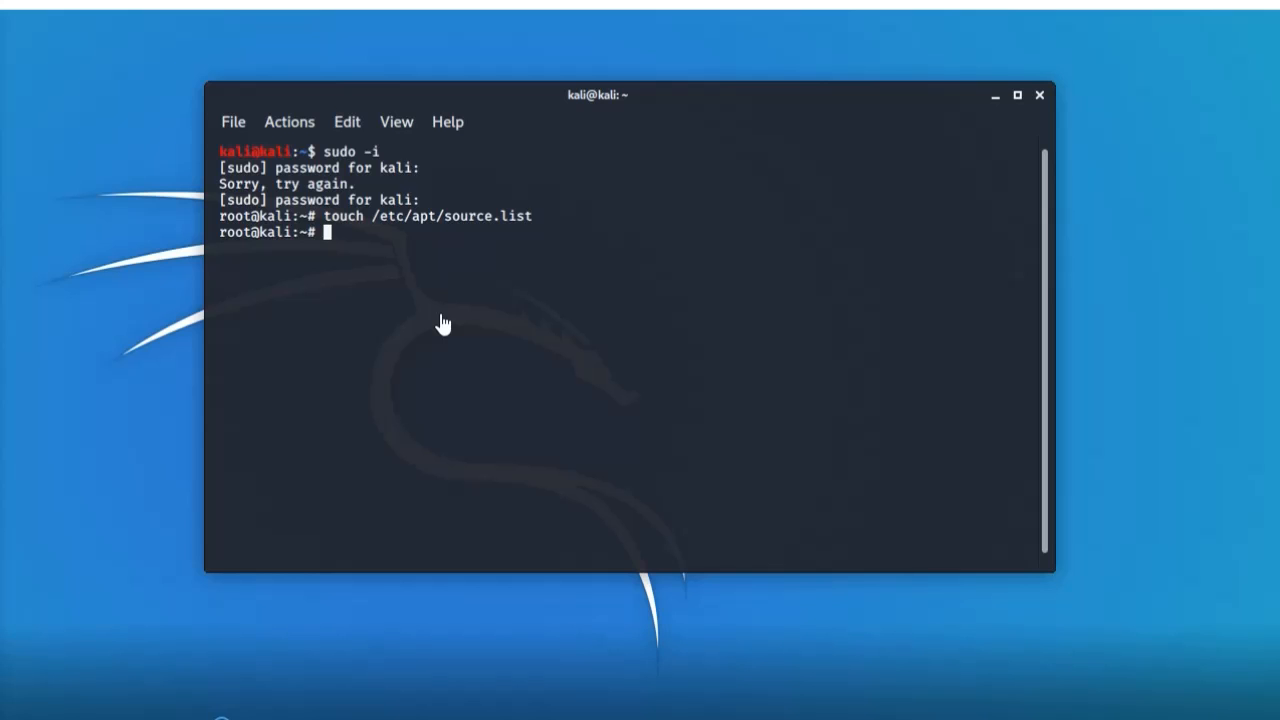
Set /etc/apt/sources.list permissions to 644 with chmod.
type("cho")
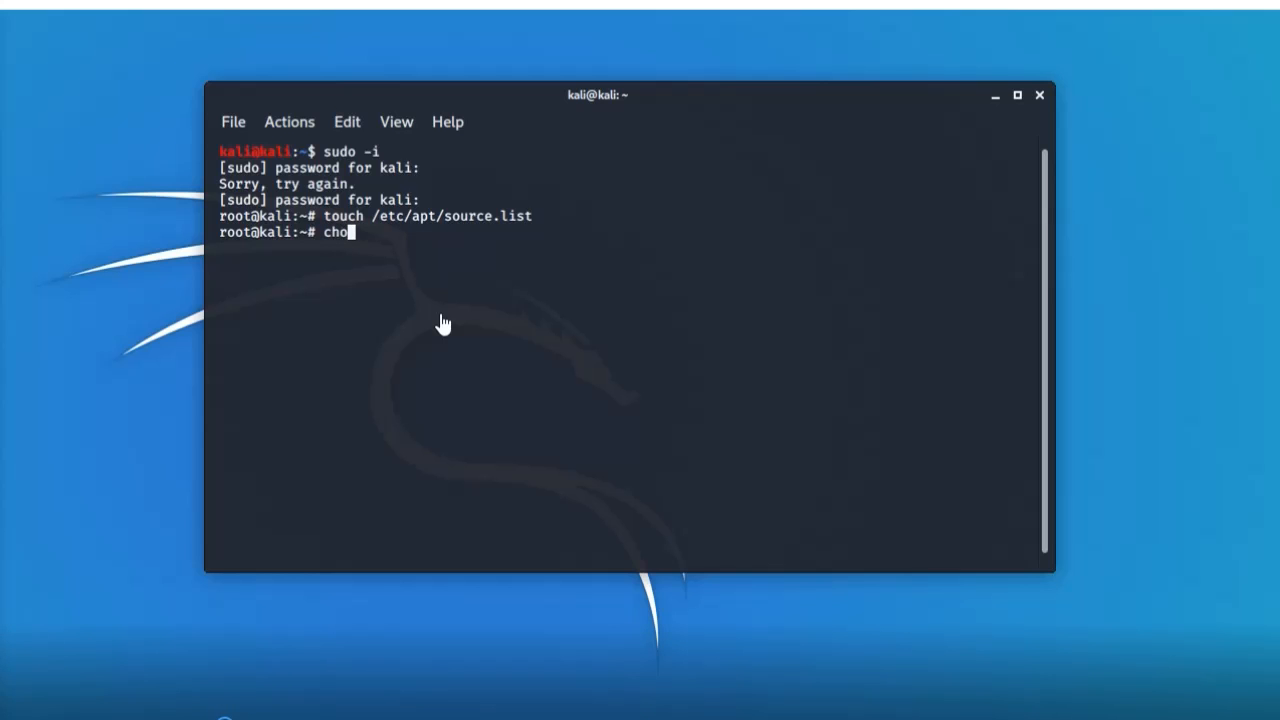
type("md")
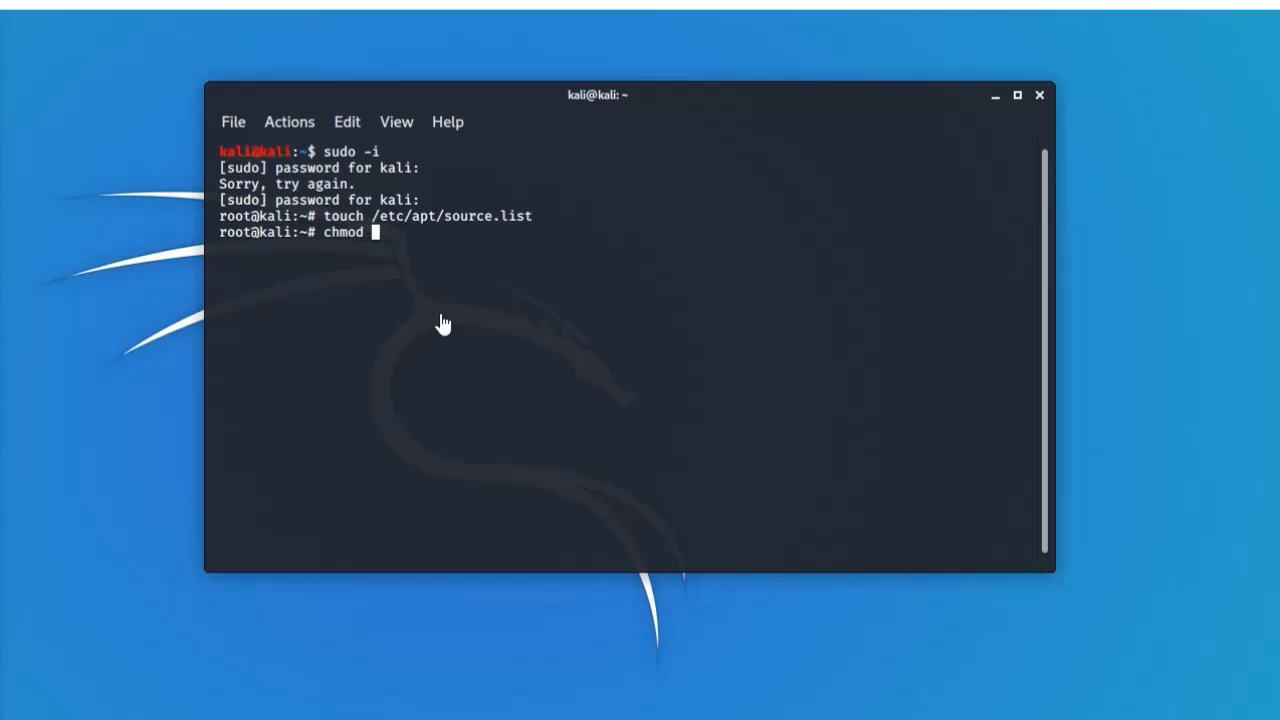
type("644")
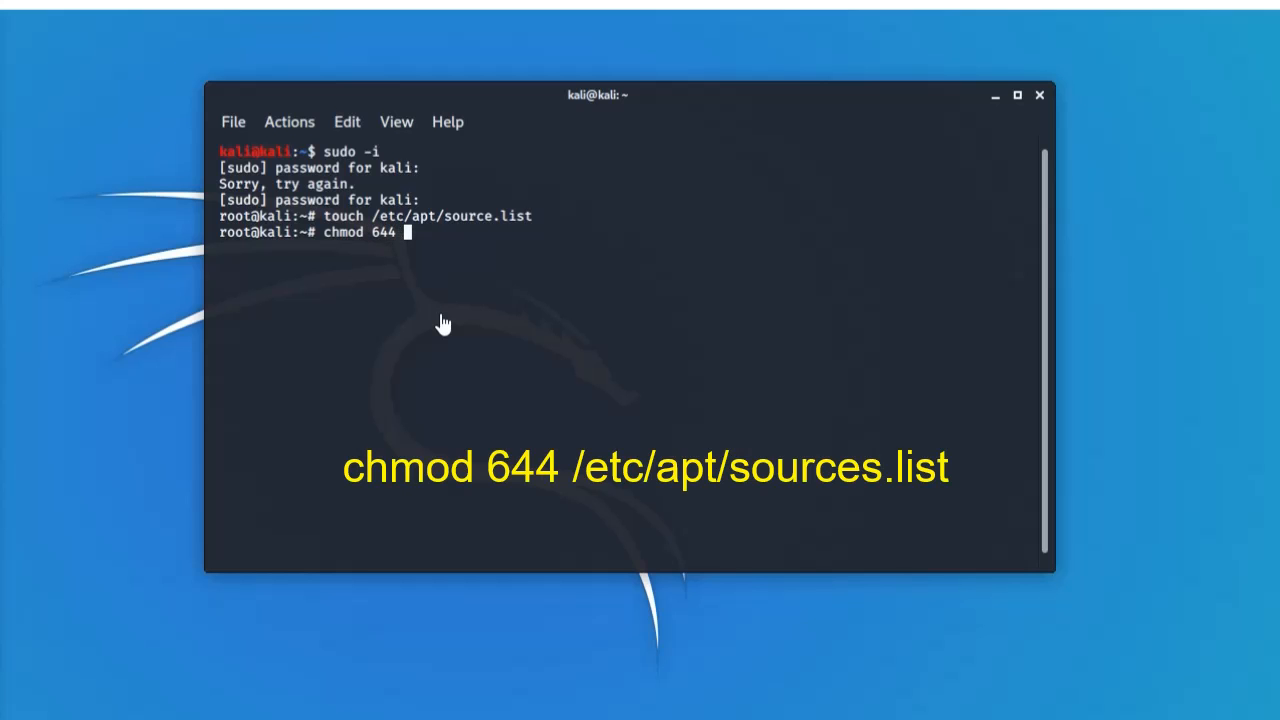
type("/")
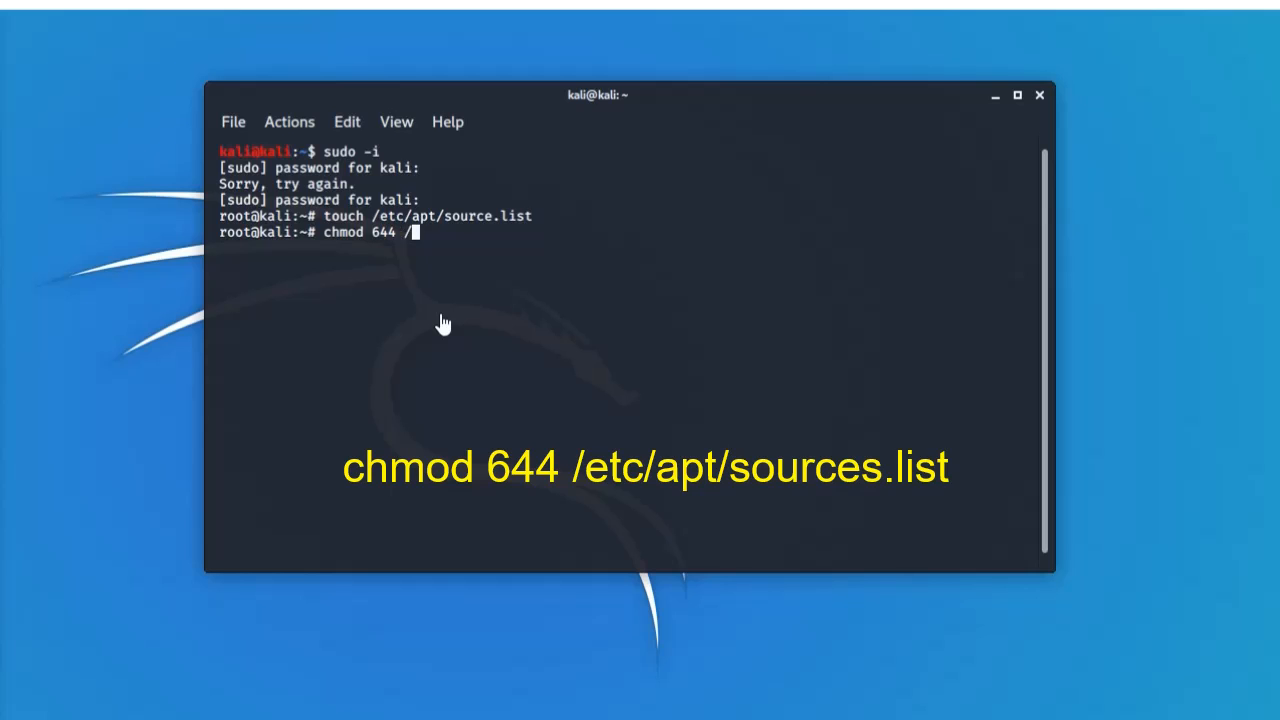
type("etc")
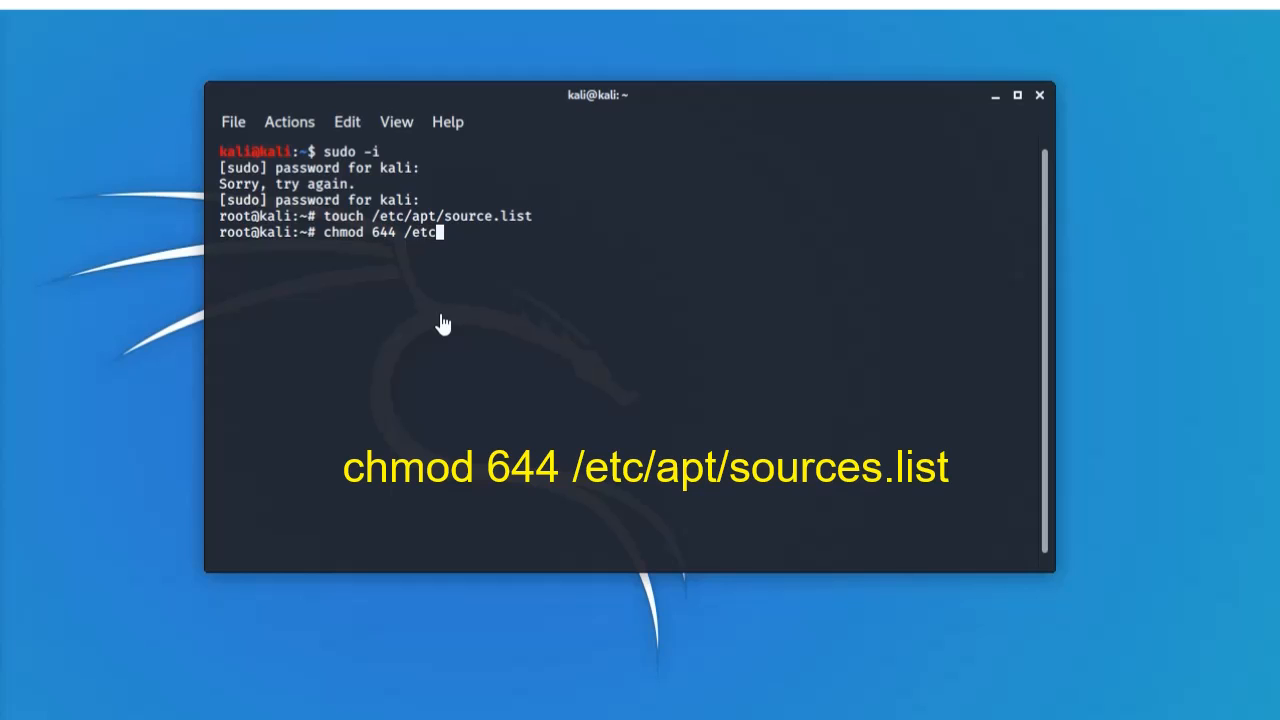
type("/")
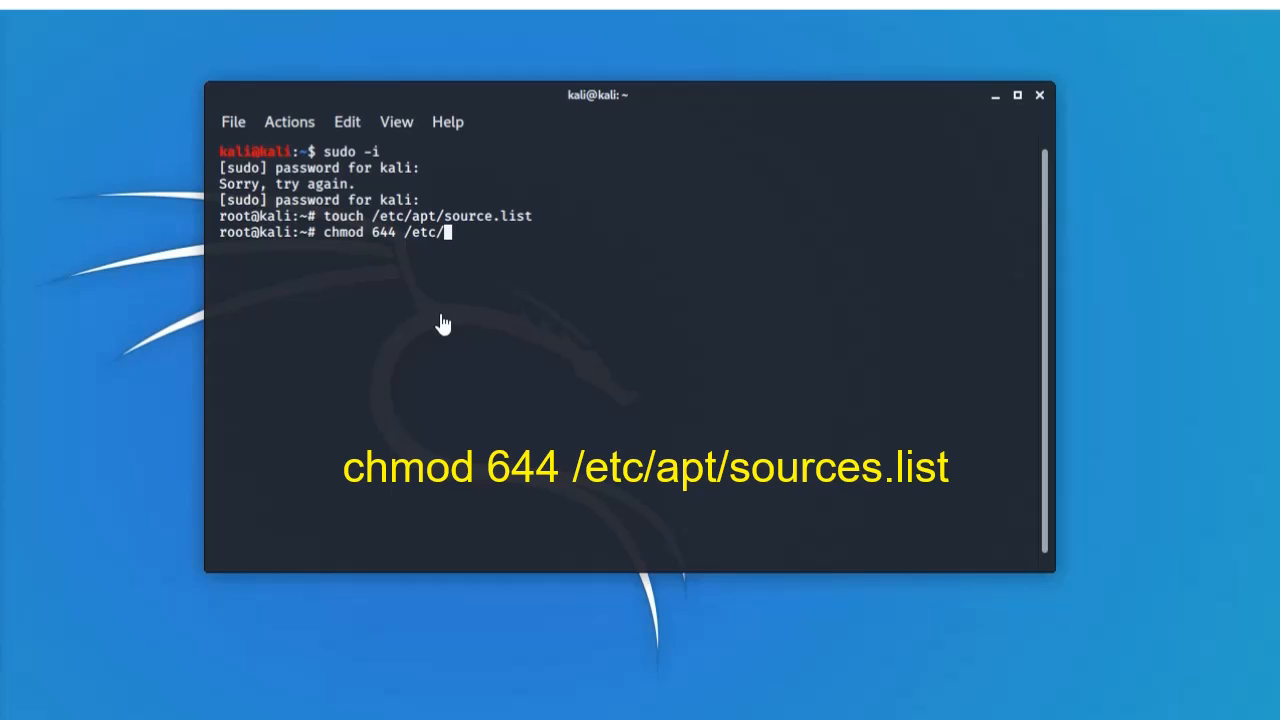
type("apt")
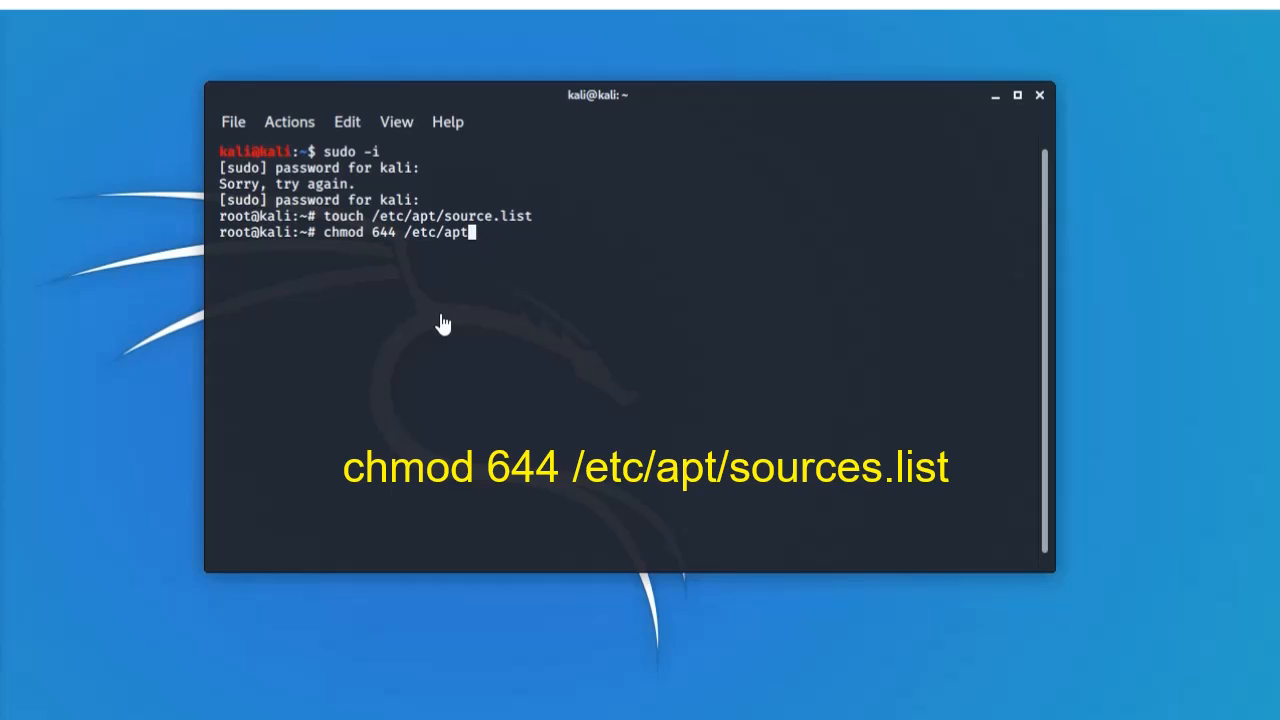
type("/")
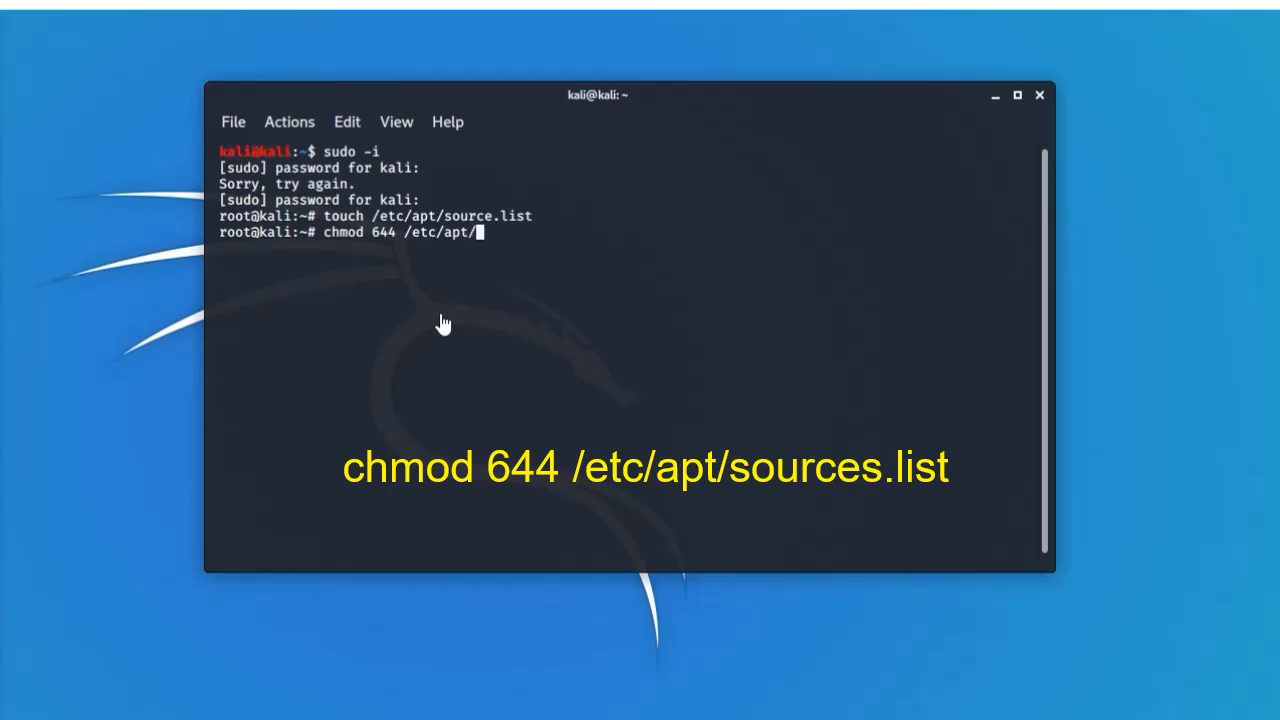
type("so")
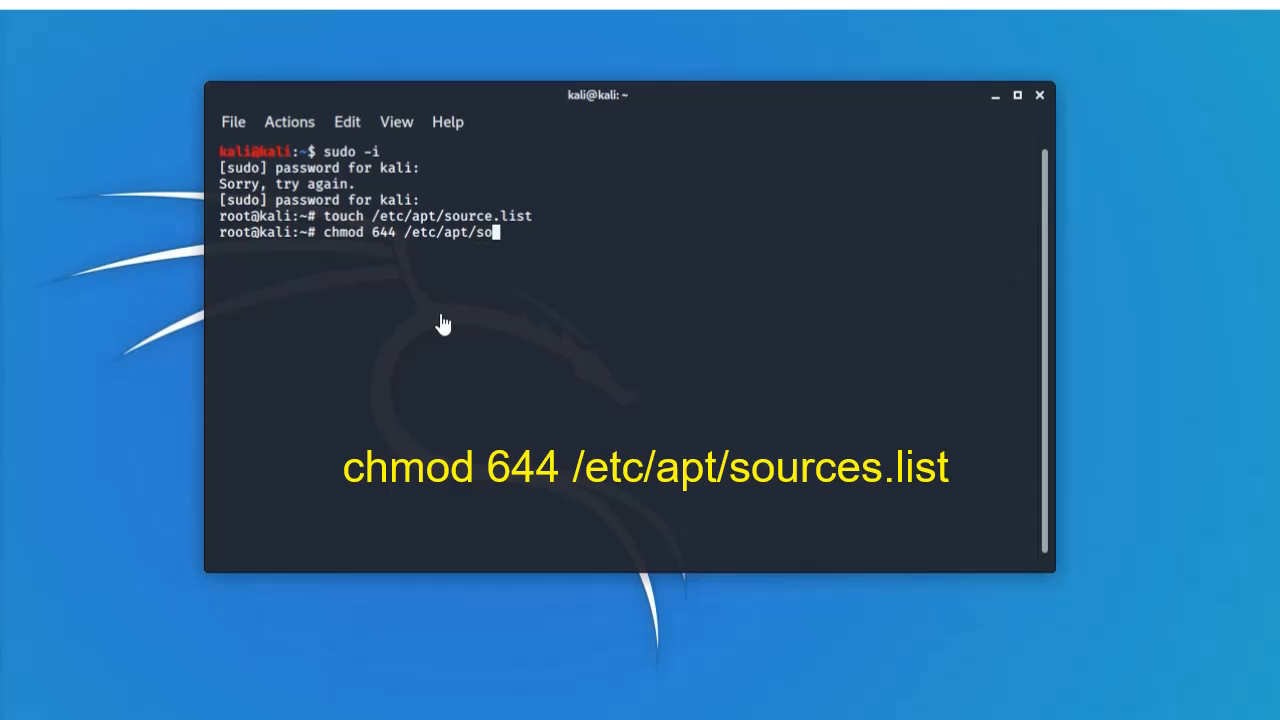
type("urce")
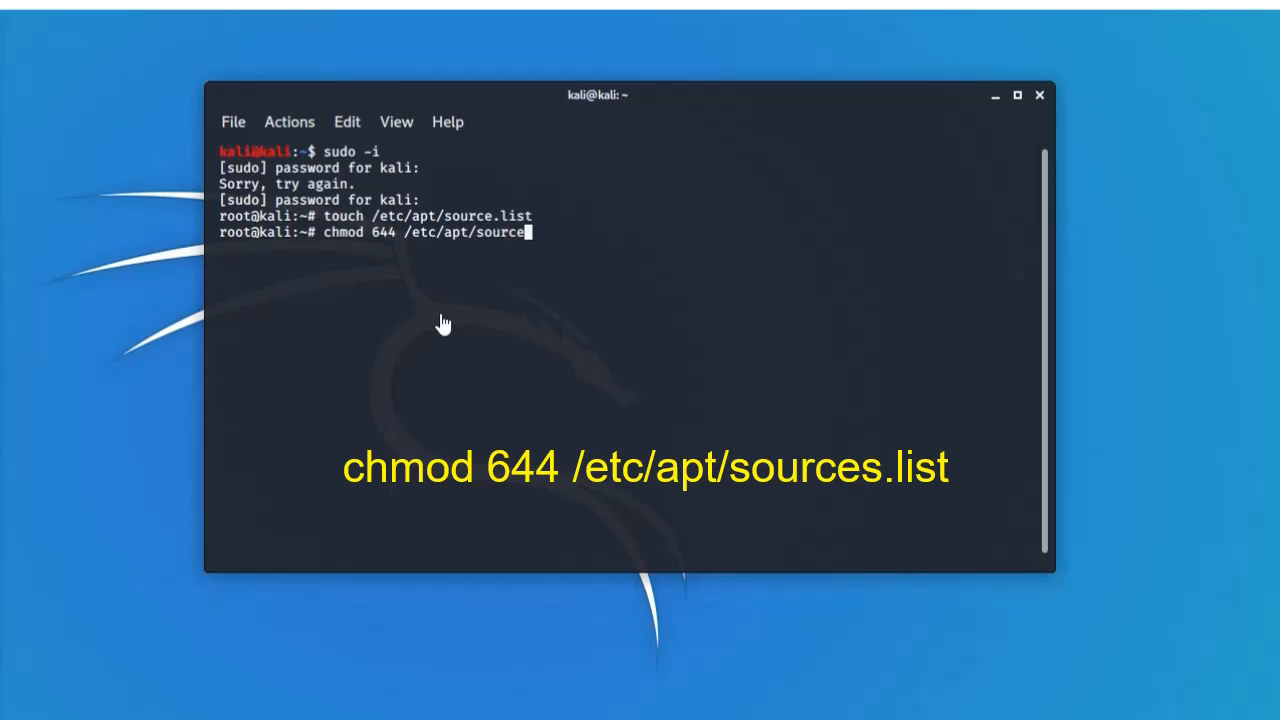
type("s.")
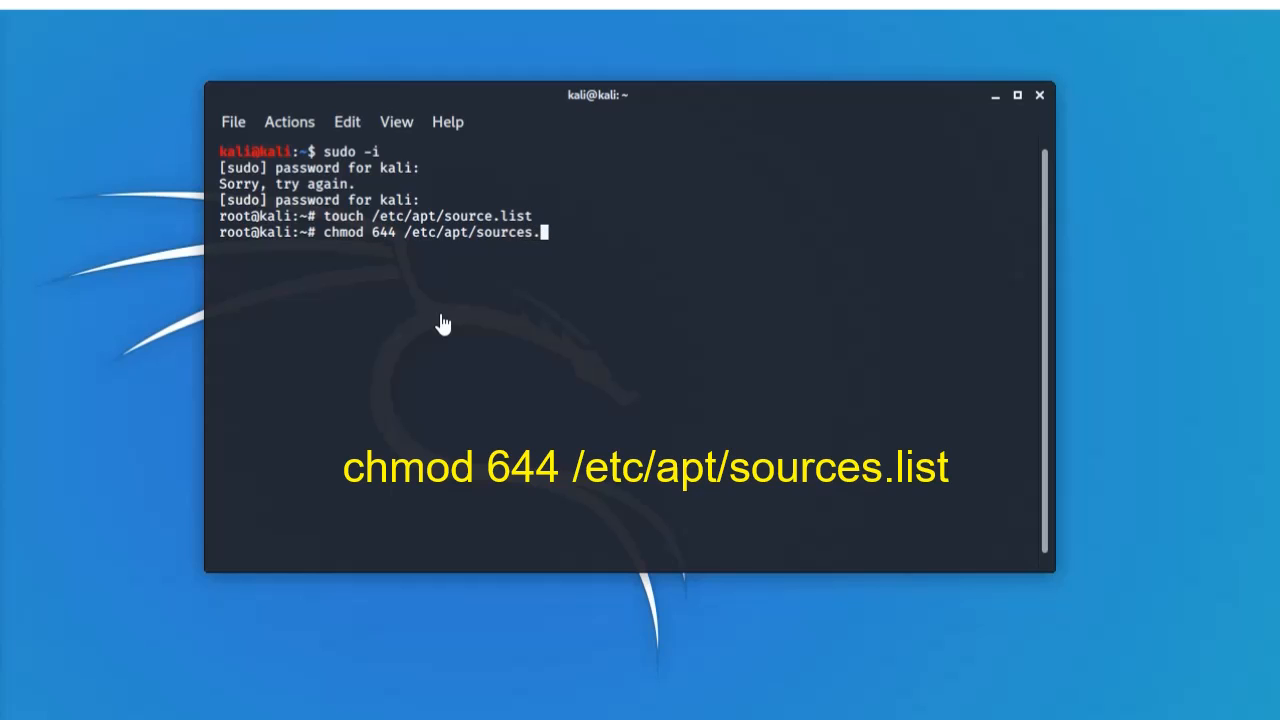
type("list")
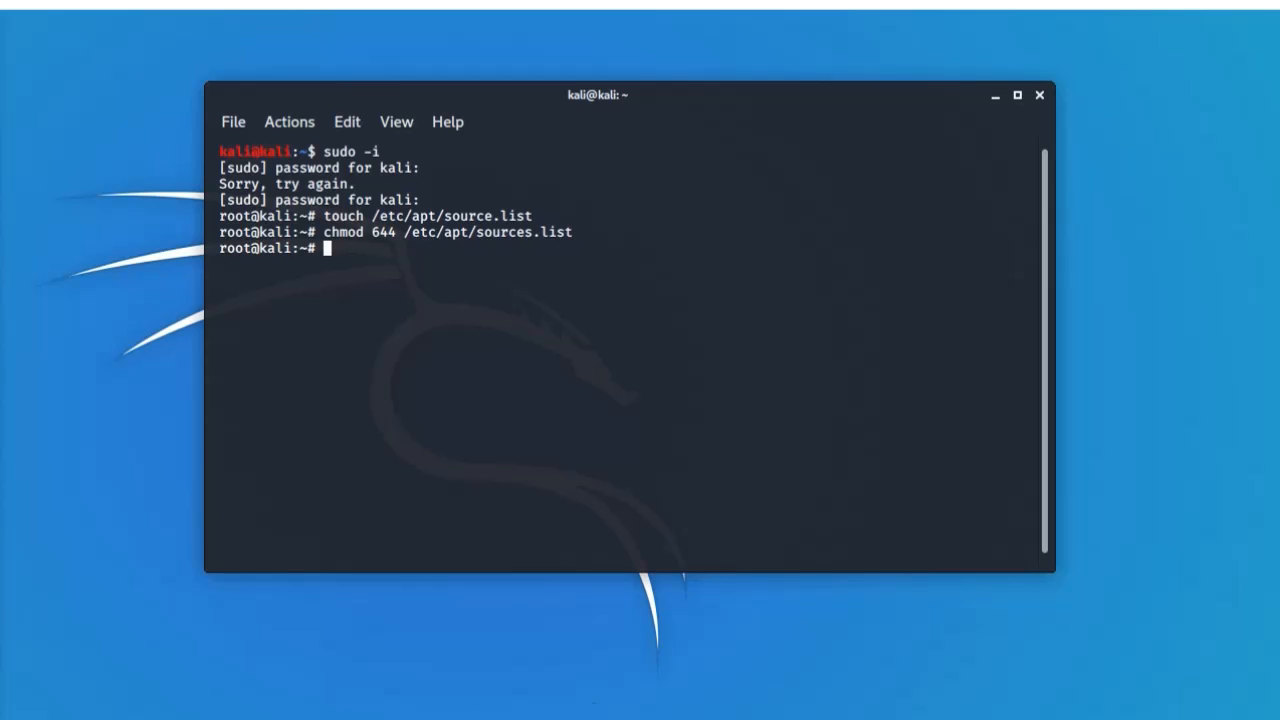
mouse_move(408, 386)
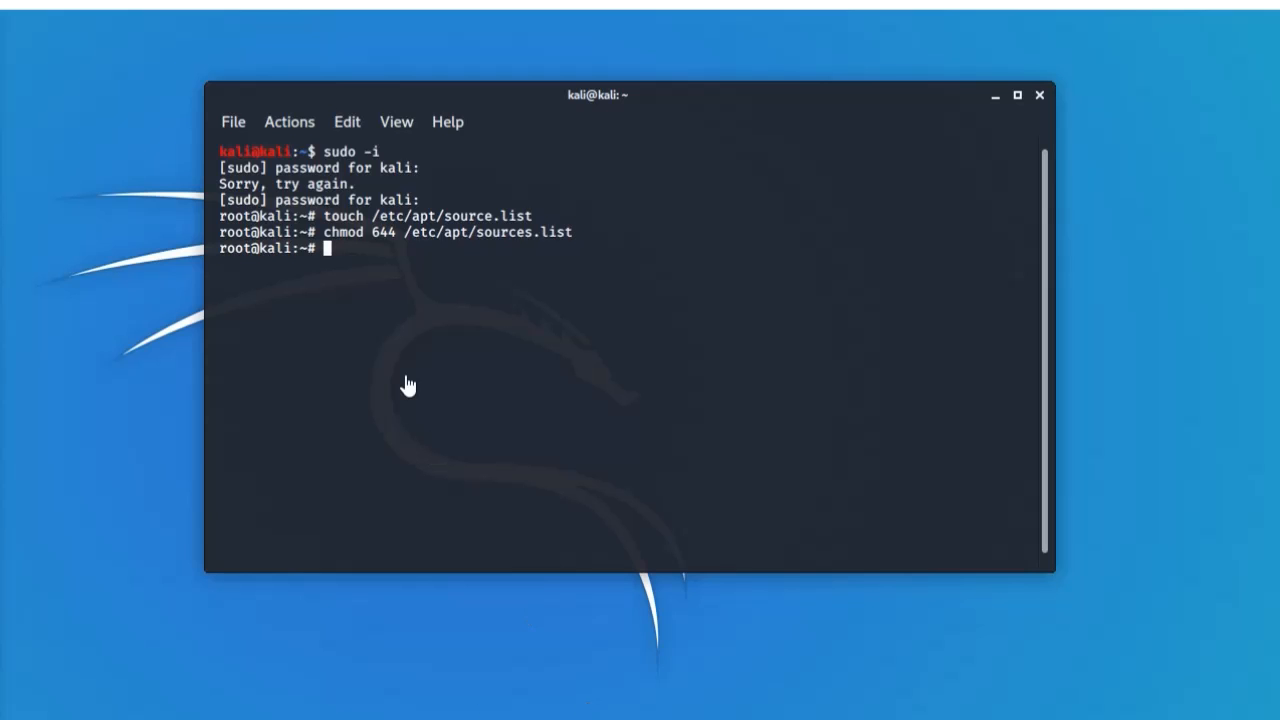
type("echo")
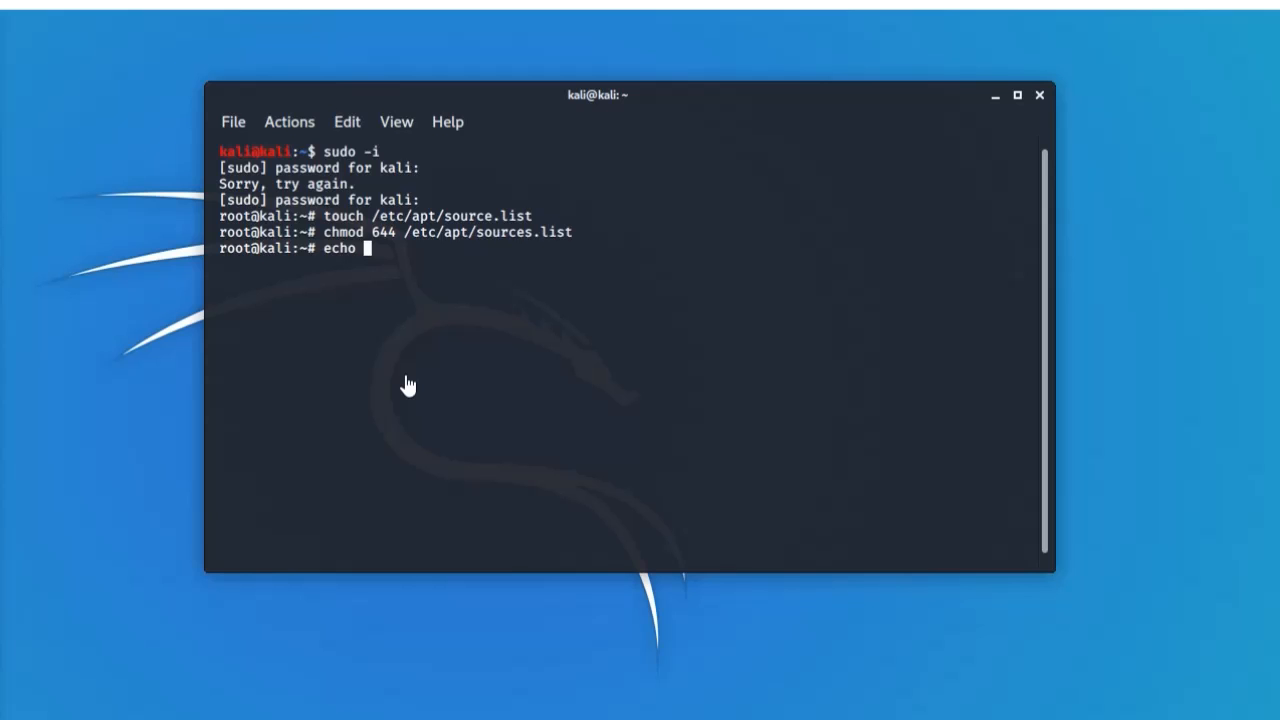
type("\"")
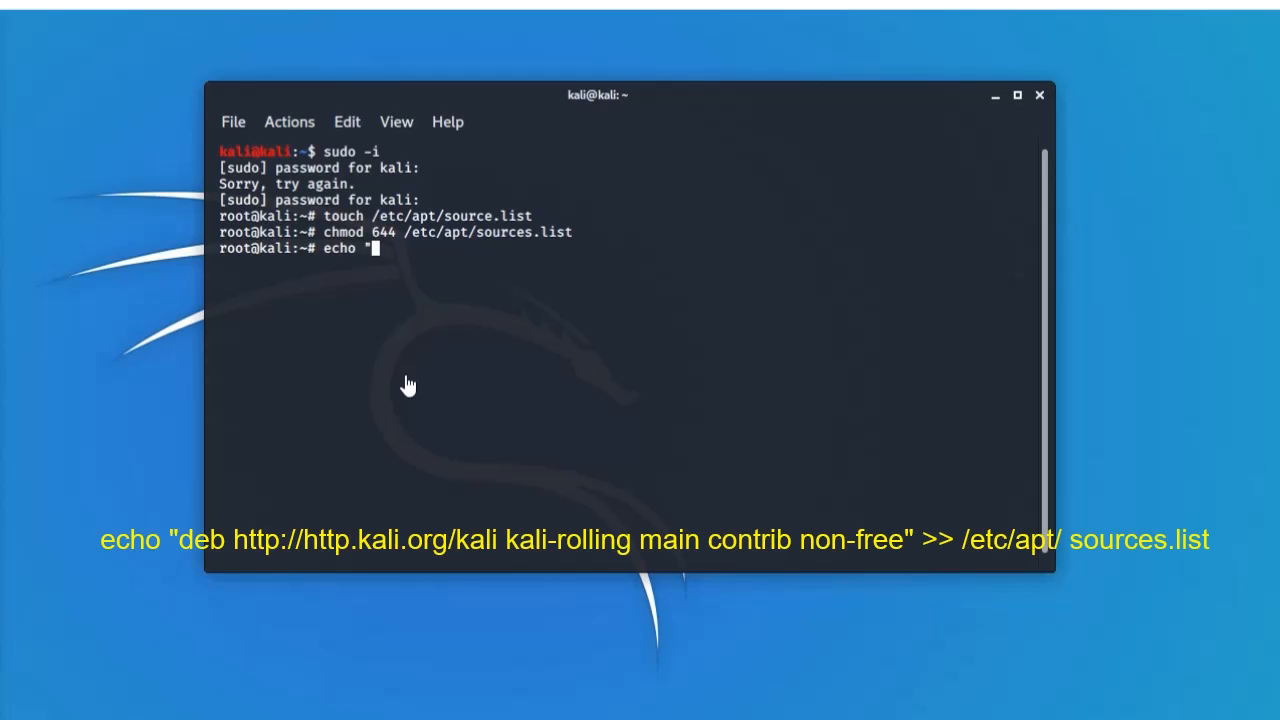
type("deb")
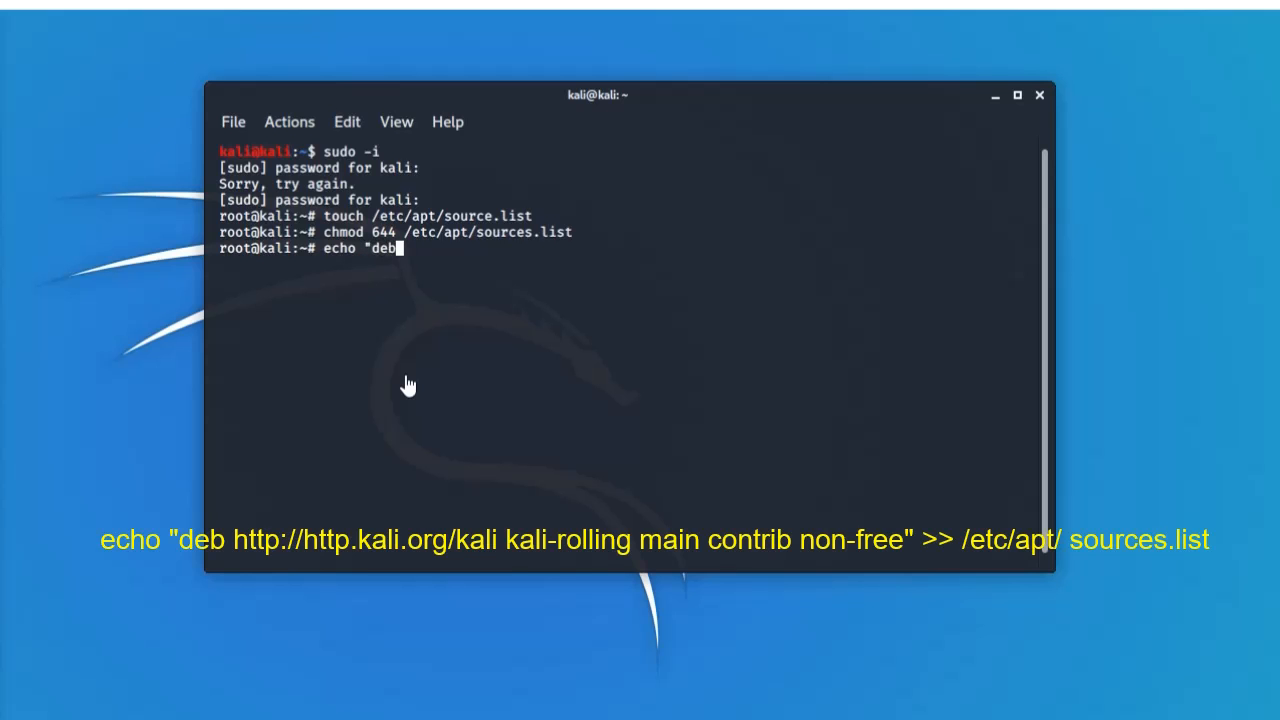
type("h")
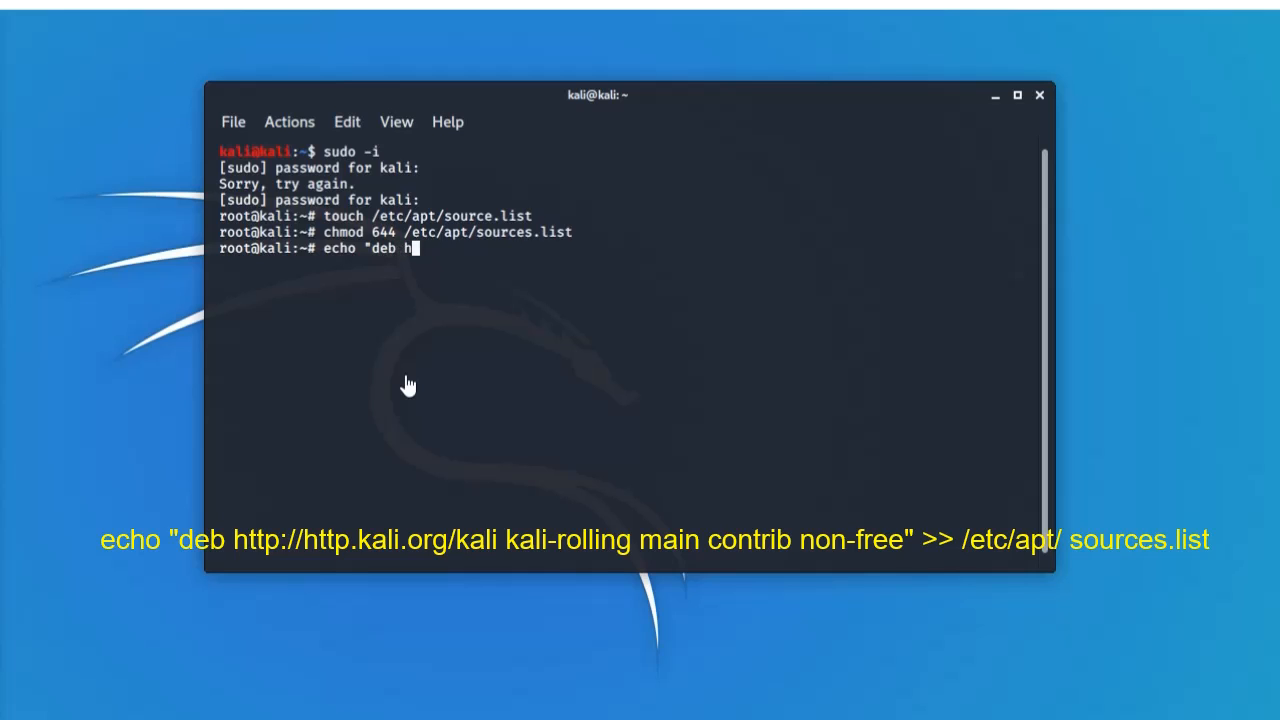
type("ttp")
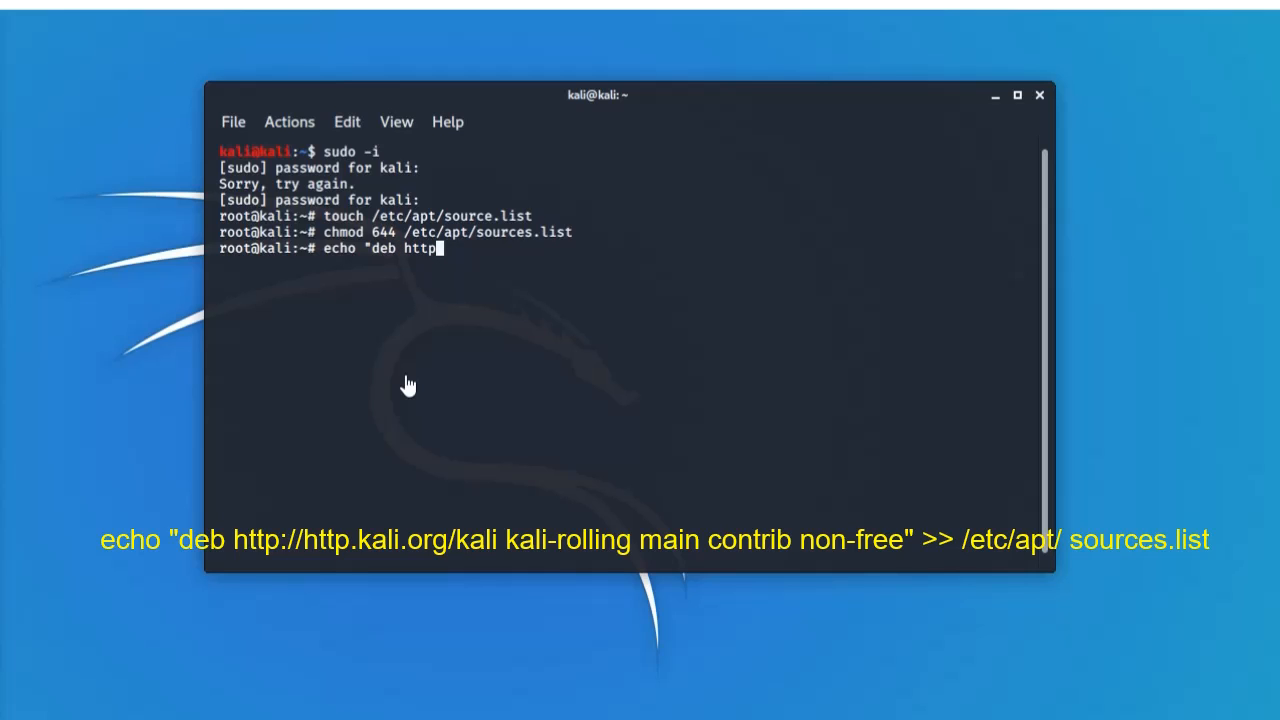
type(":")
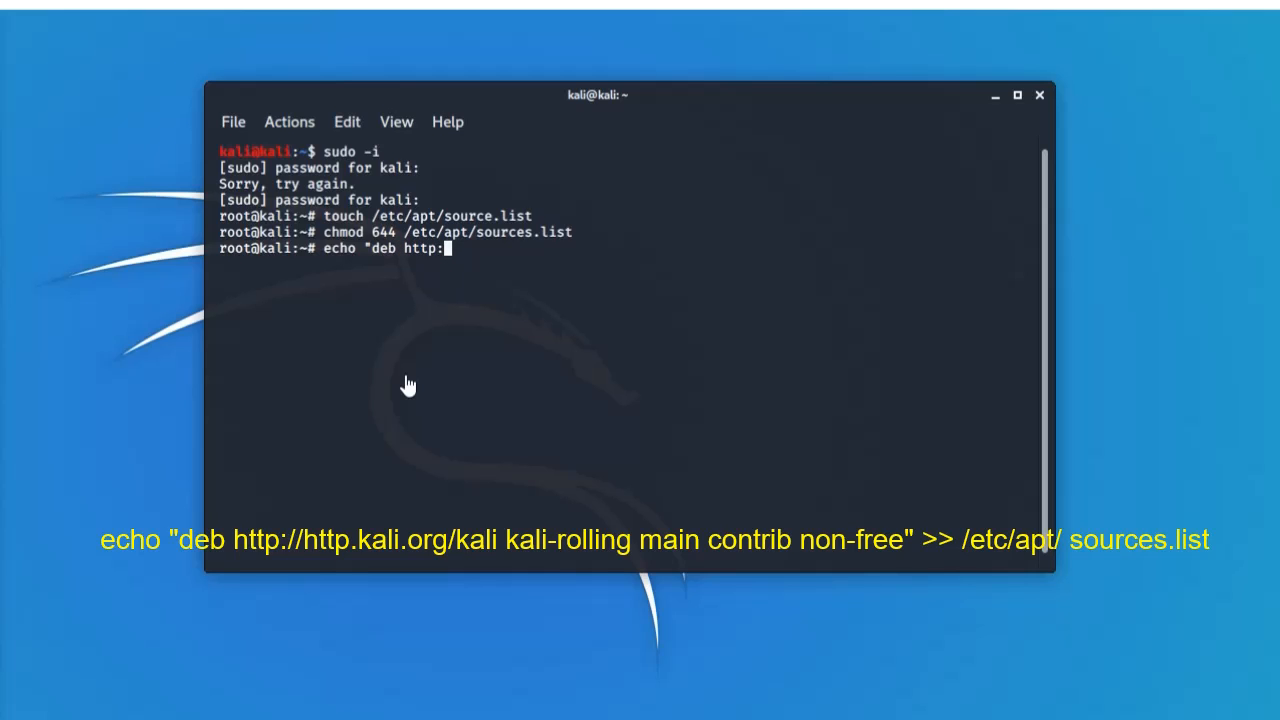
type("//")
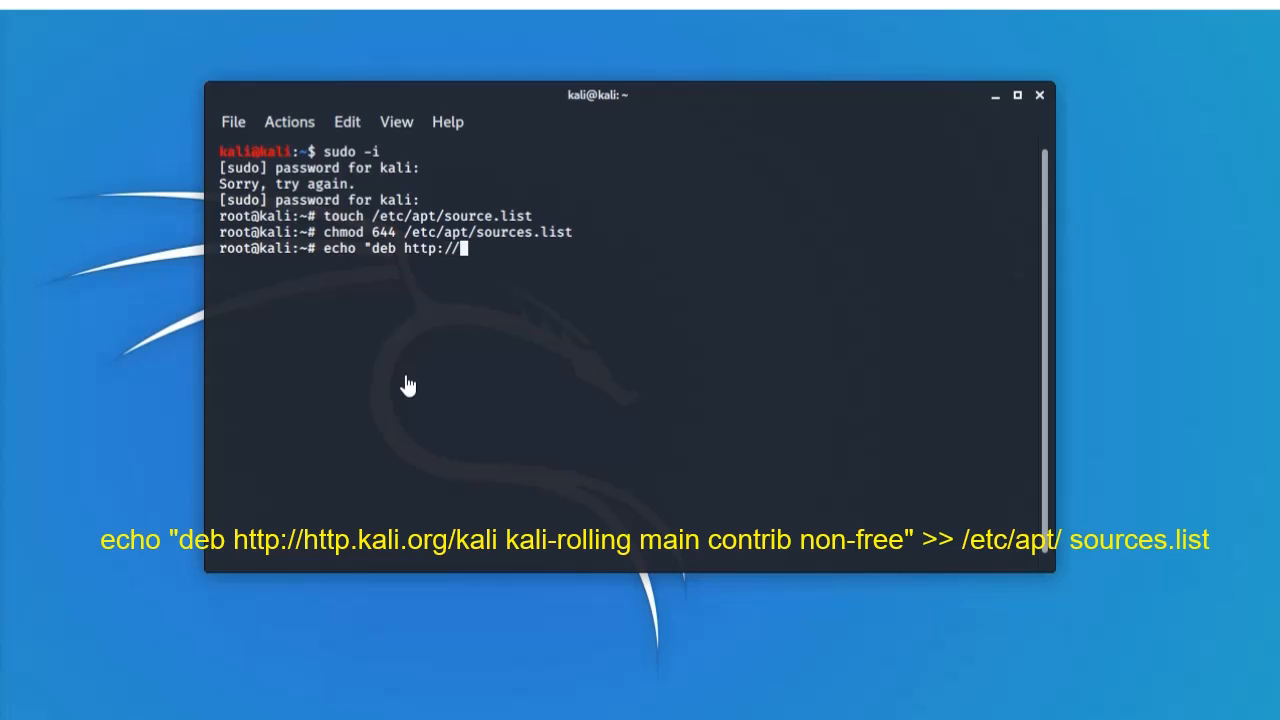
type("http")
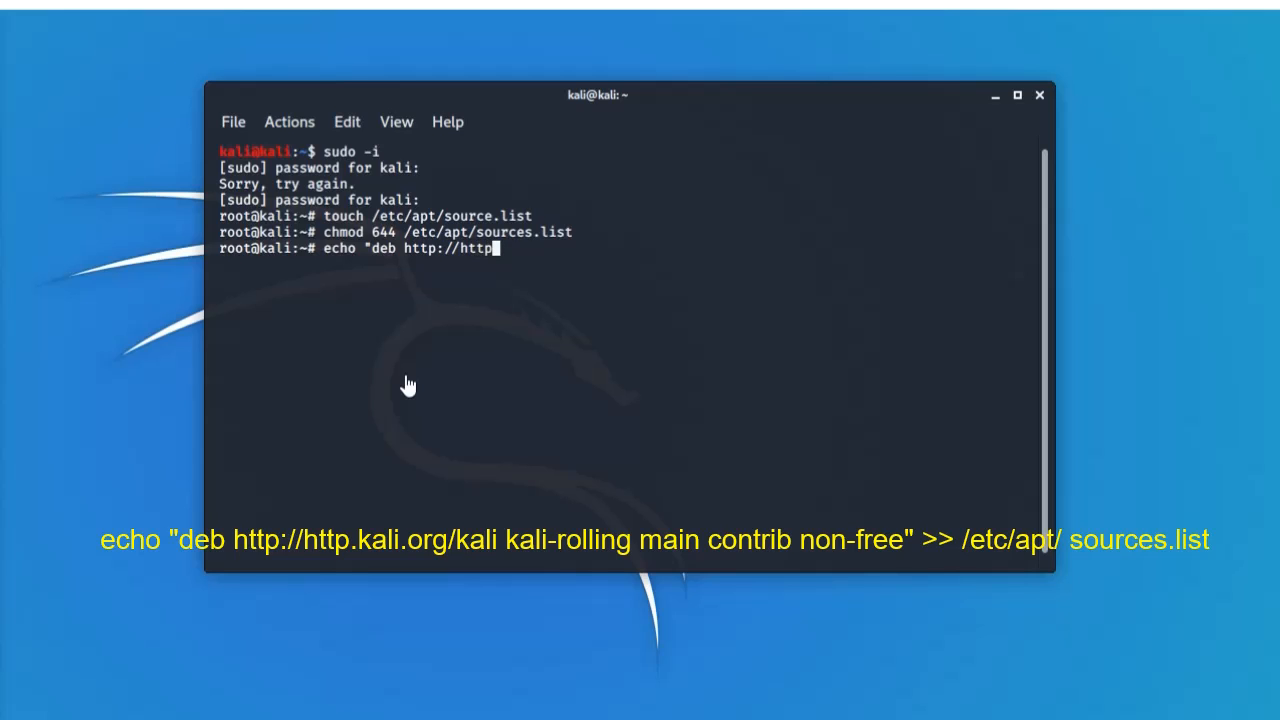
type(".")
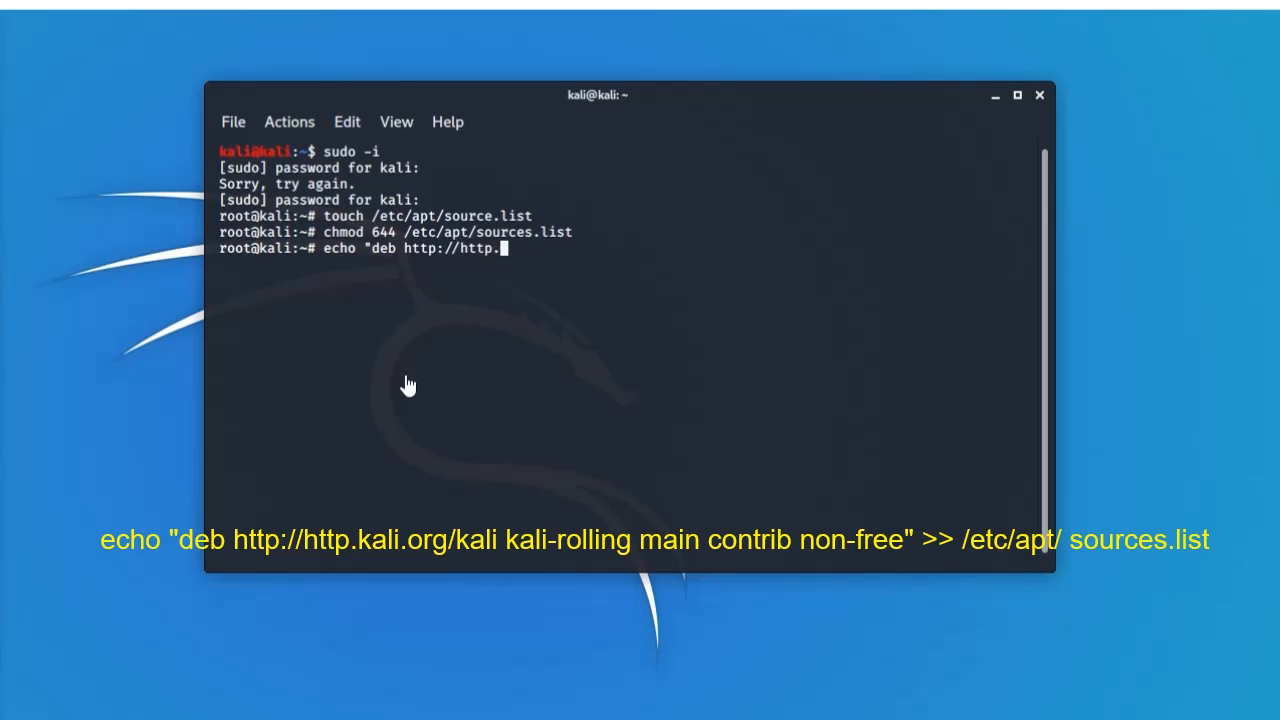
type("kali")
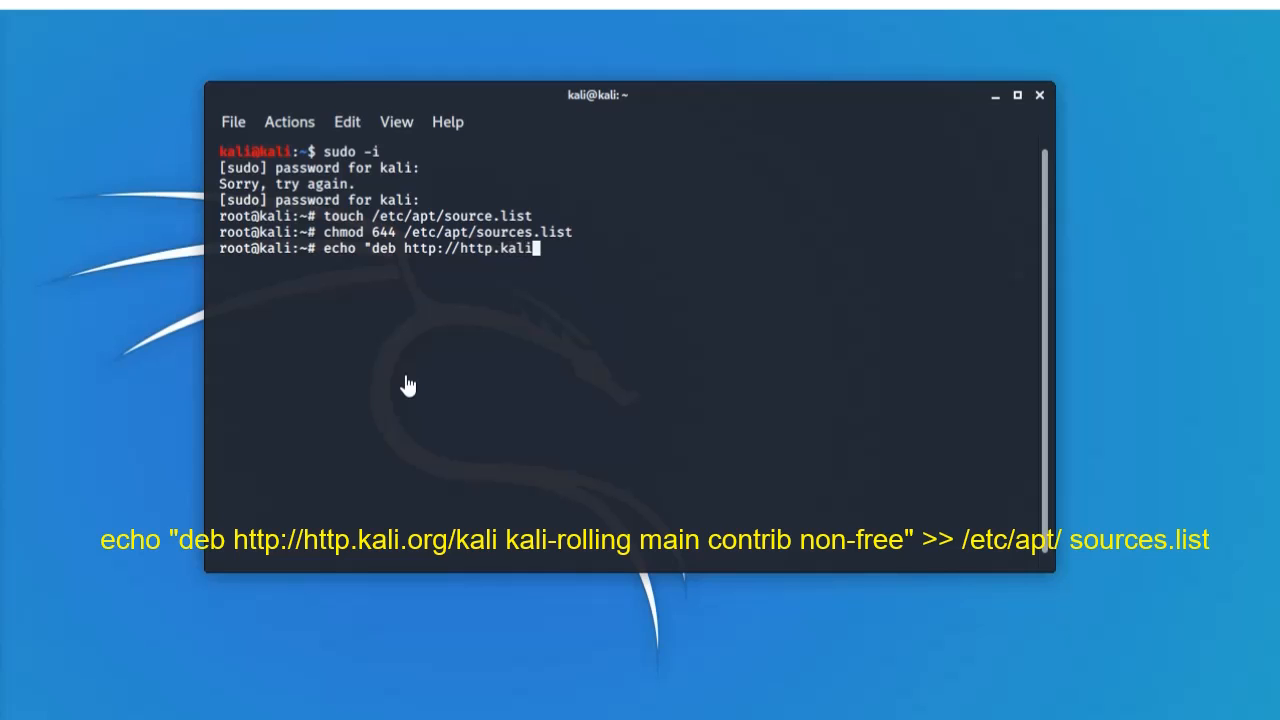
type(".org/")
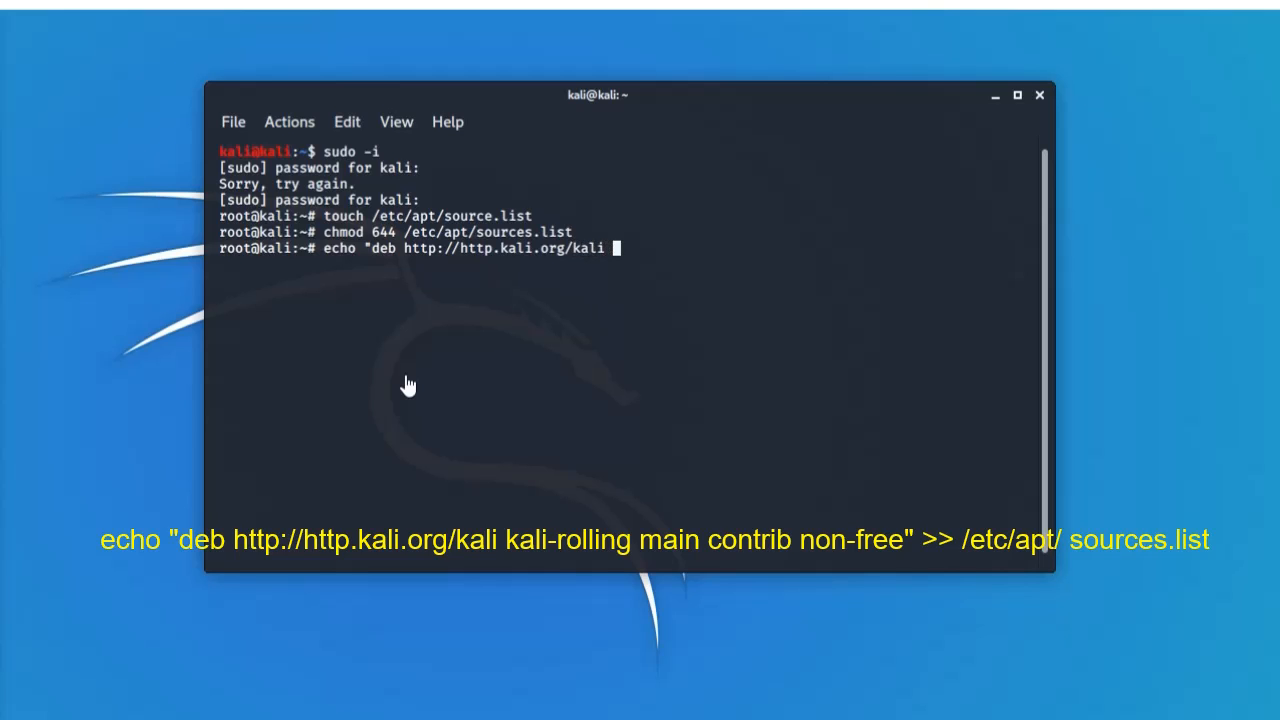
Complete the repository entry as kali-rolling main contrib non-free.
type("kali")
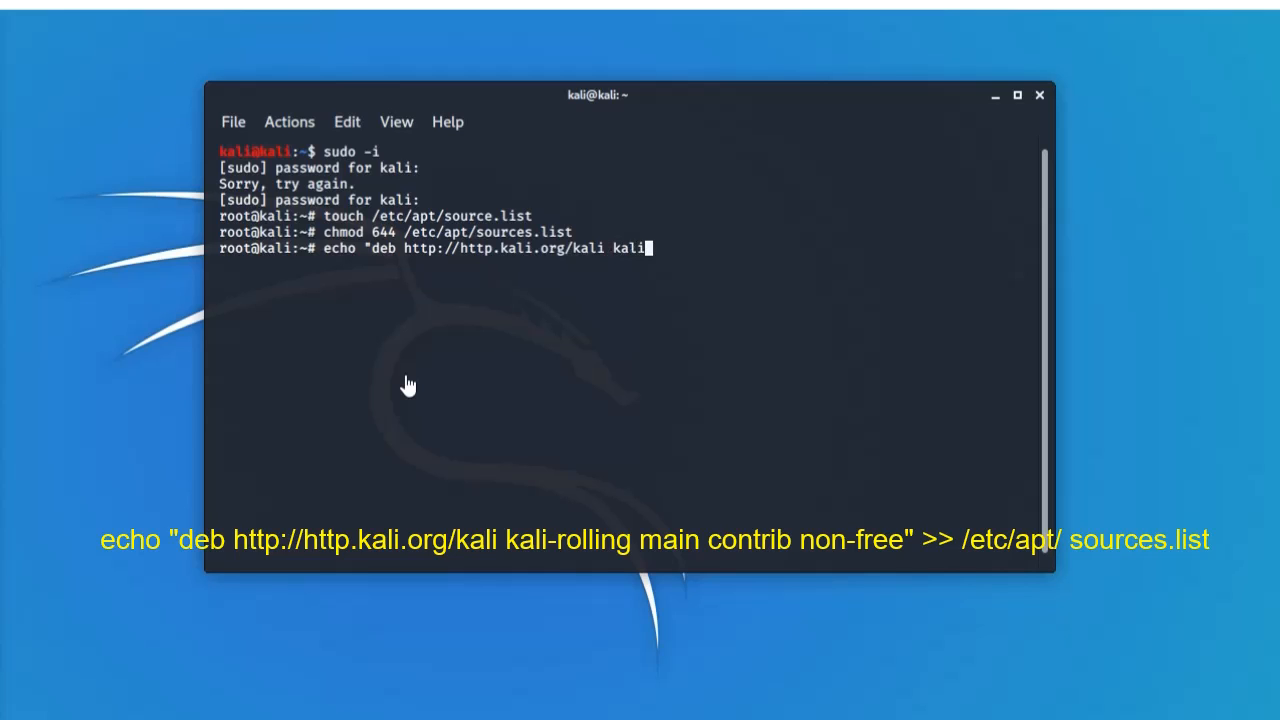
type("-")
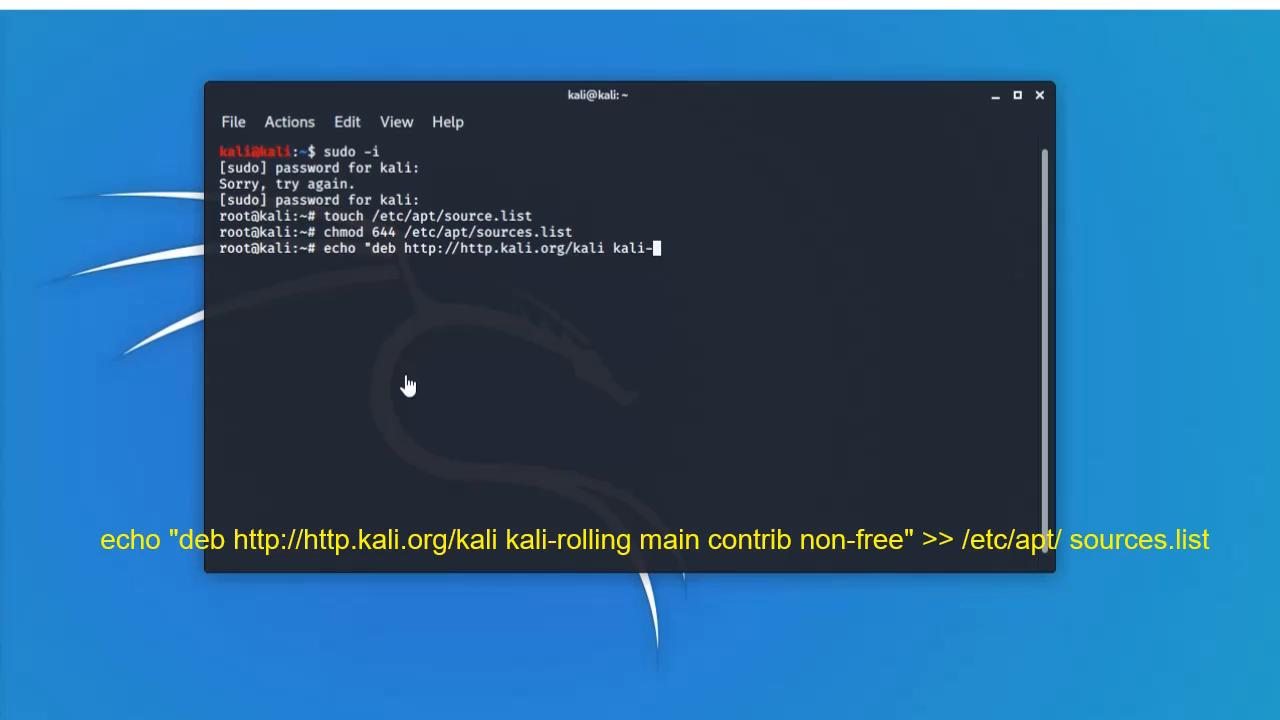
type("roll")
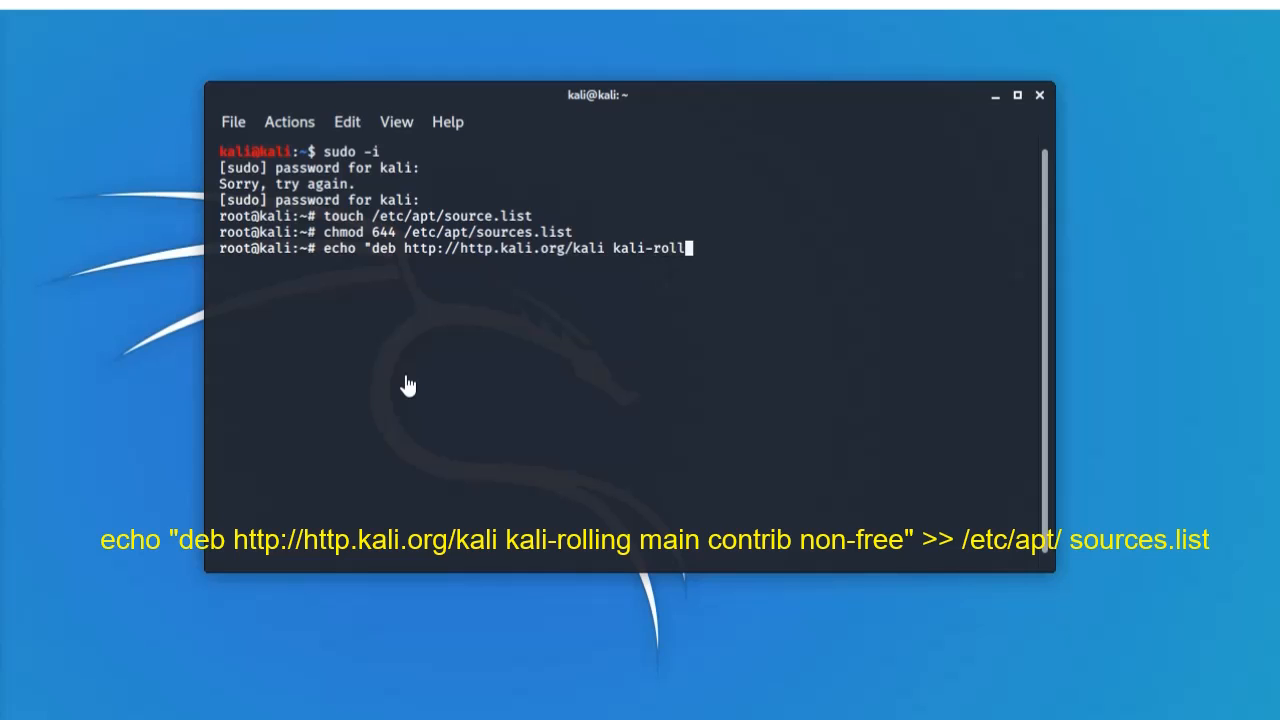
type("ing")
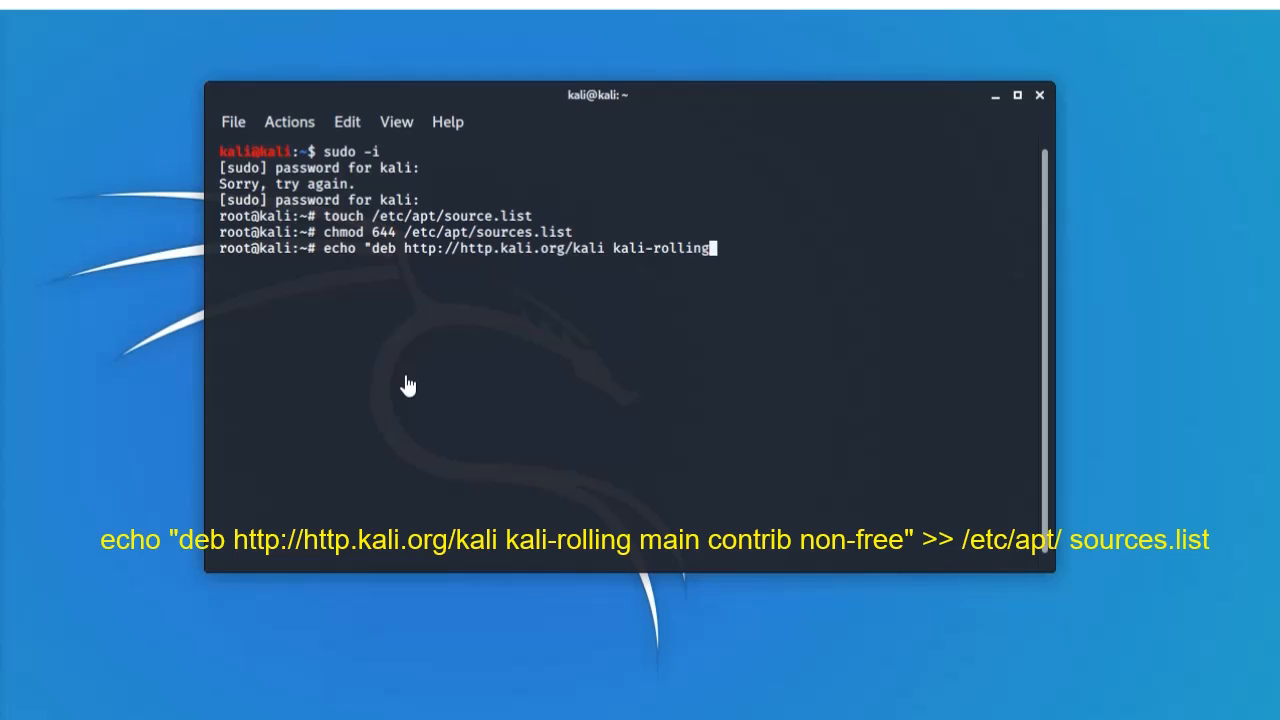
type("main")
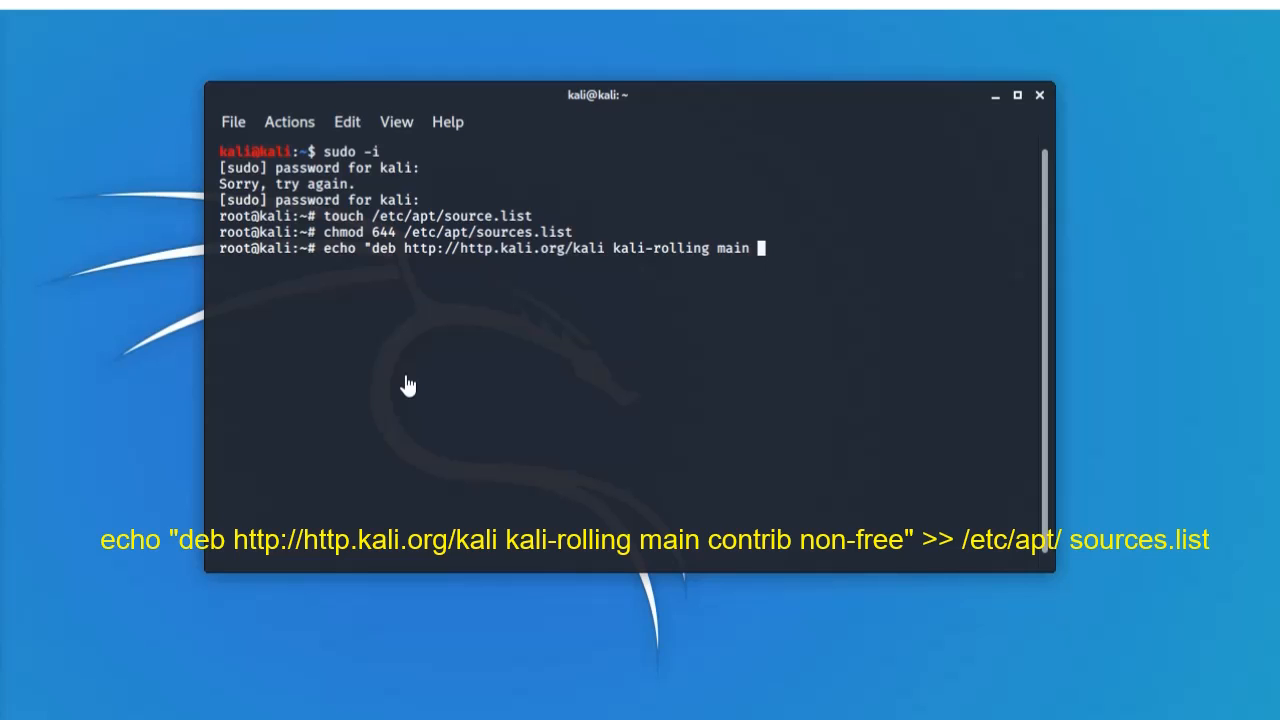
type("contrib")
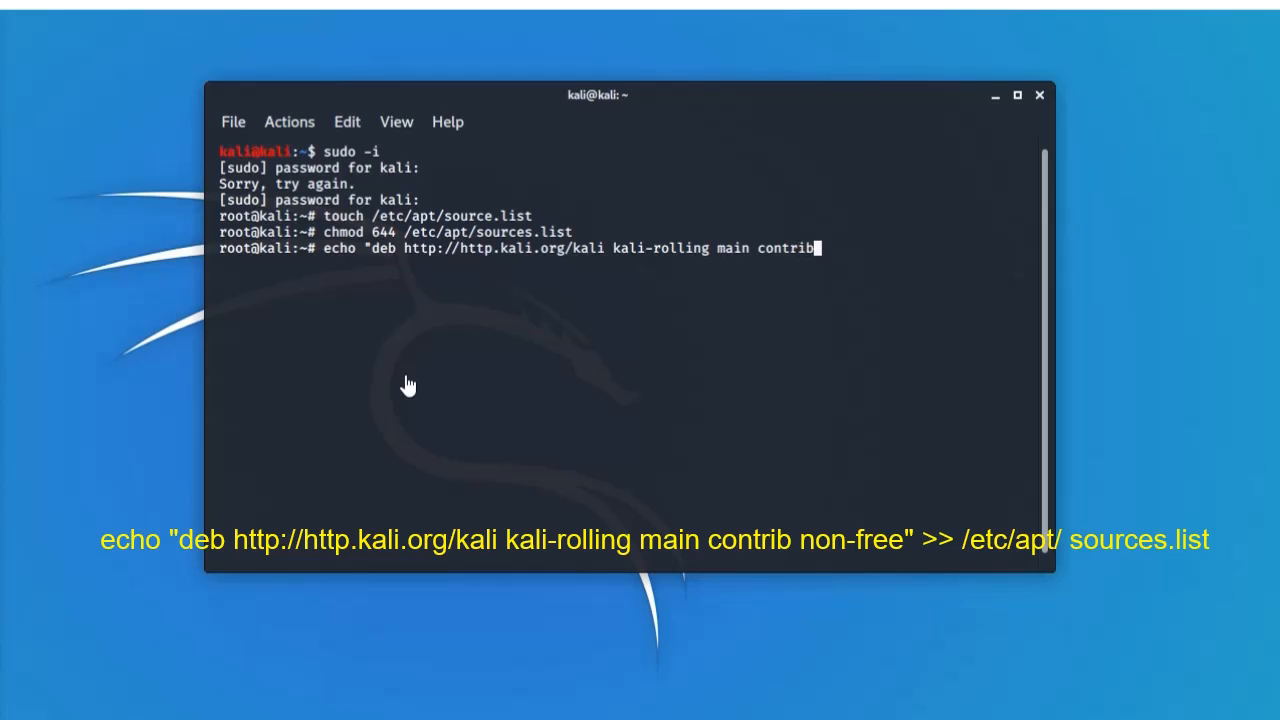
type("no")
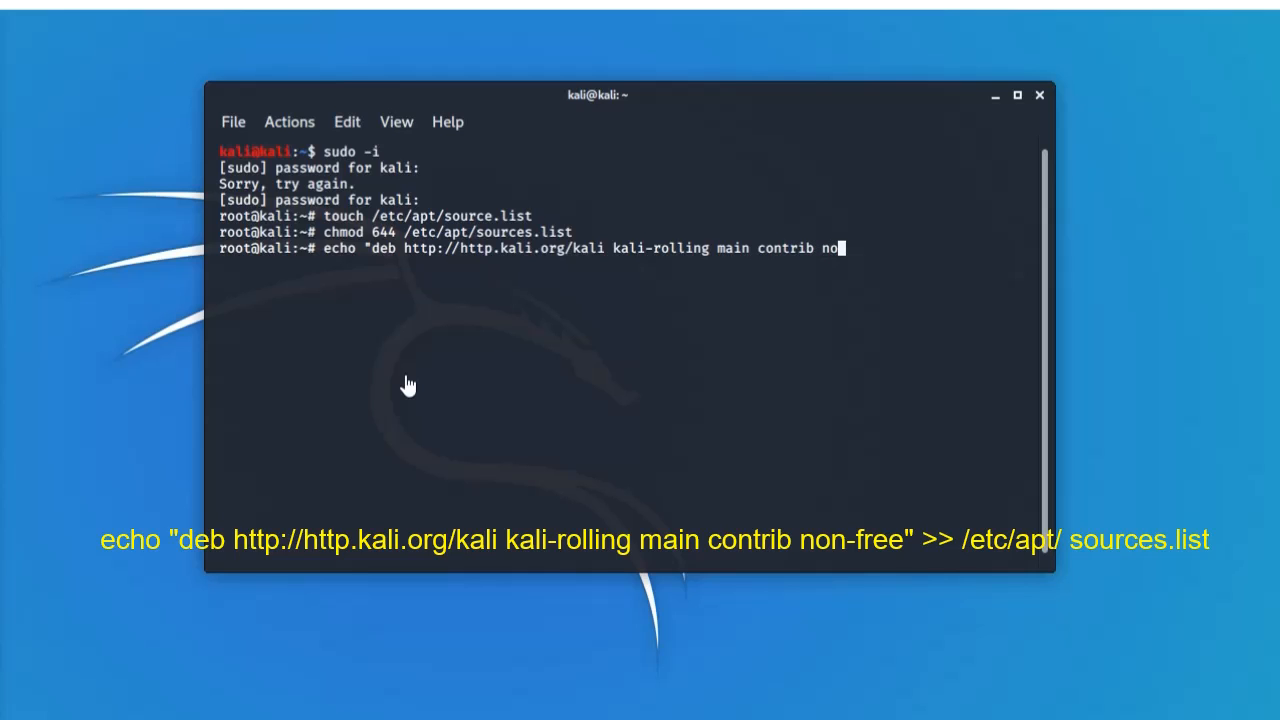
type("n")
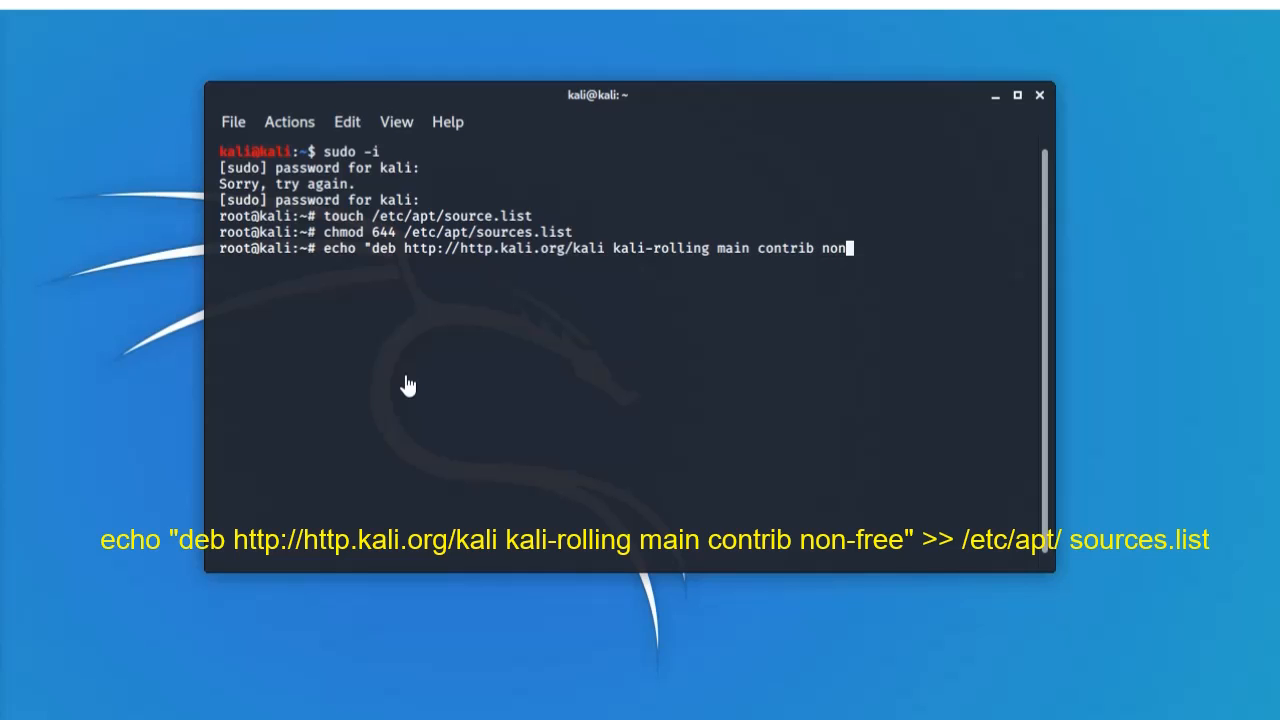
type("-free")
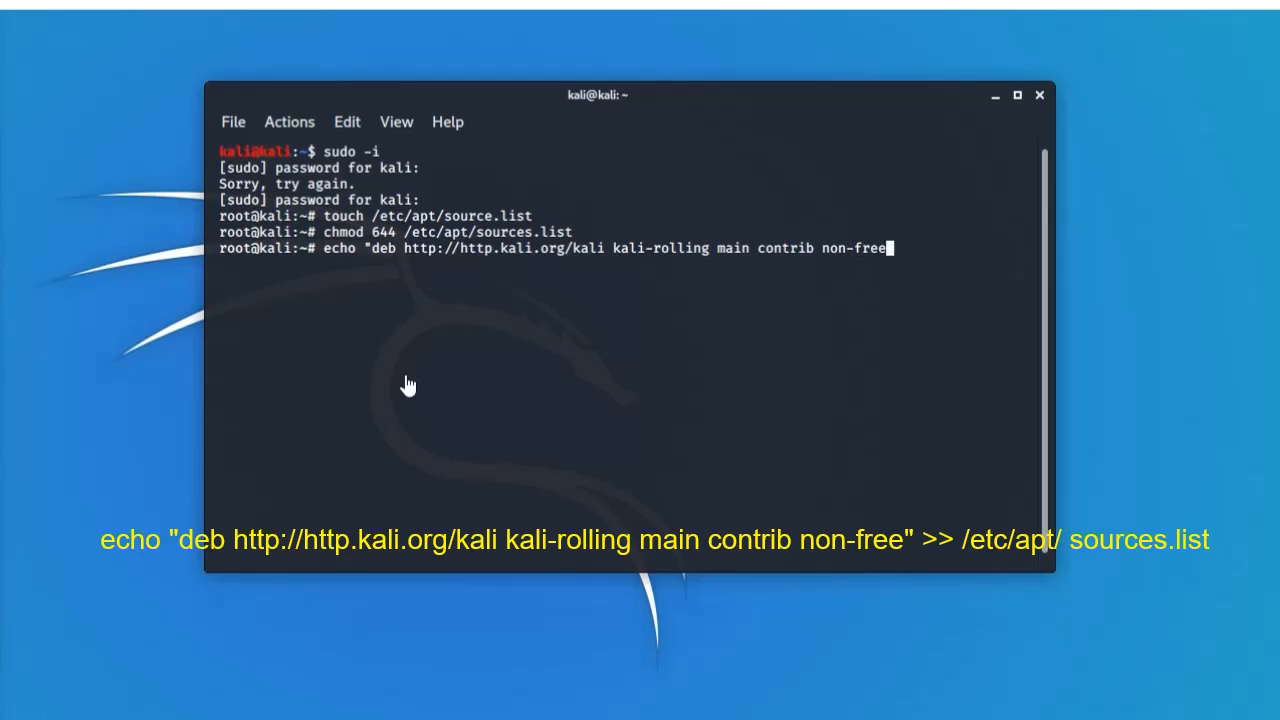
type("\"")
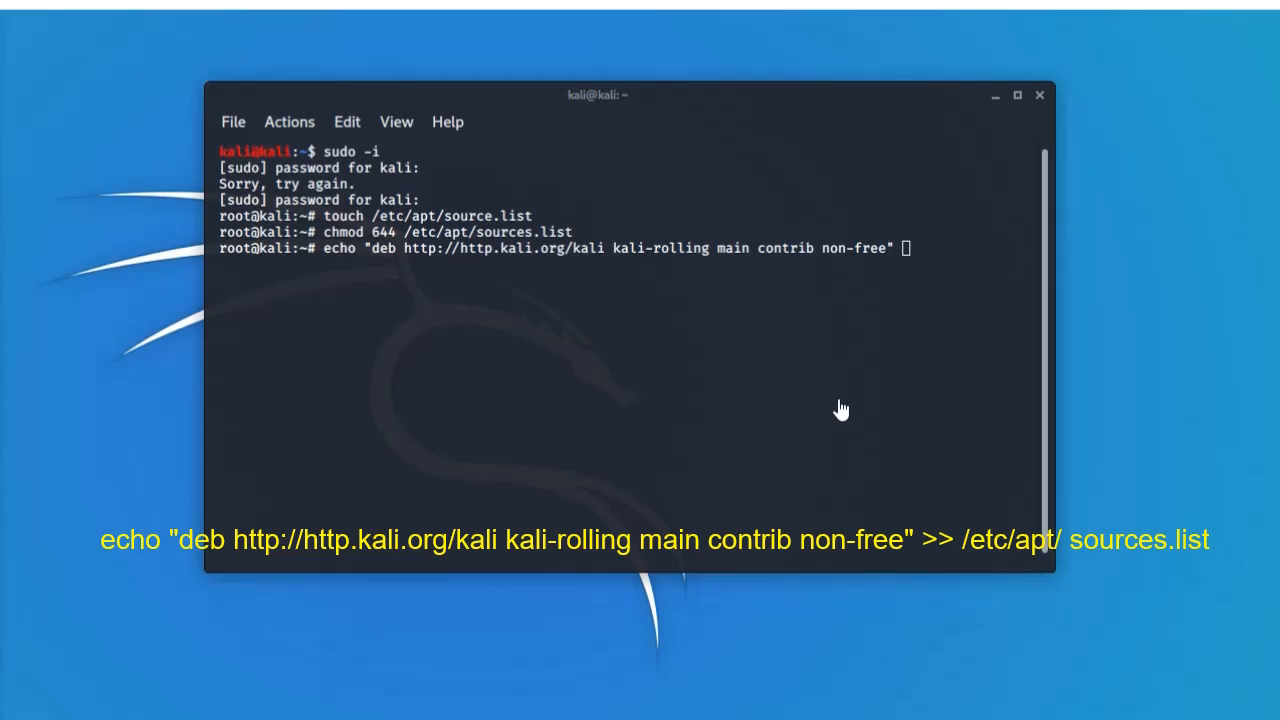
mouse_move(888, 396)
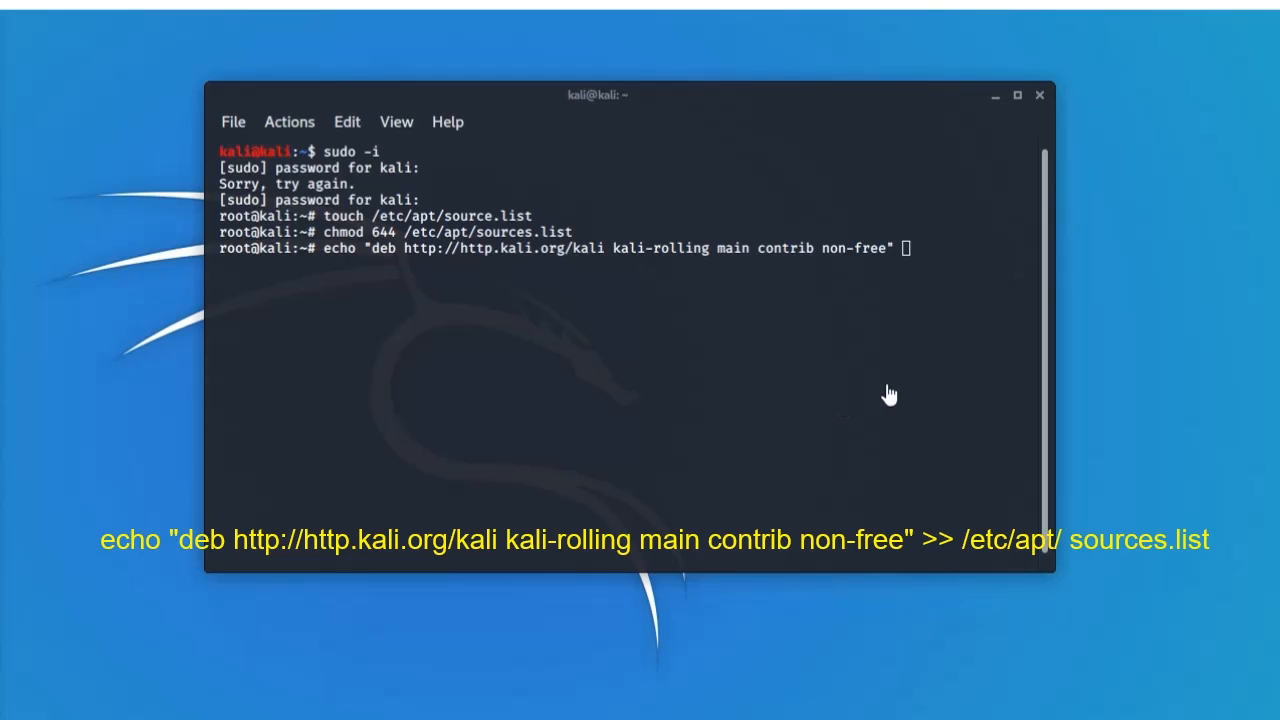
Append the echoed repository line to /etc/apt/sources.list and run it.
type(">> /e")
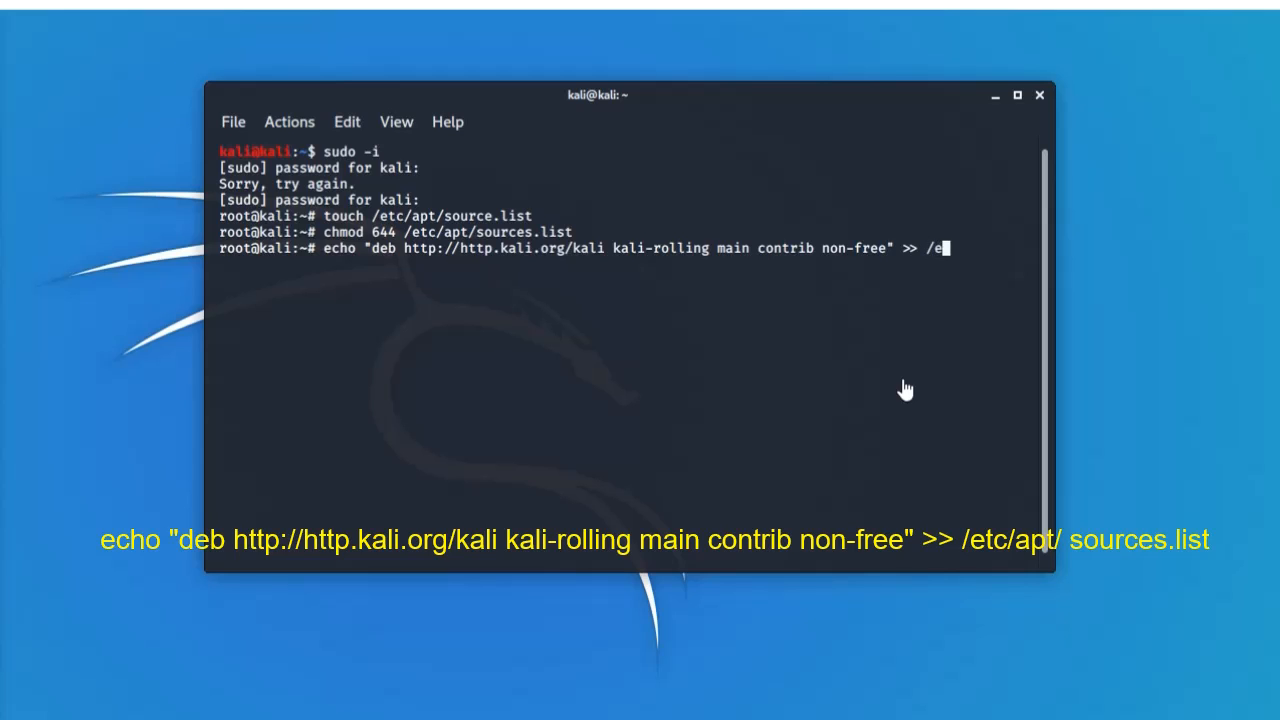
type("tc")
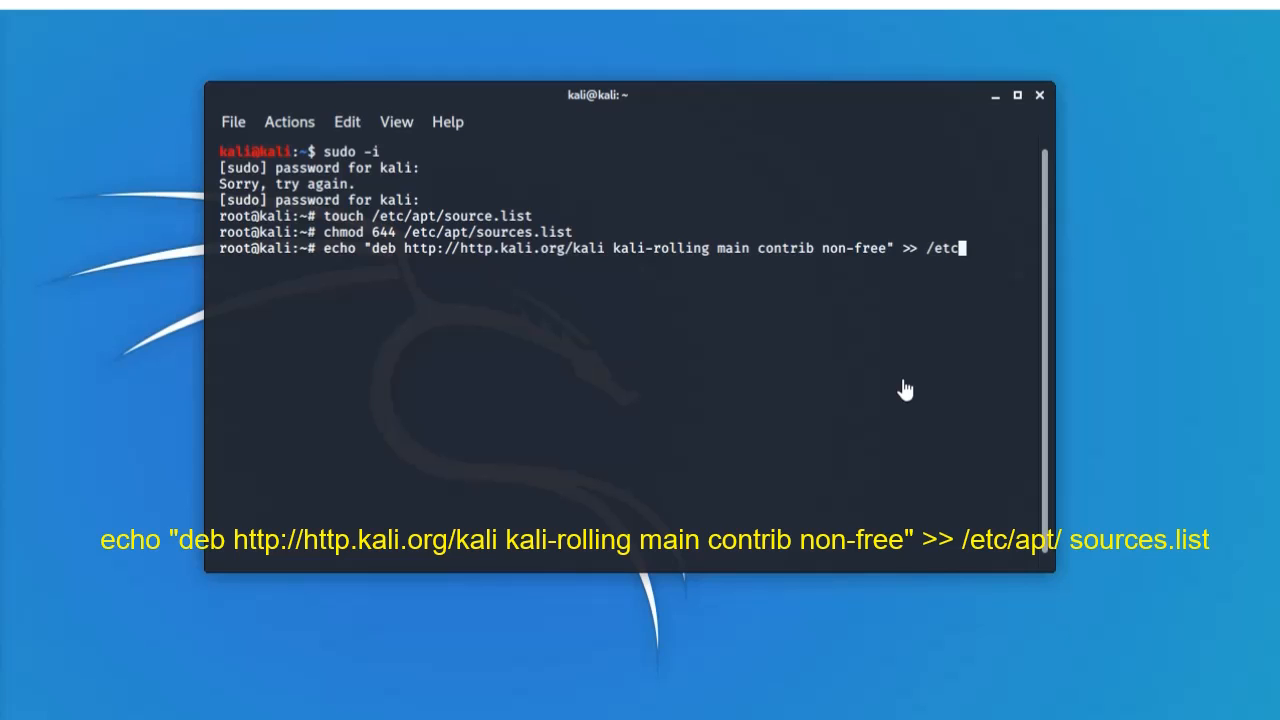
type("apt/source")
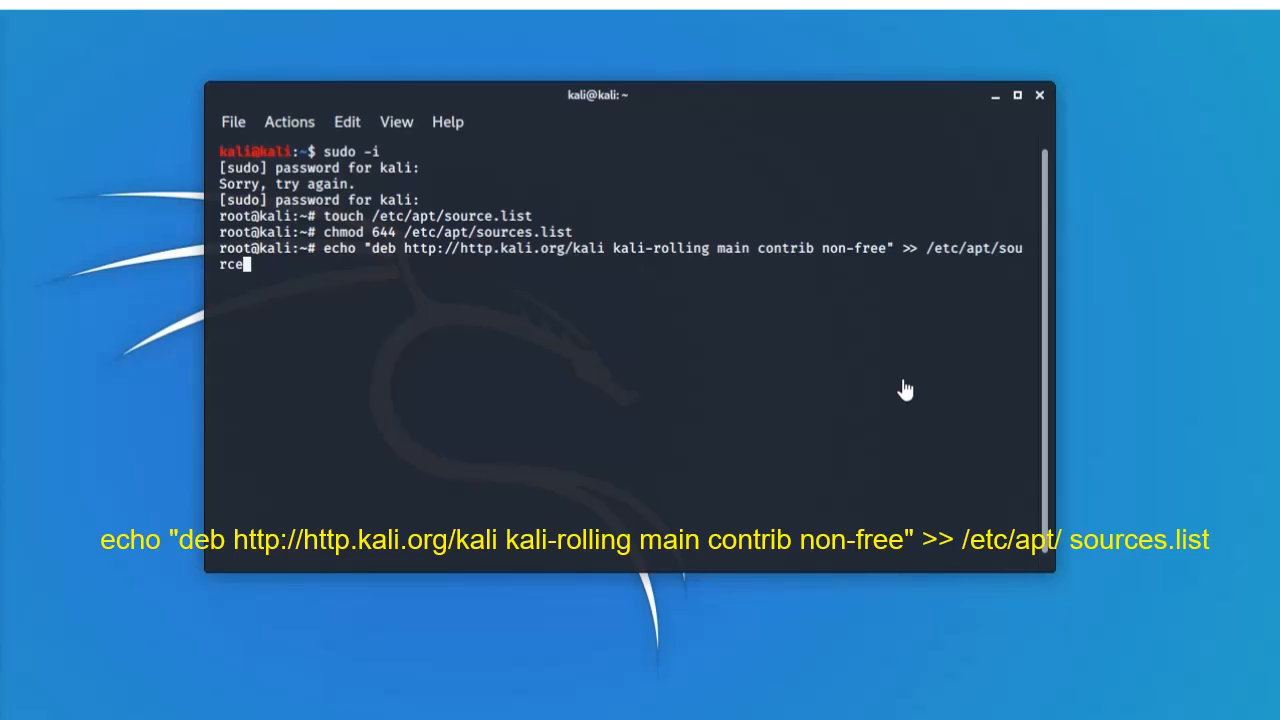
type("s.")
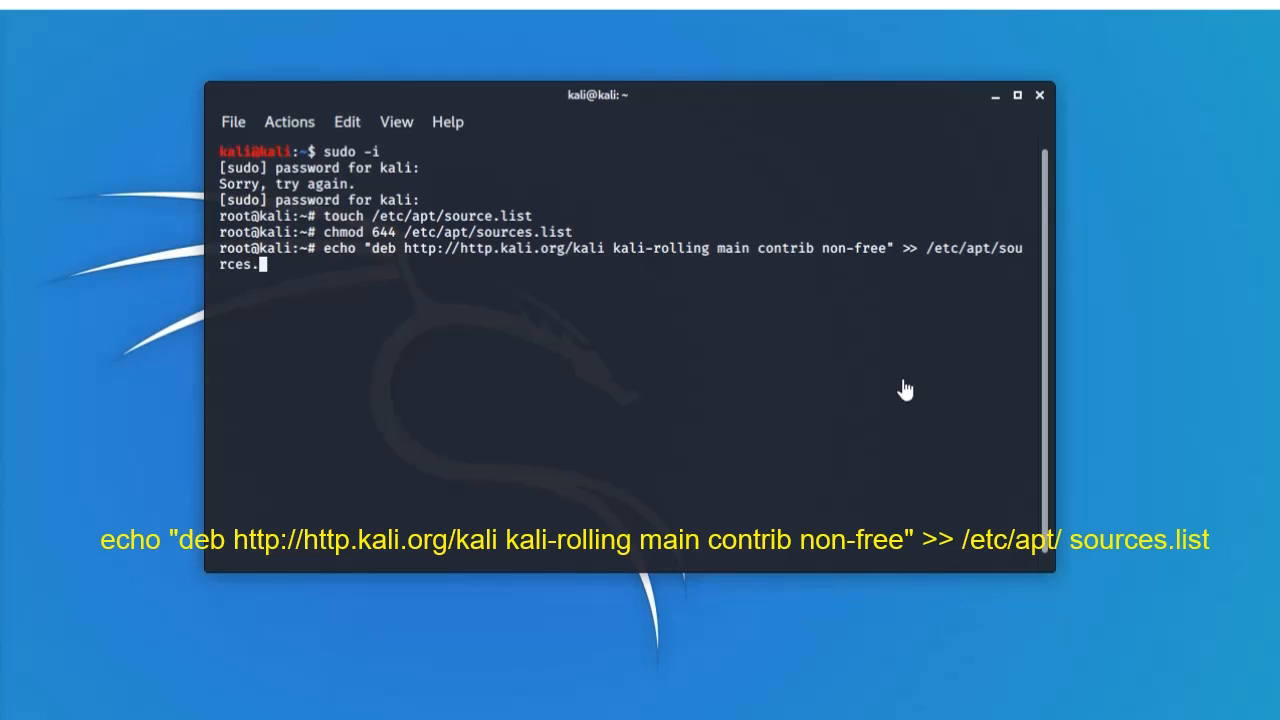
type("li")
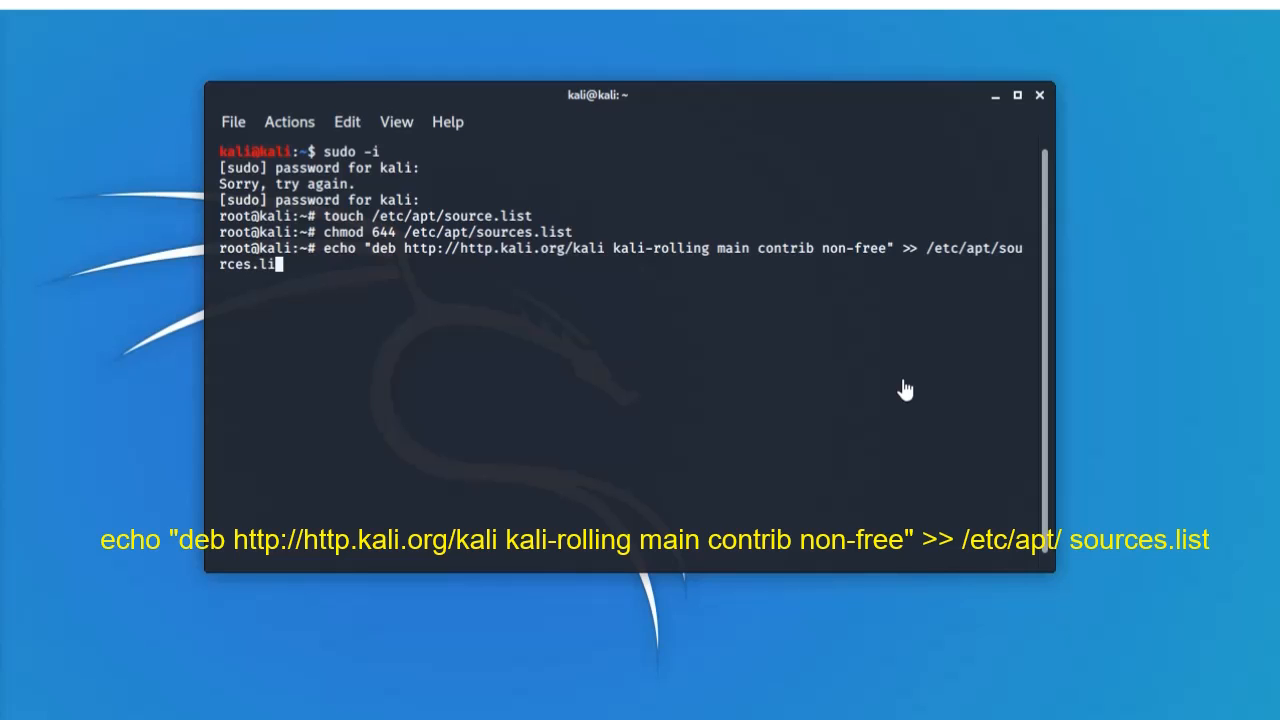
key("Return")
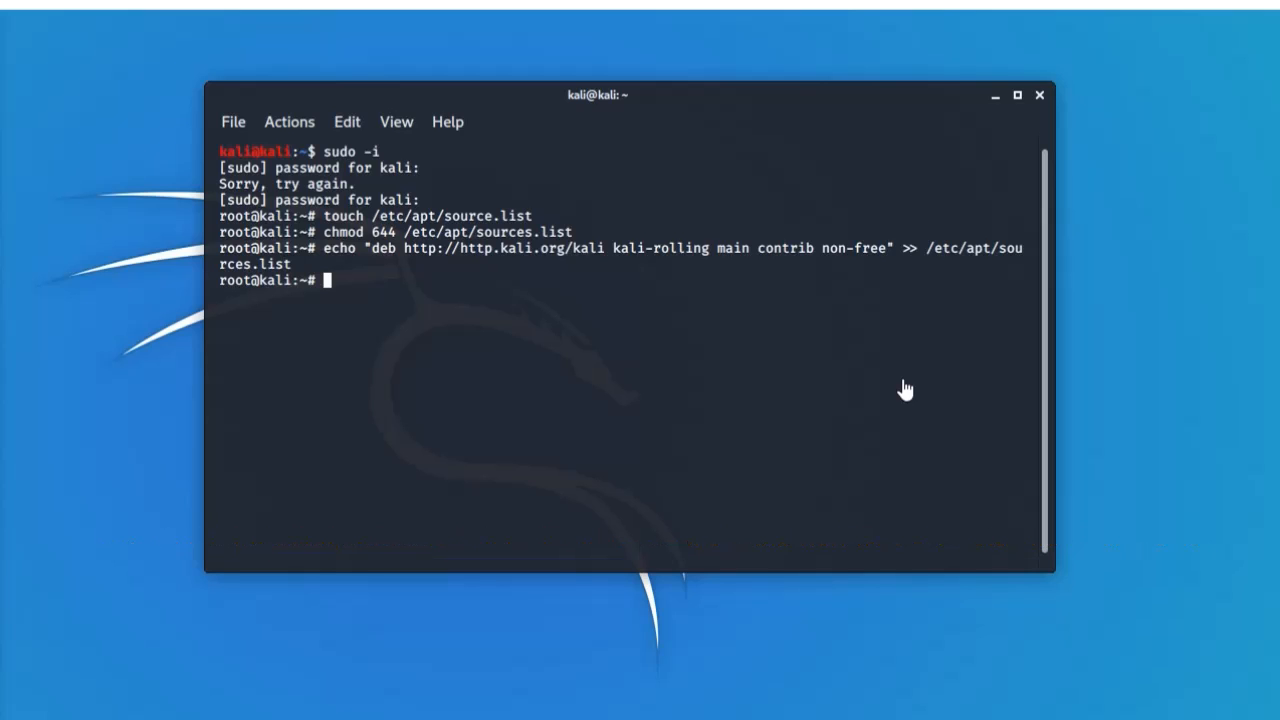
Begin an apt-key adv command with the --keyserver option.
type("apt-")
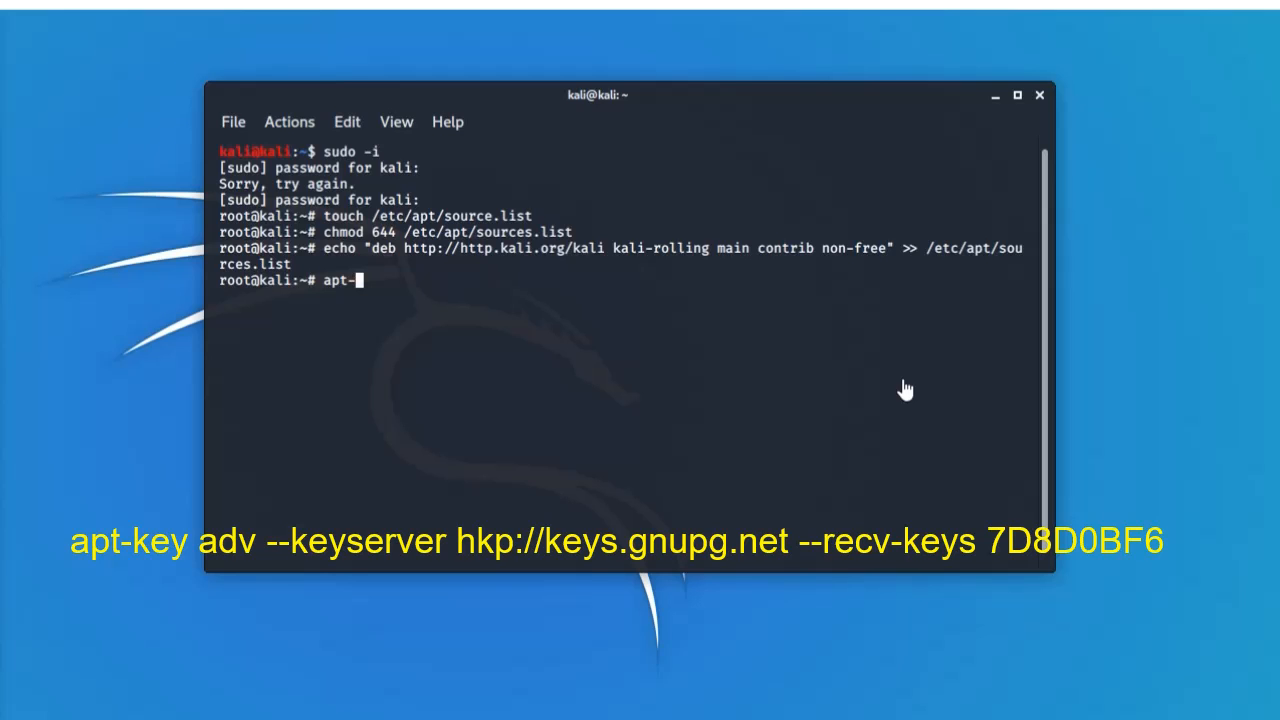
type("key")
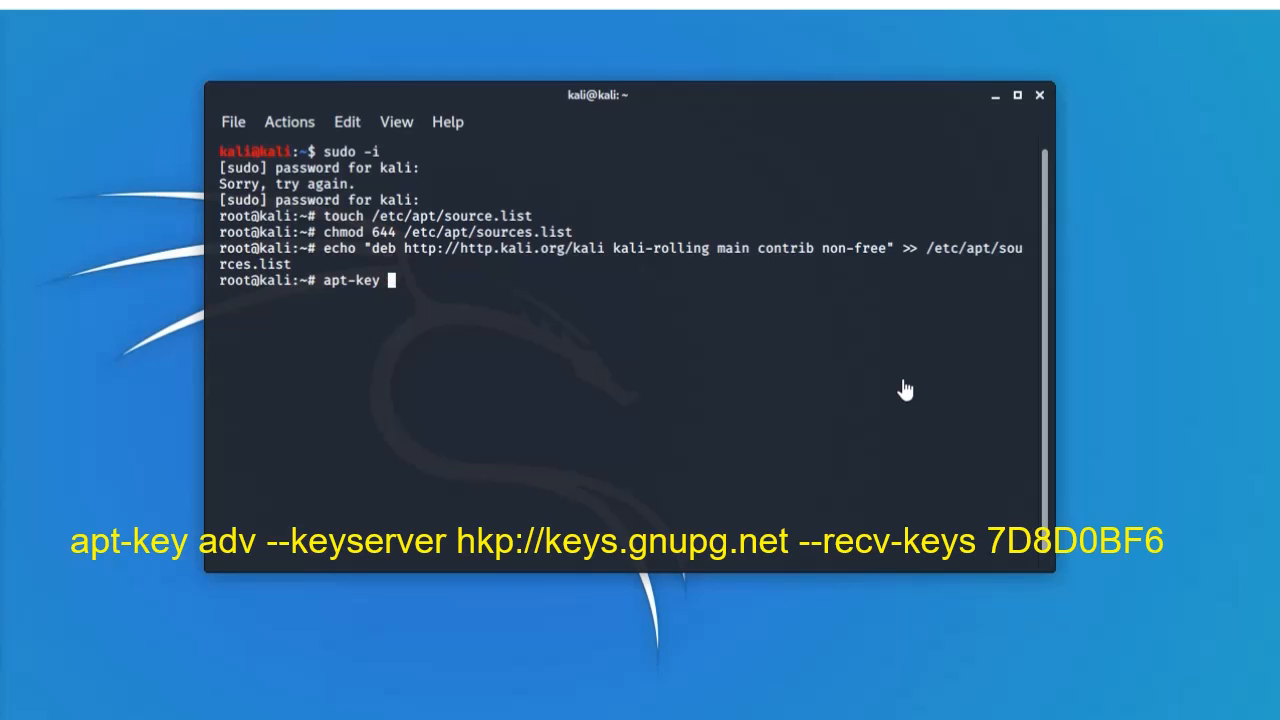
type("adv")
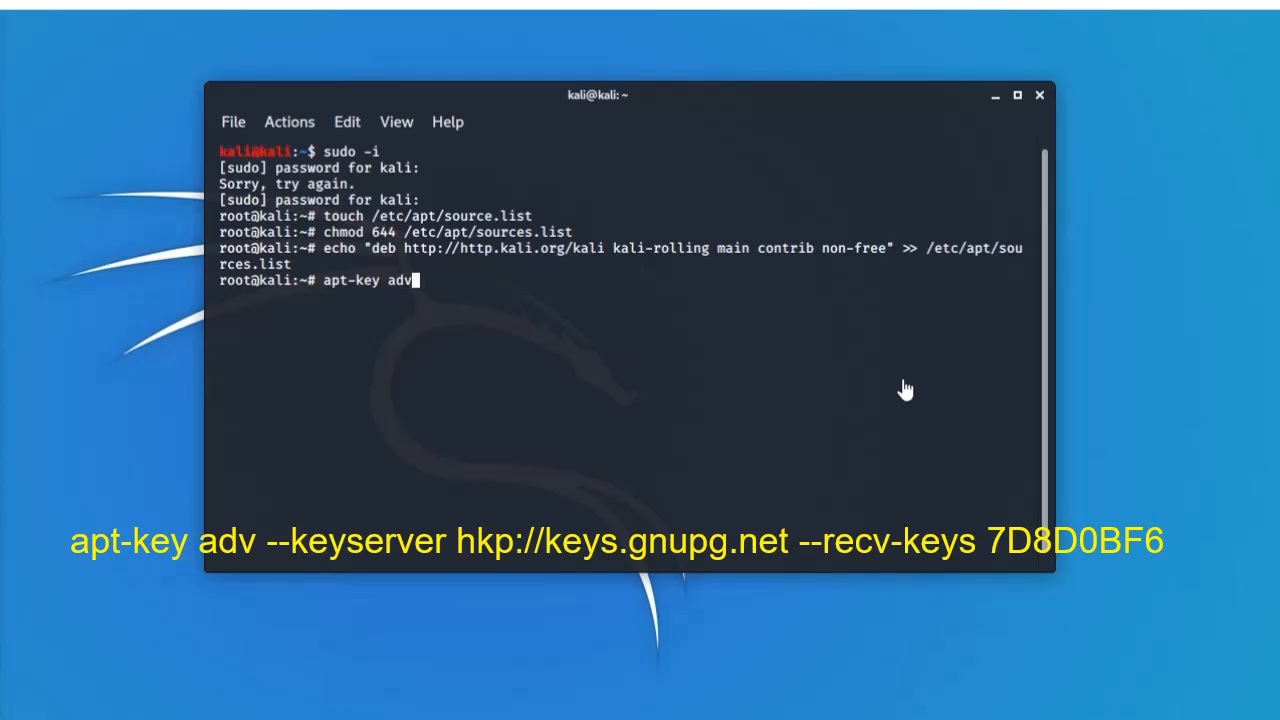
type("\" \"")
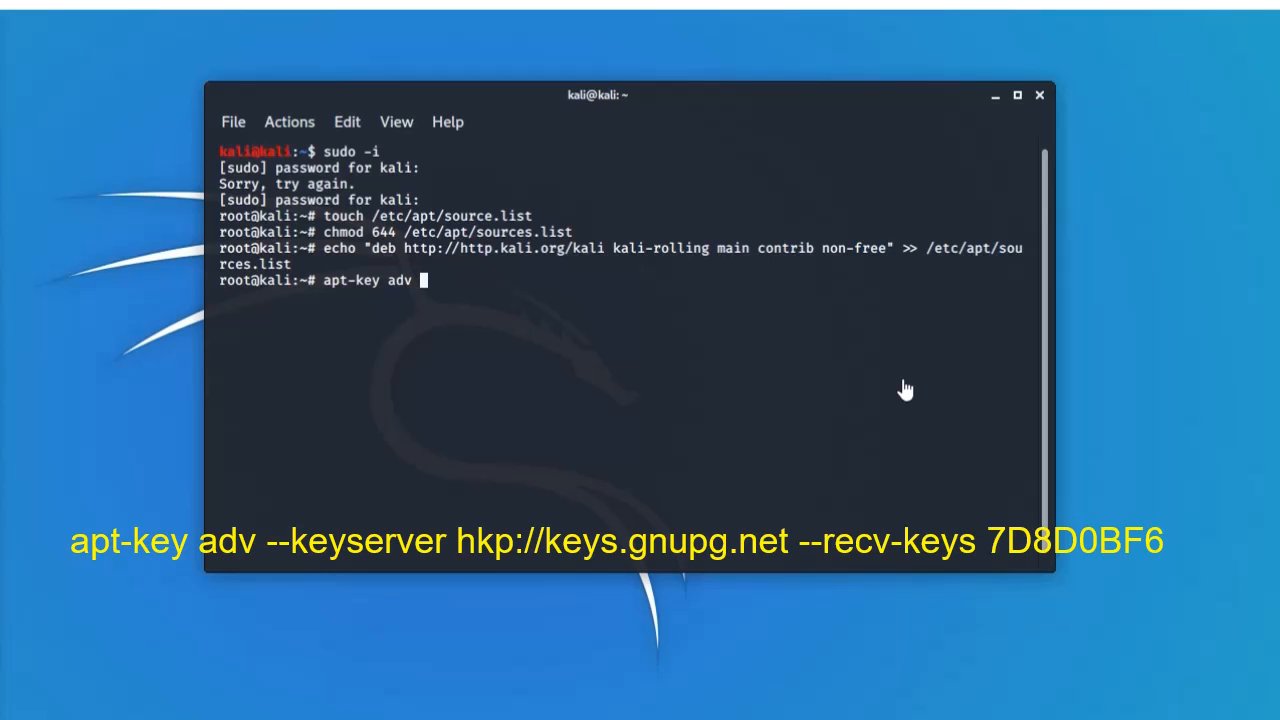
type("--")
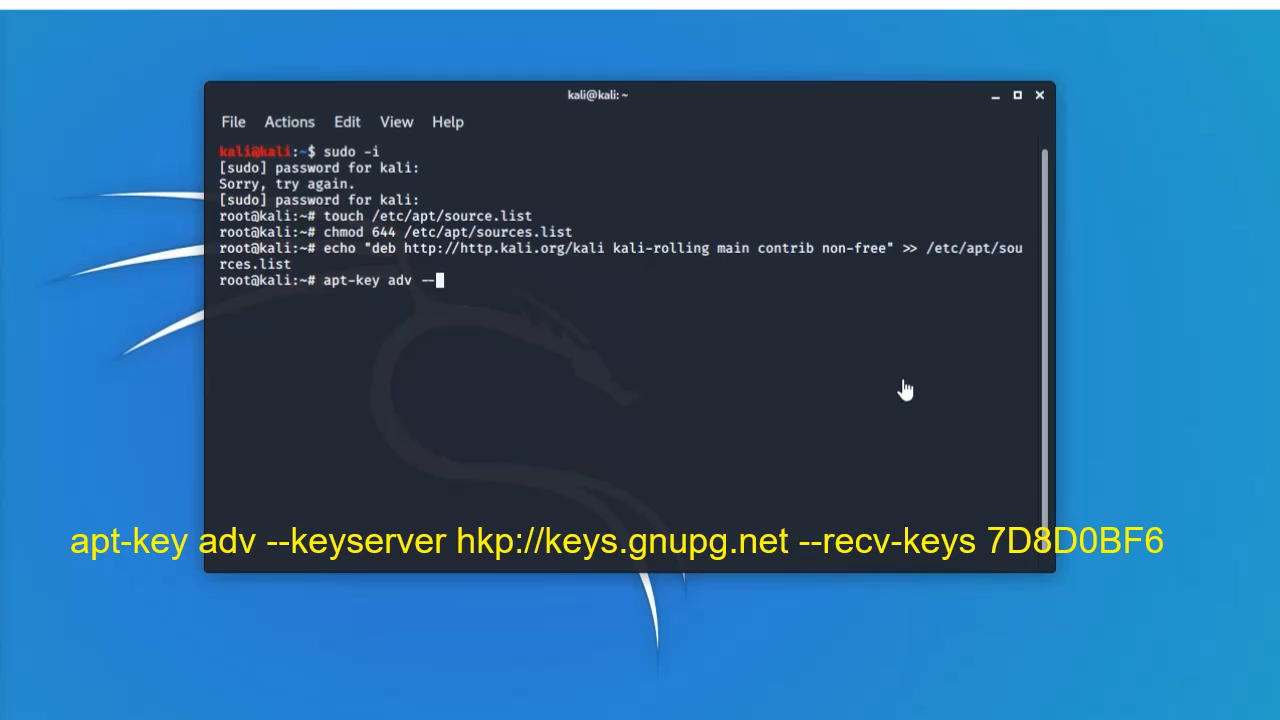
type("ke")
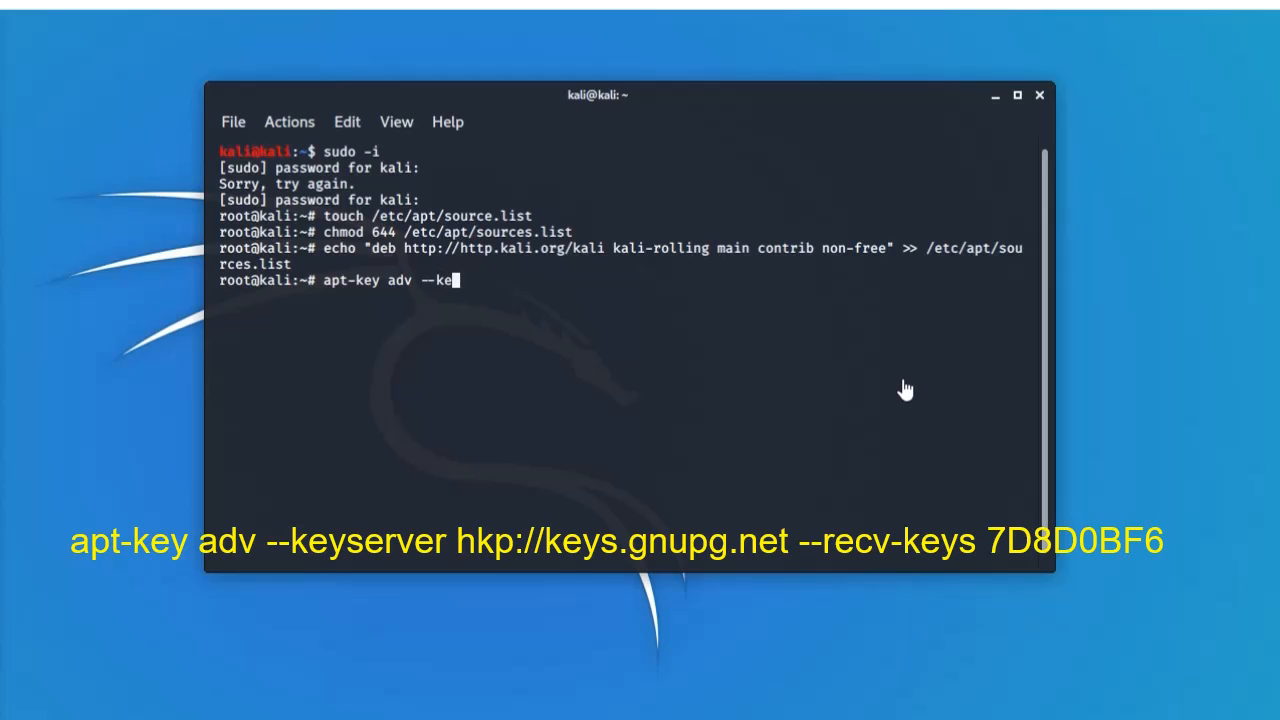
type("y")
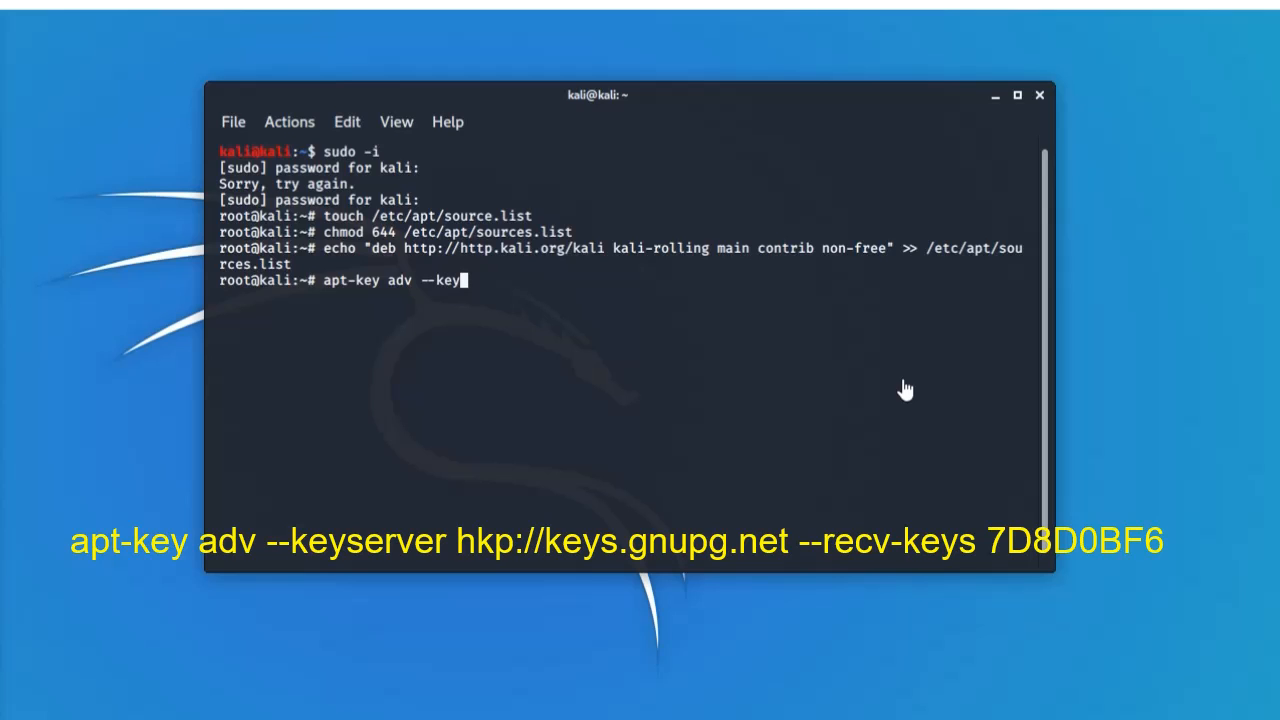
type("server")
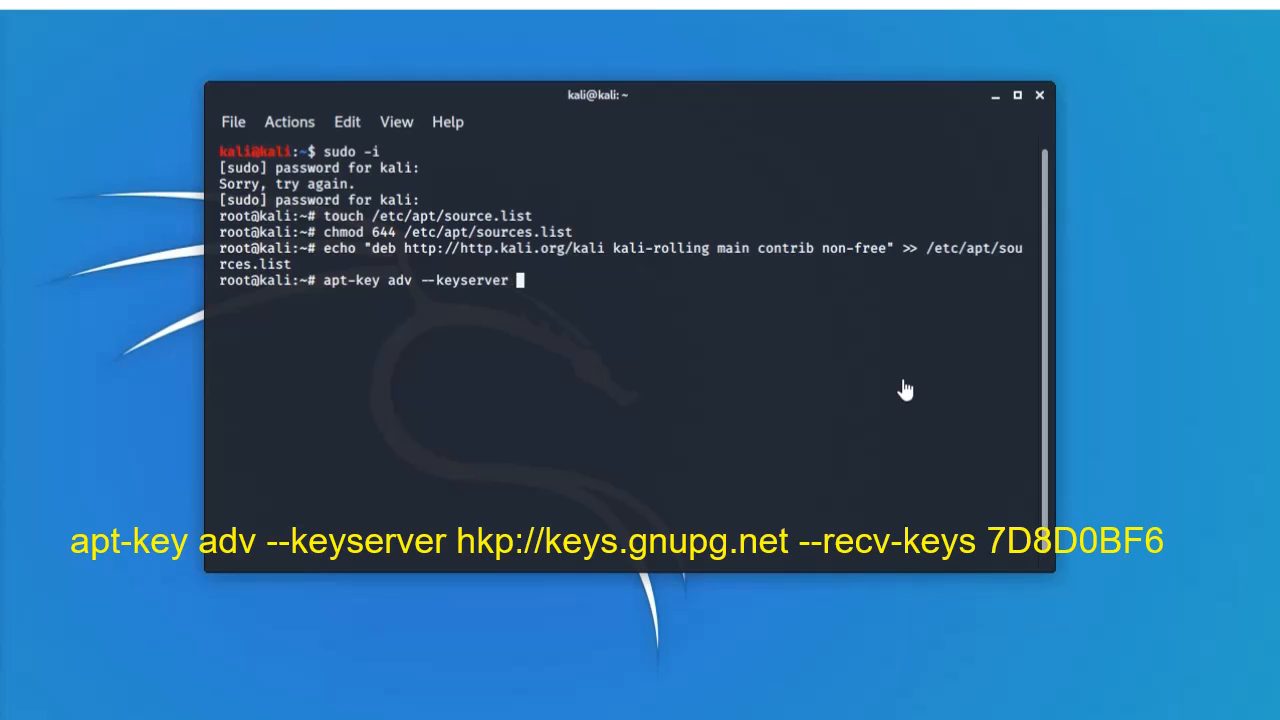
Name the keyserver address hkp://keys.gnupg.net.
type("hk")
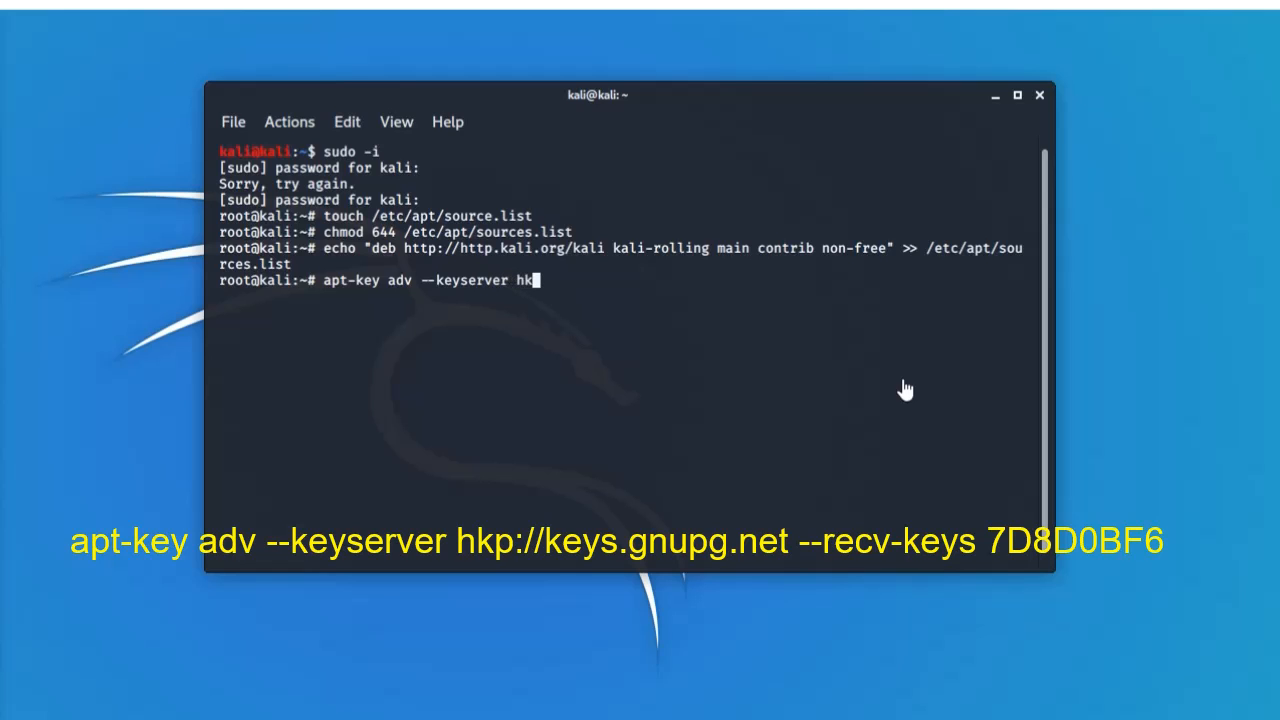
type("p")
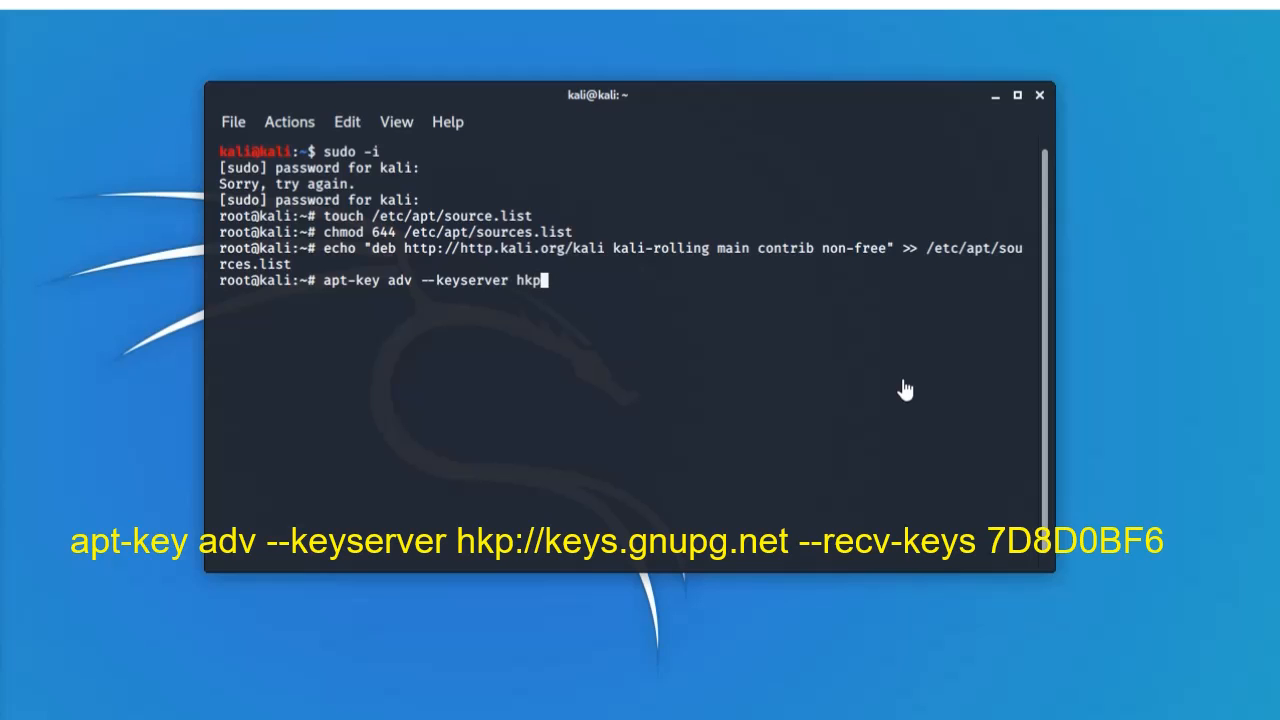
type("://")
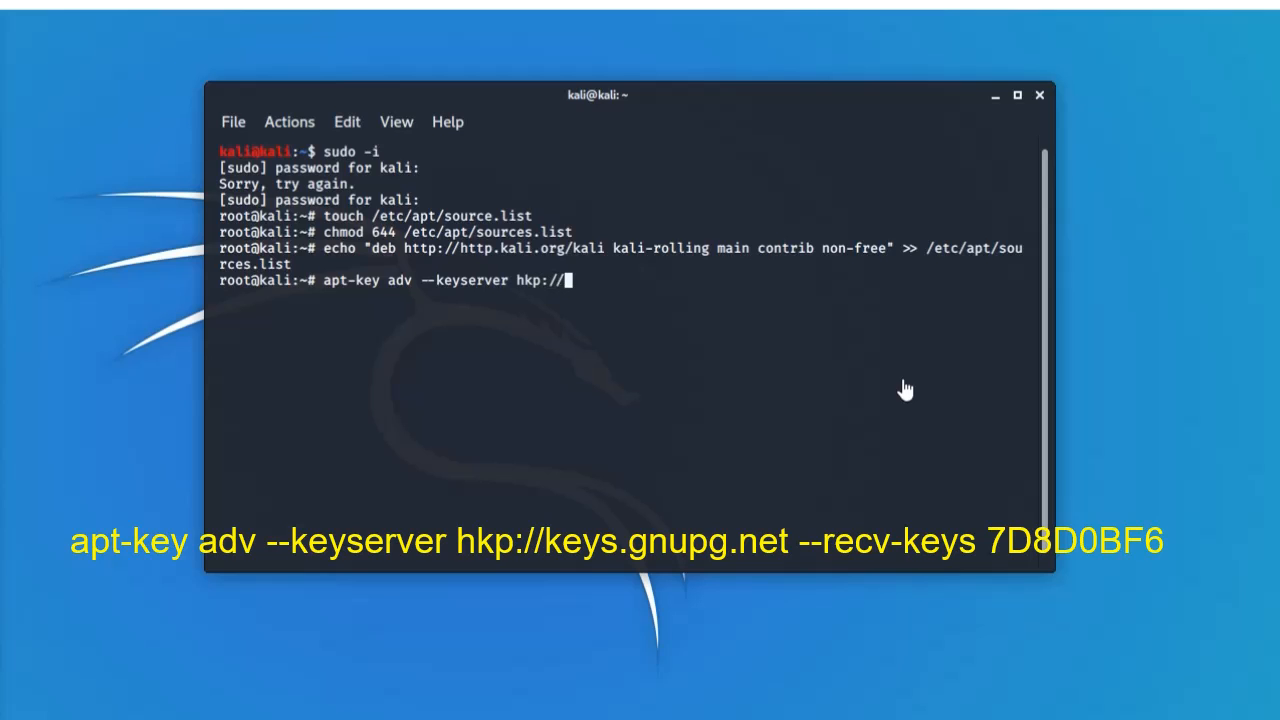
type("key")
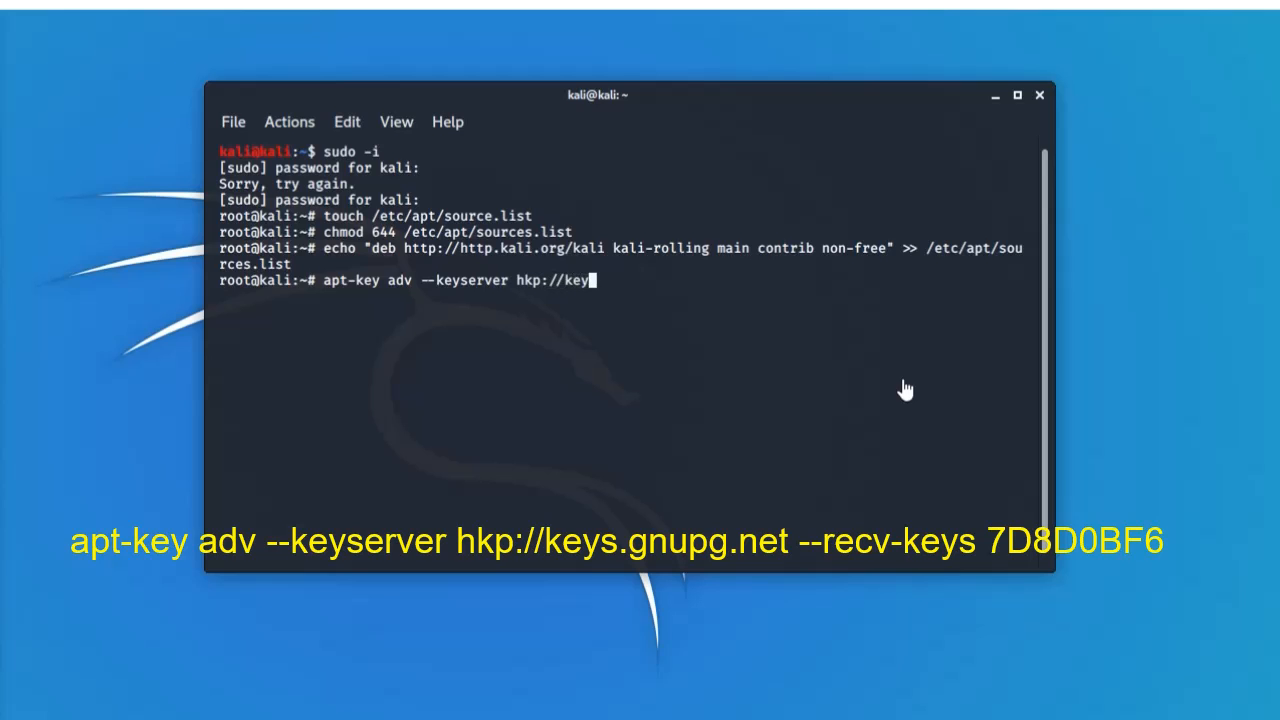
type("s")
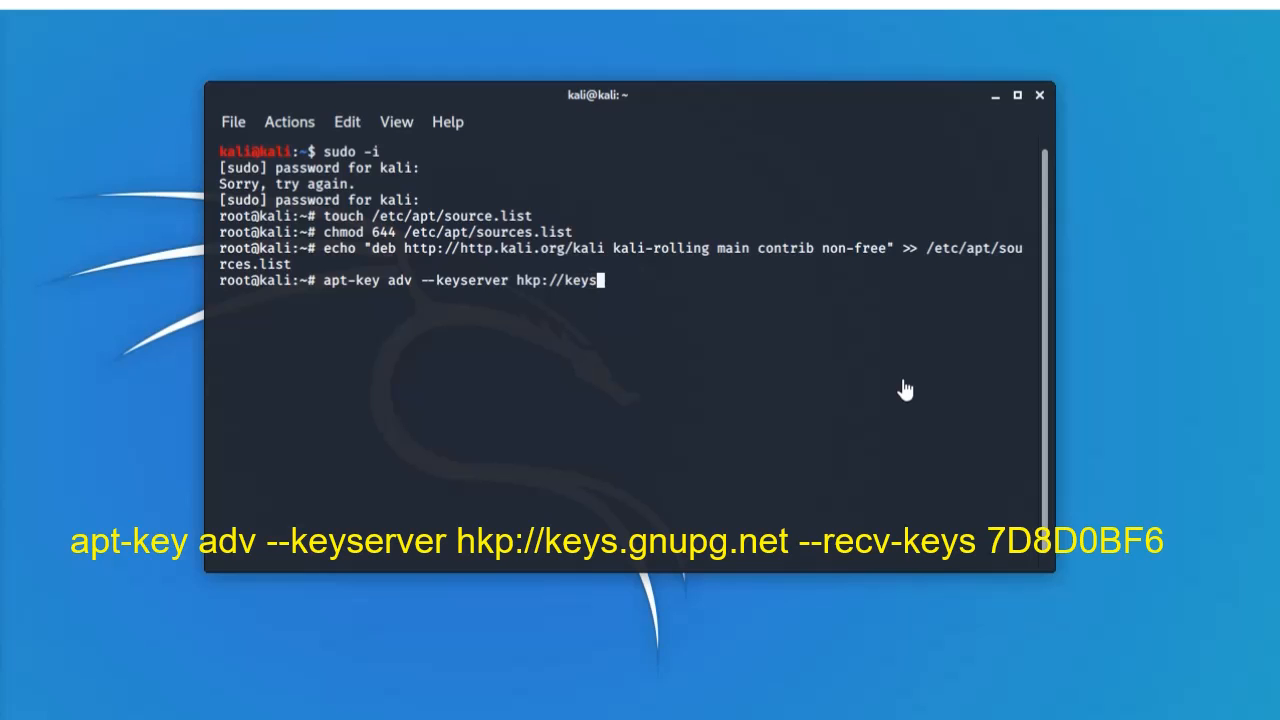
type(".g")
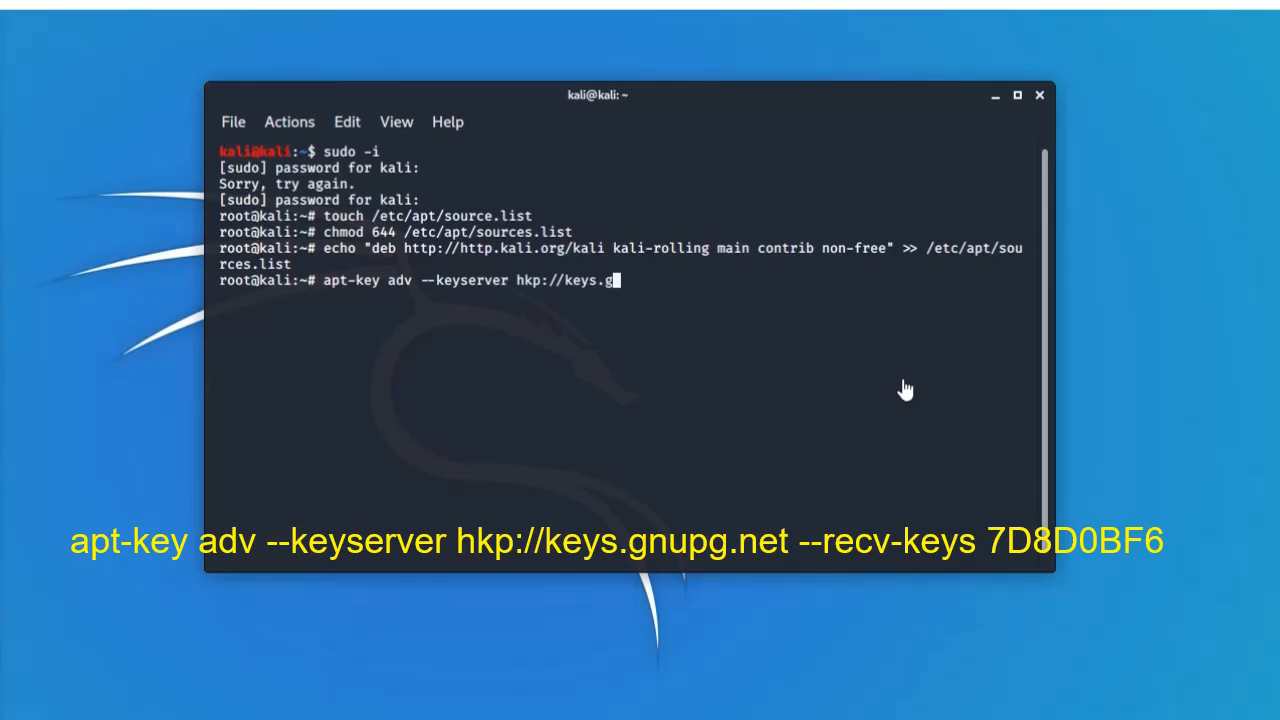
type("nu")
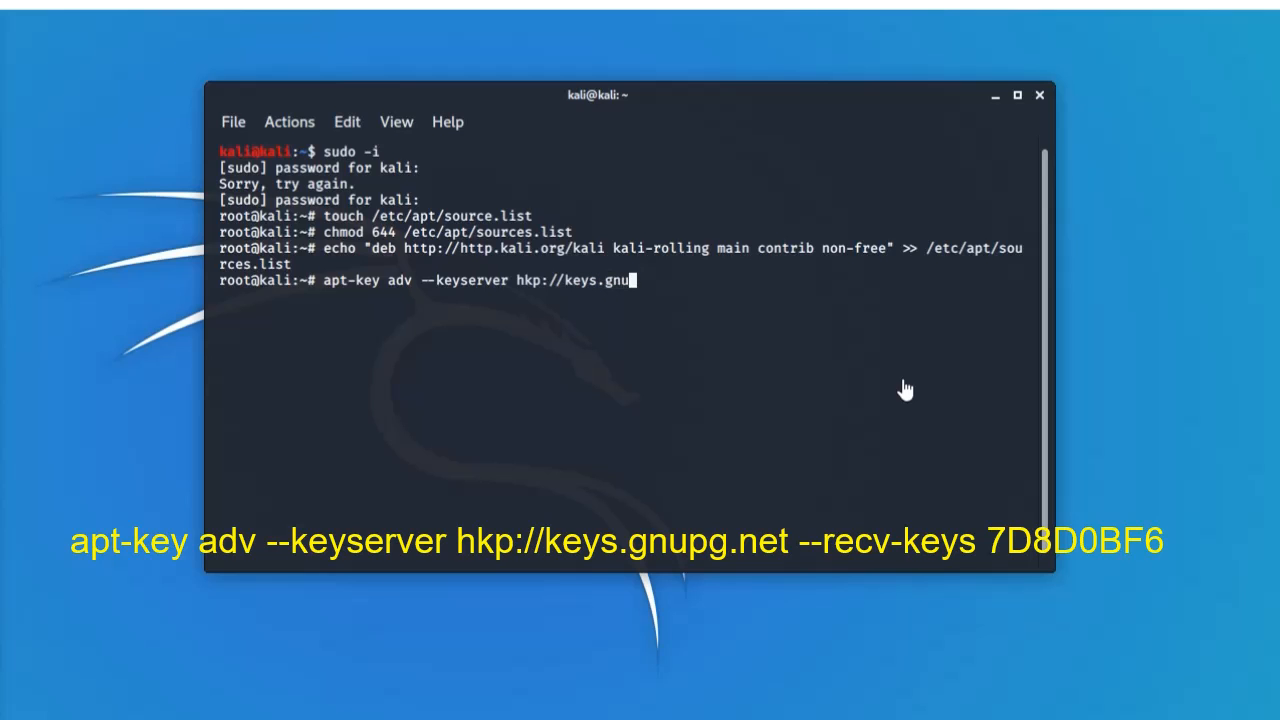
type("pg")
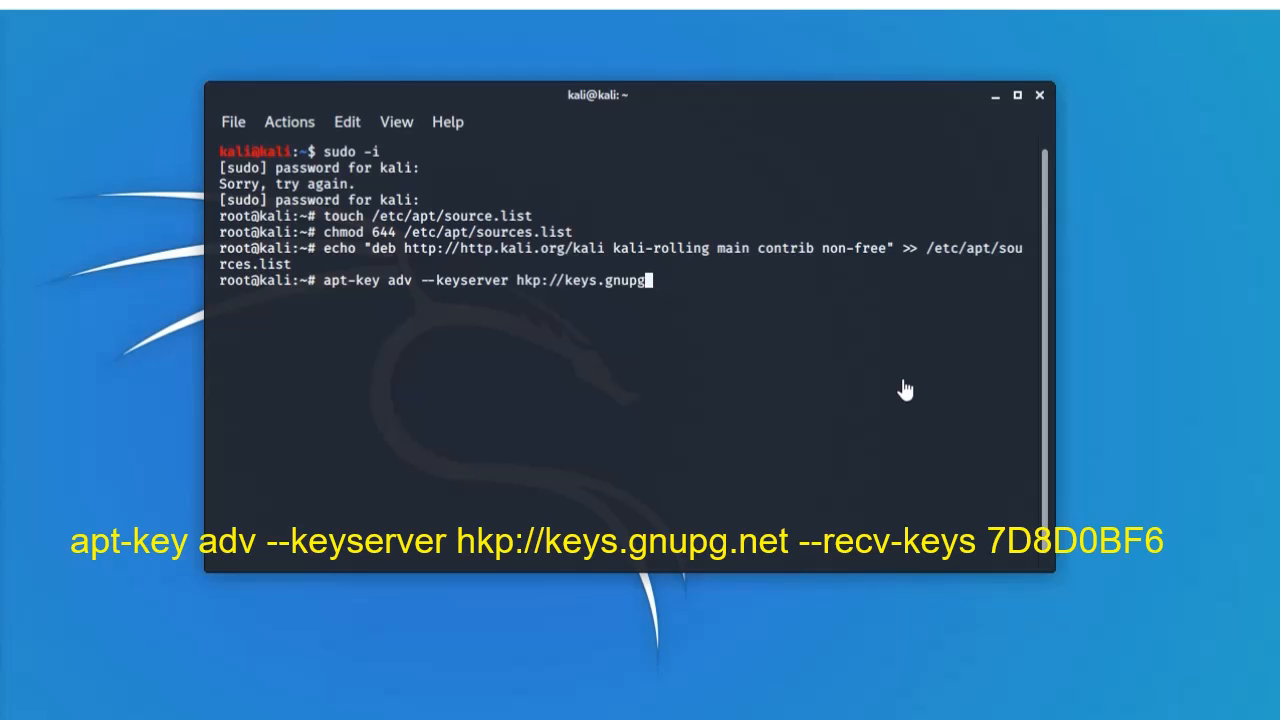
type(".net")
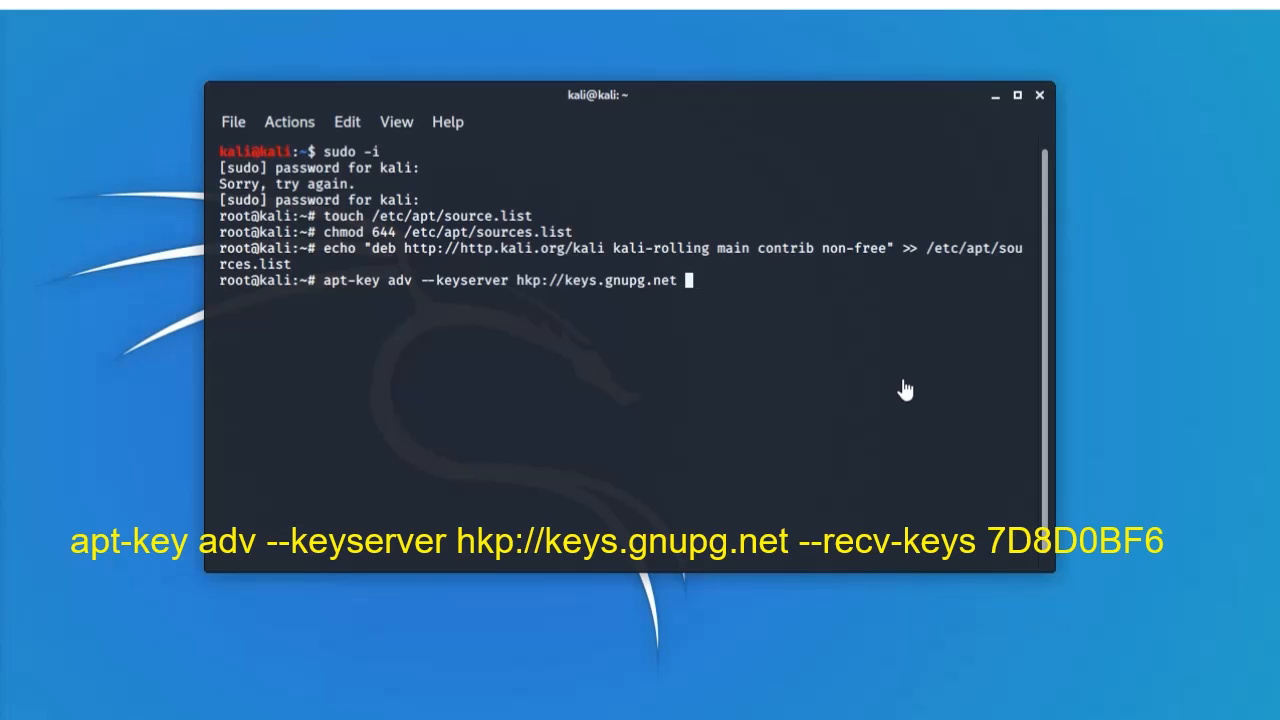
Add --recv-keys with the repository key ID 7D8D0BF6 to the apt-key command.
type("--")
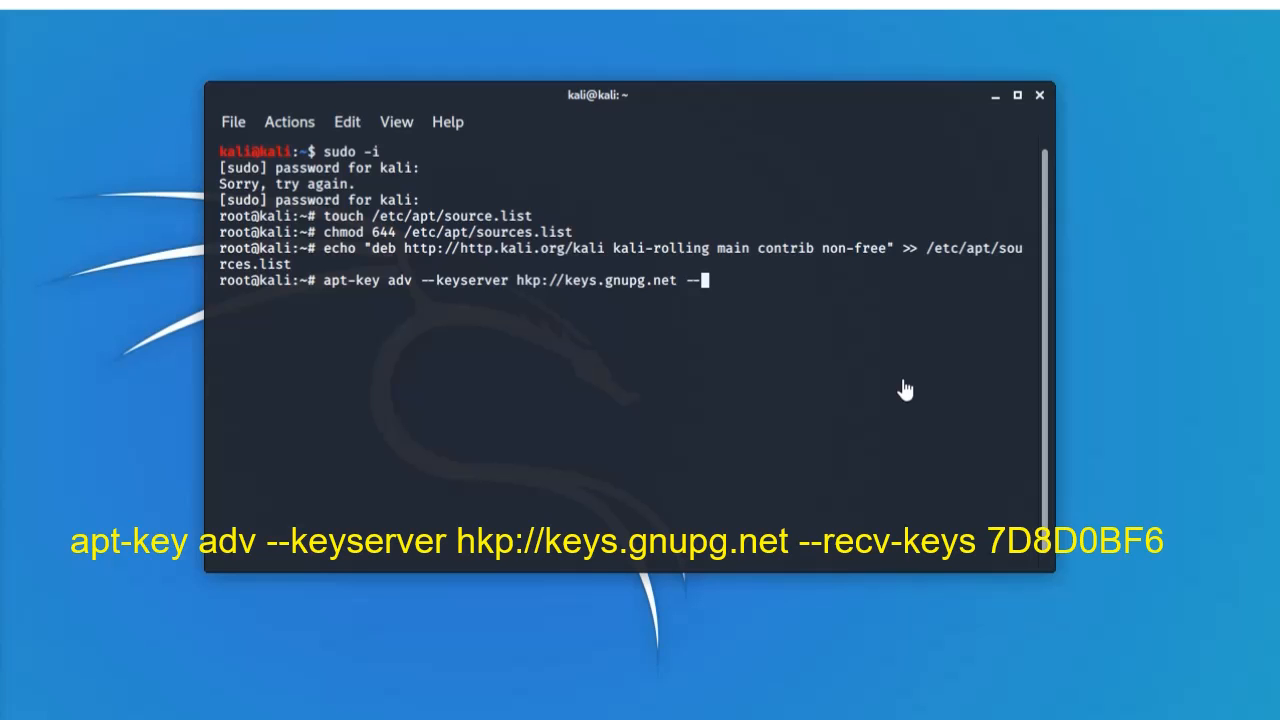
type("rec")
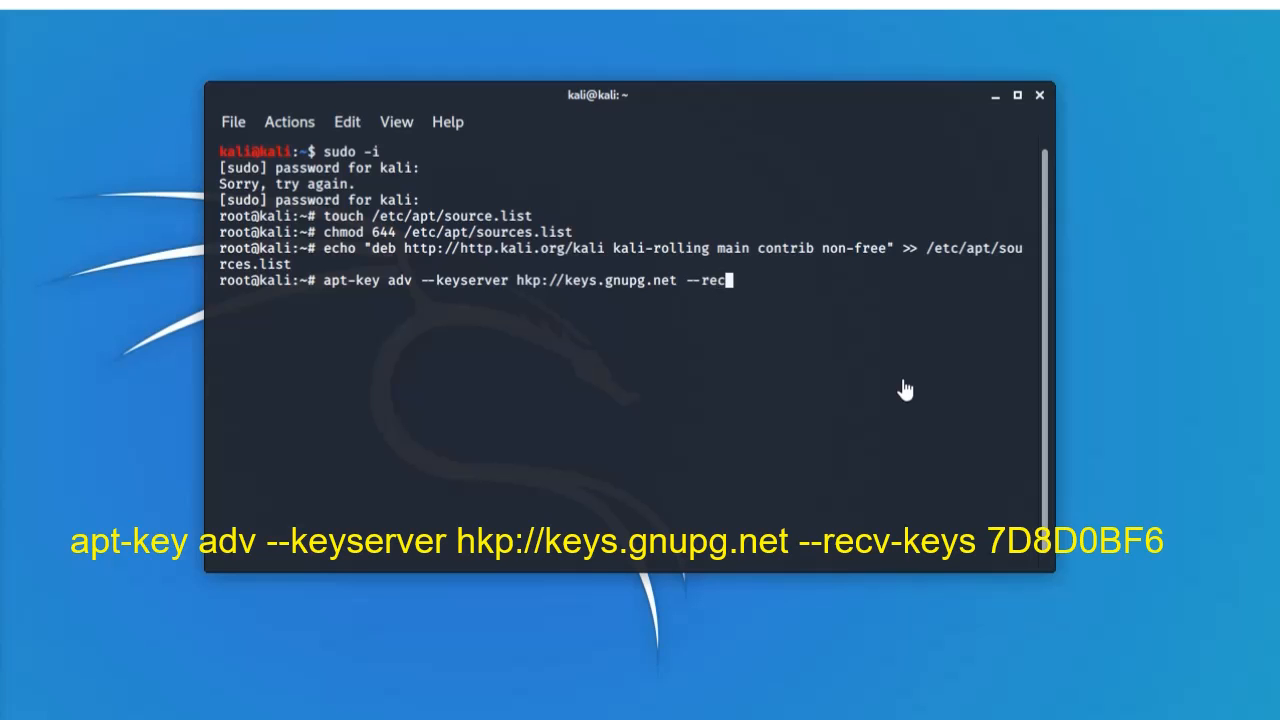
type("v")
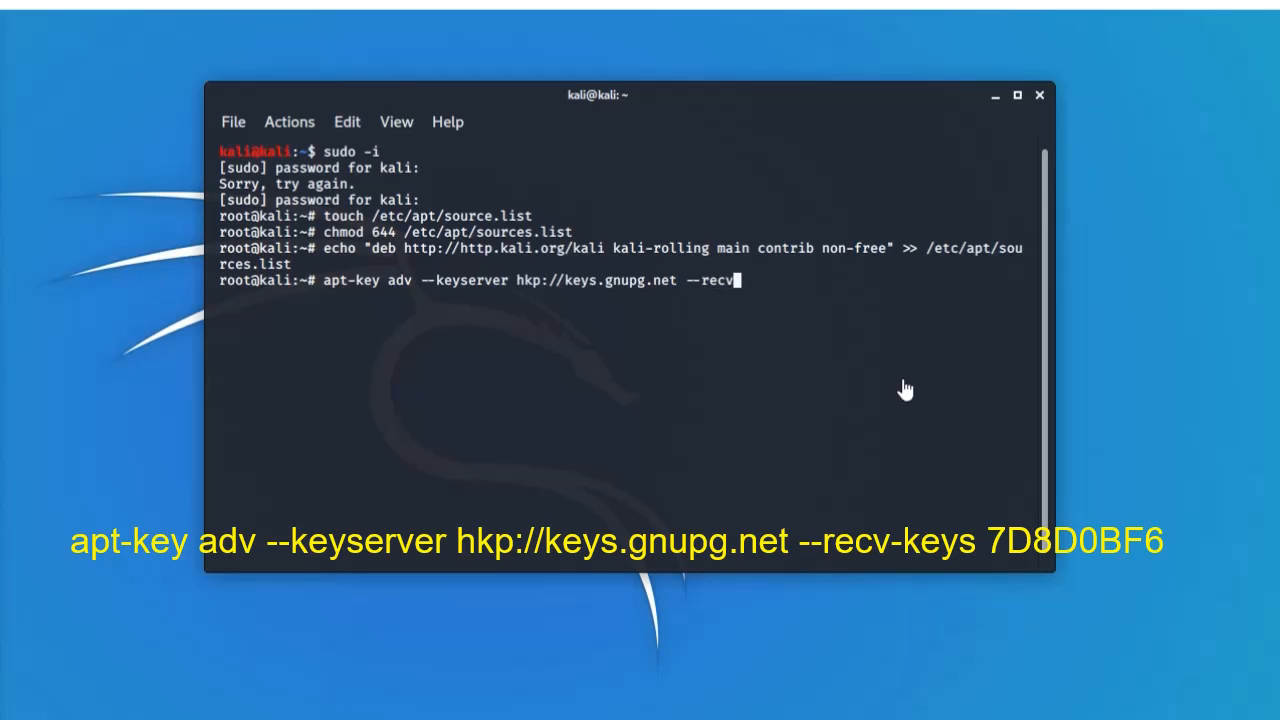
type("-")
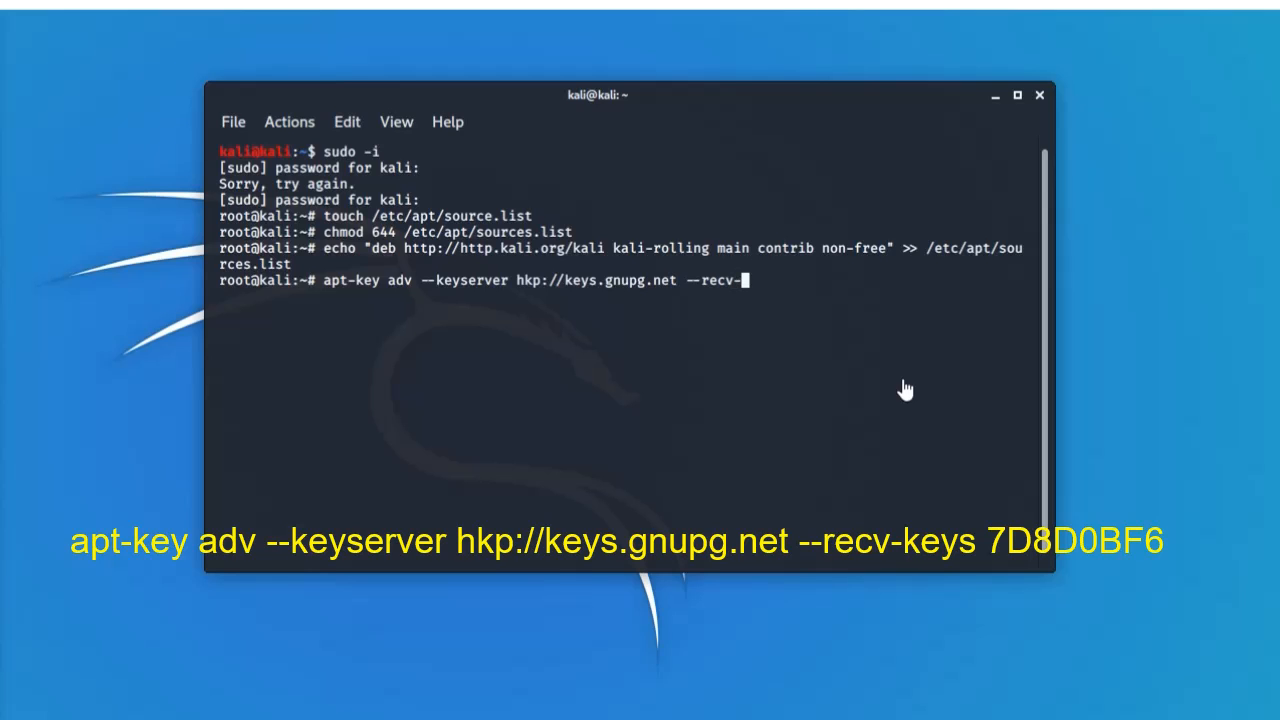
type("keys")
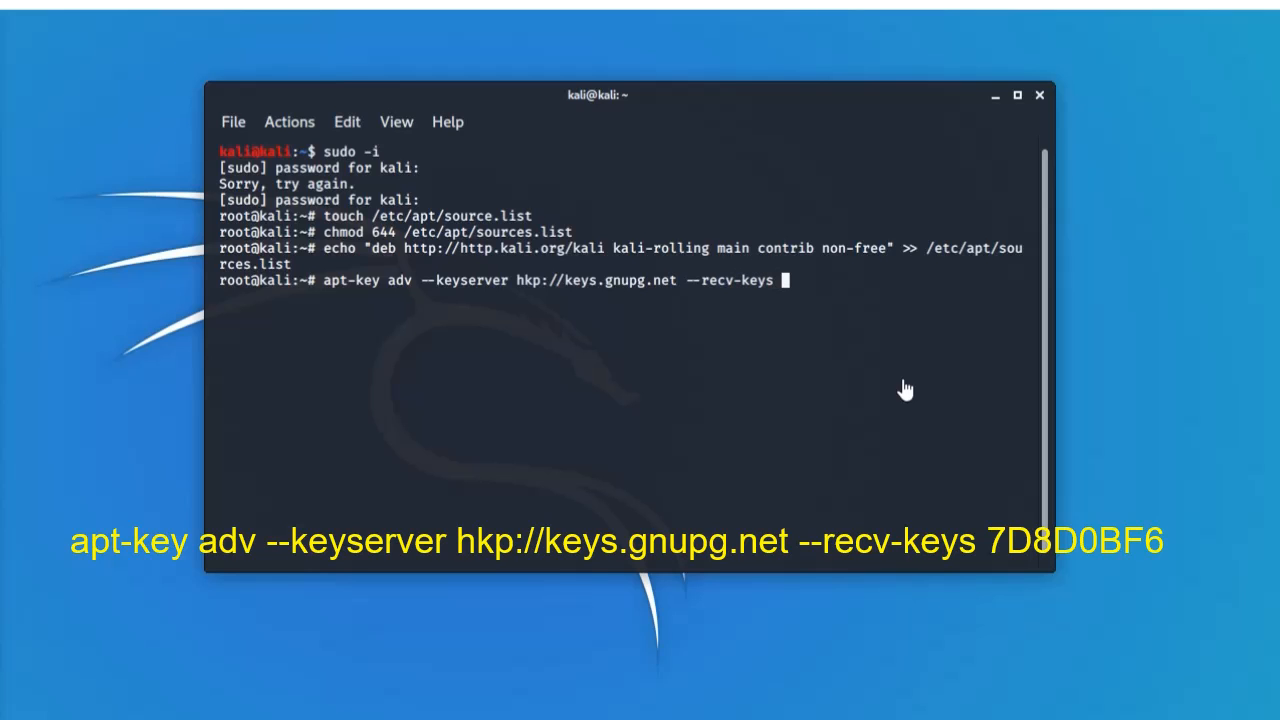
type("7D")
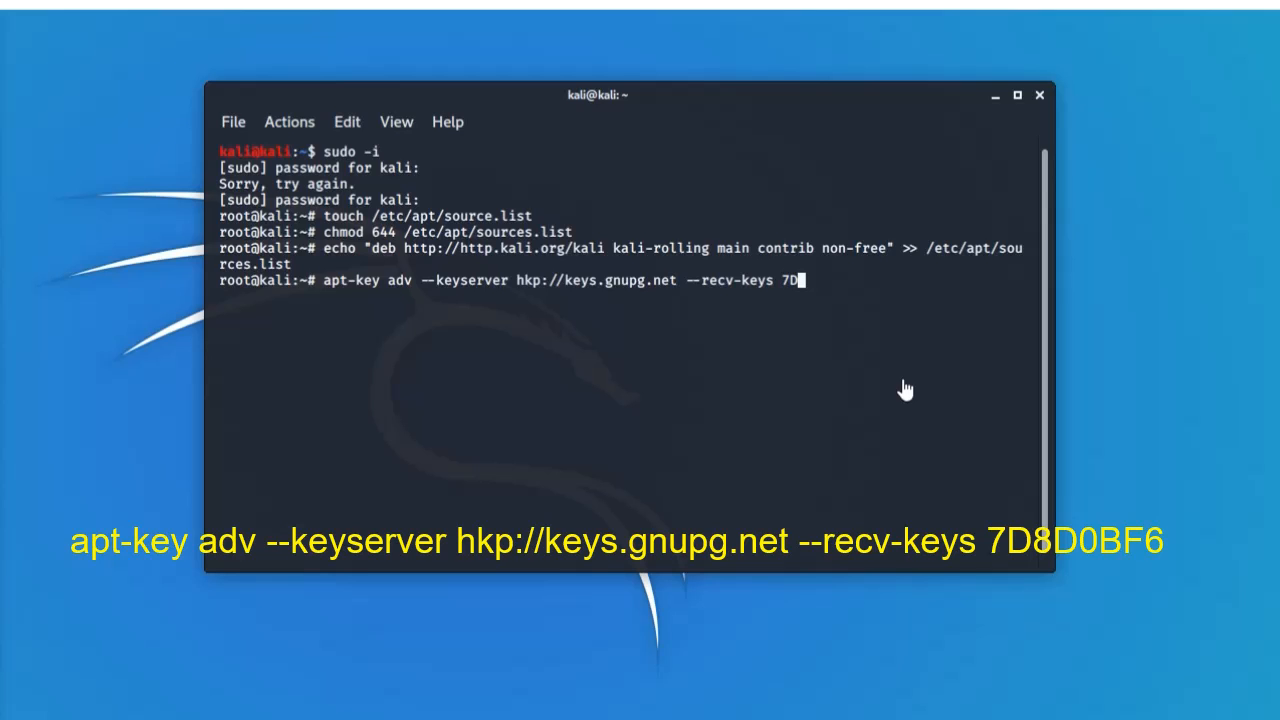
type("8")
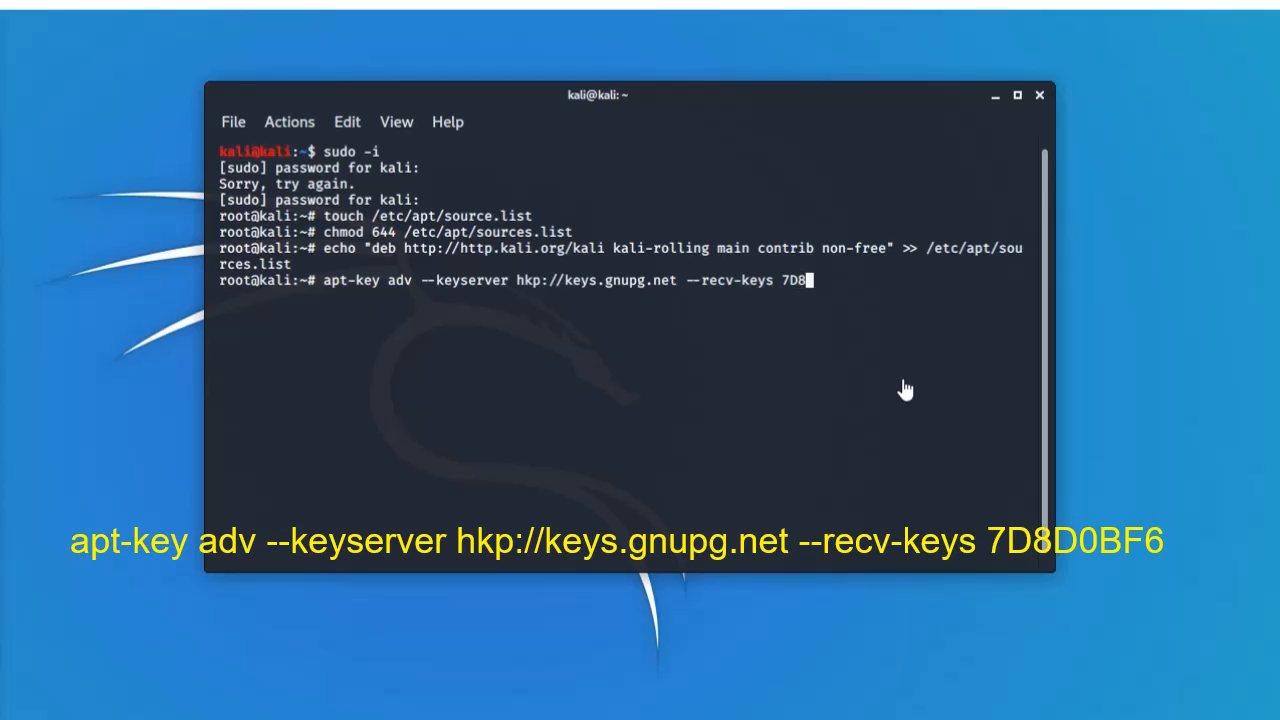
type("D")
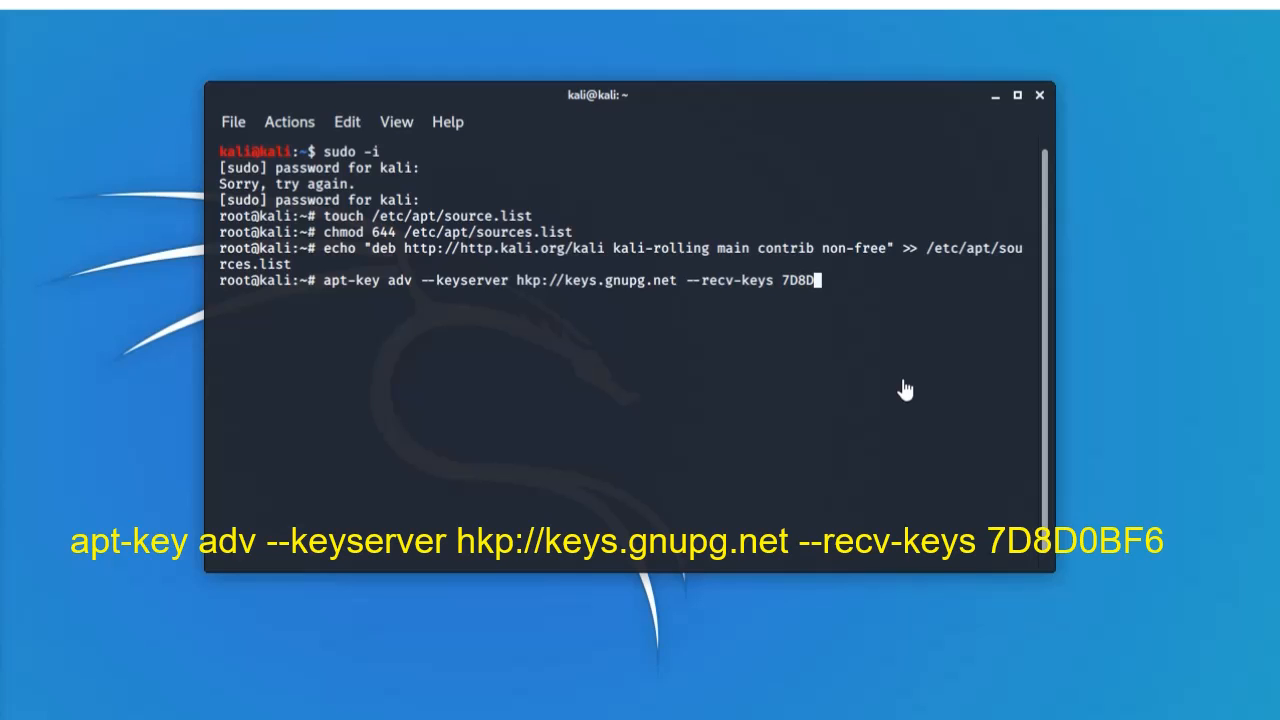
type("0")
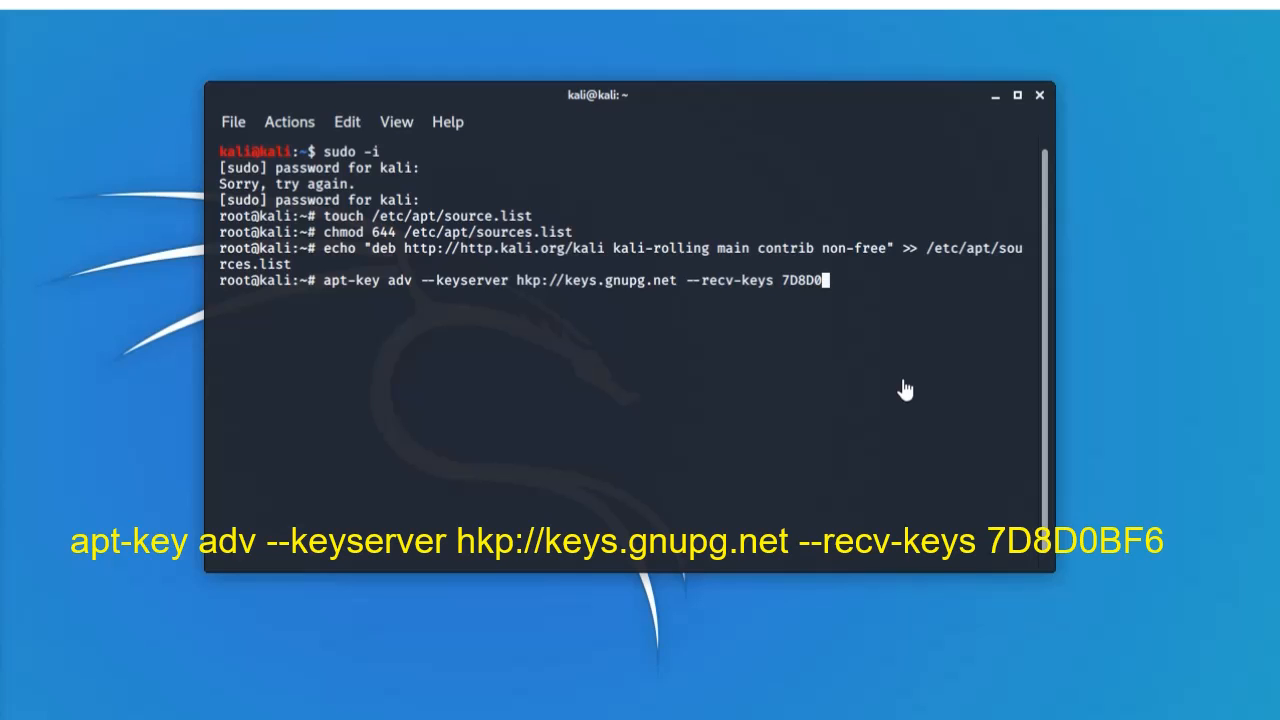
type("B")
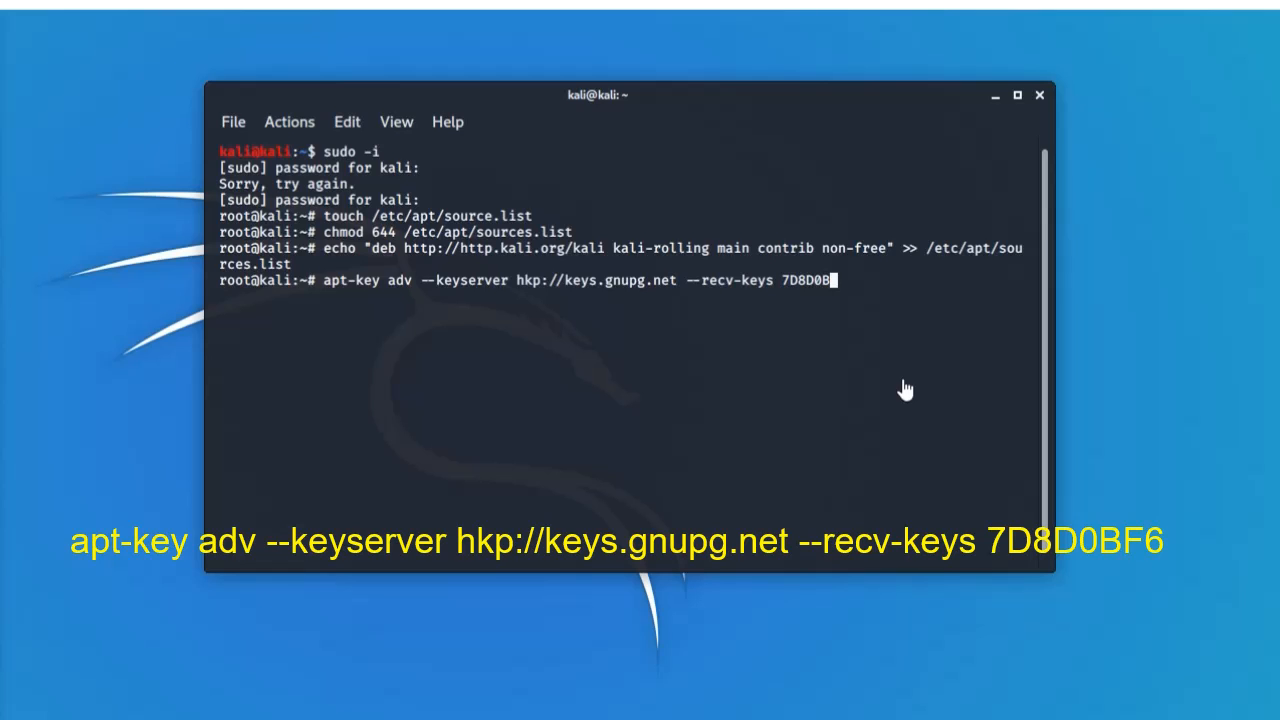
type("6")
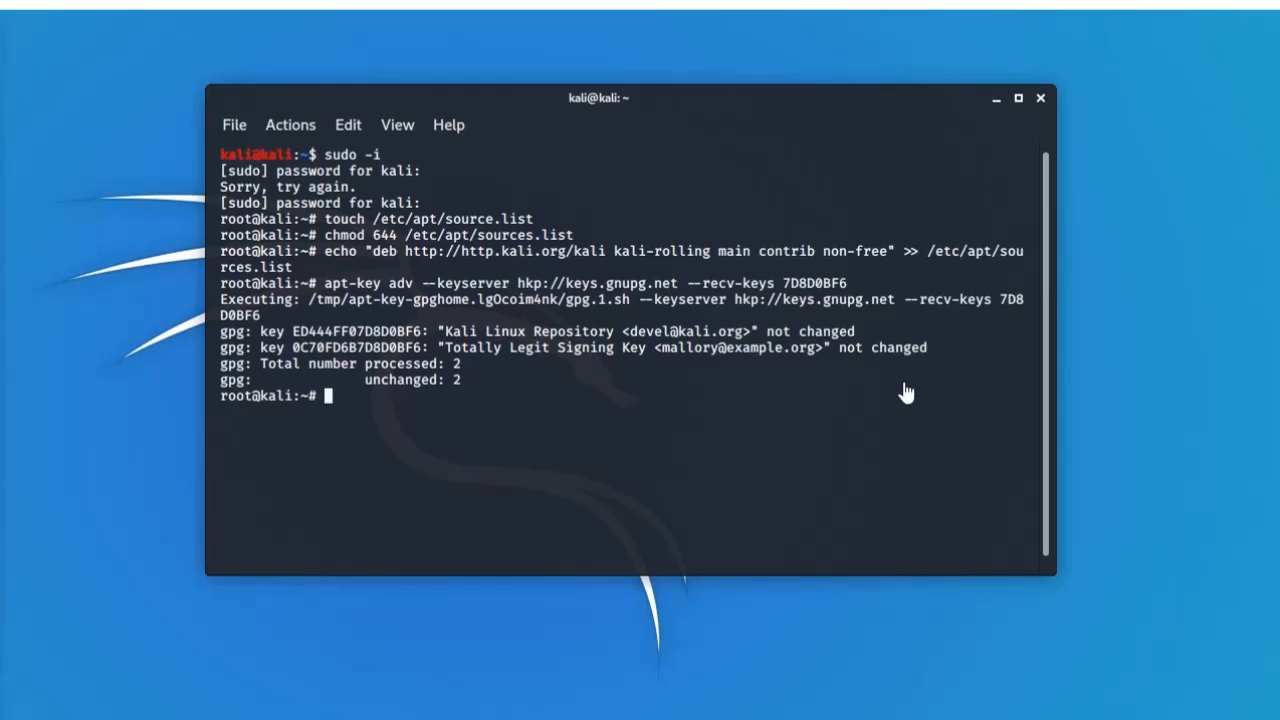
mouse_move(642, 716)
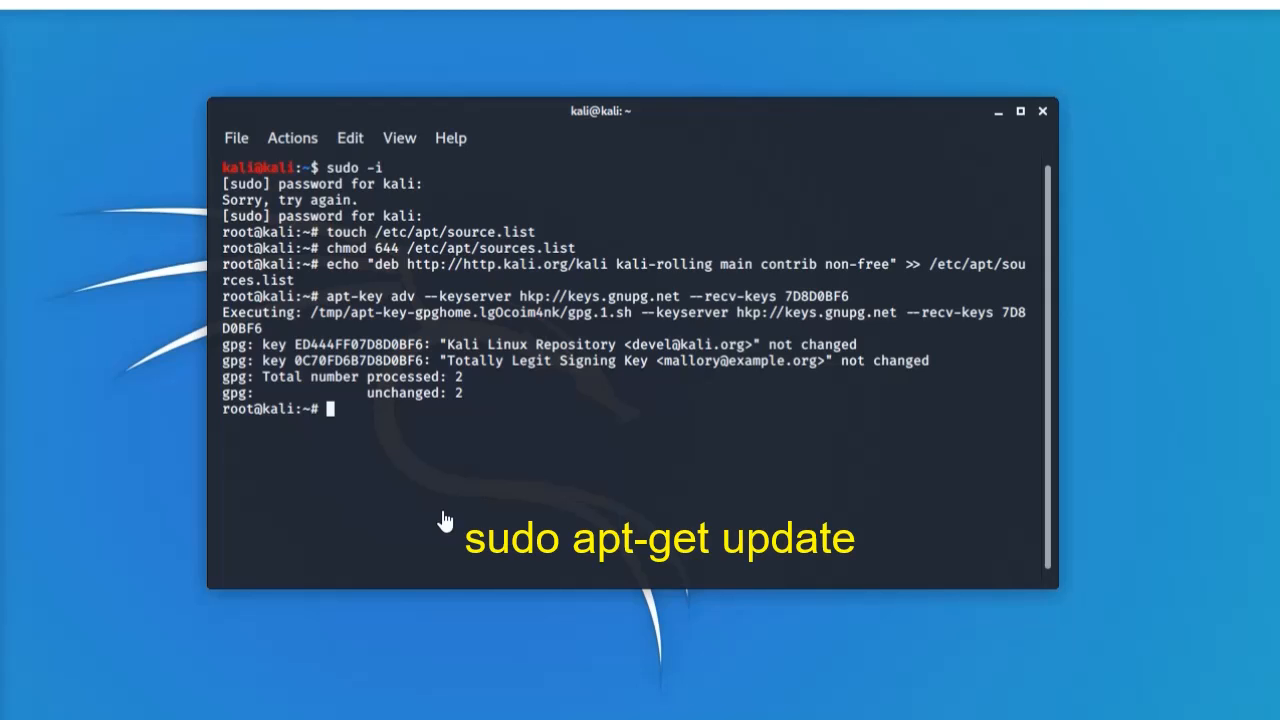
Begin the apt-get update command at the fresh root prompt.
type("APT")
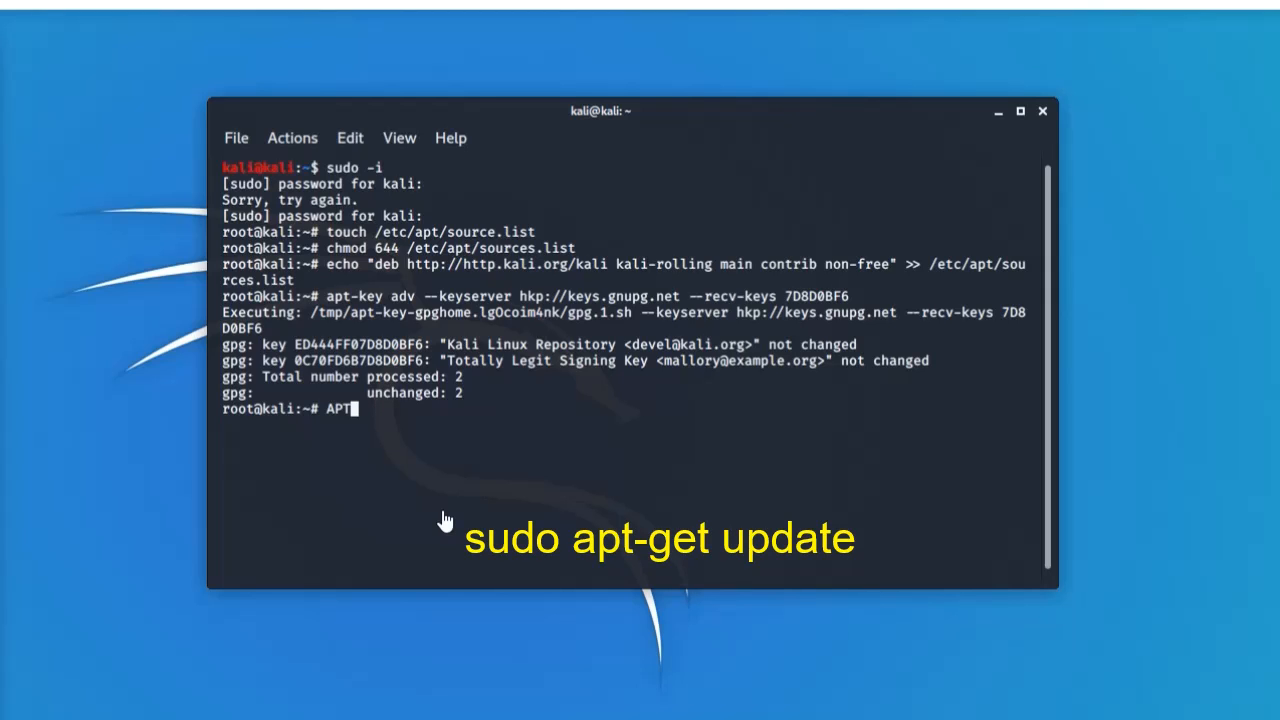